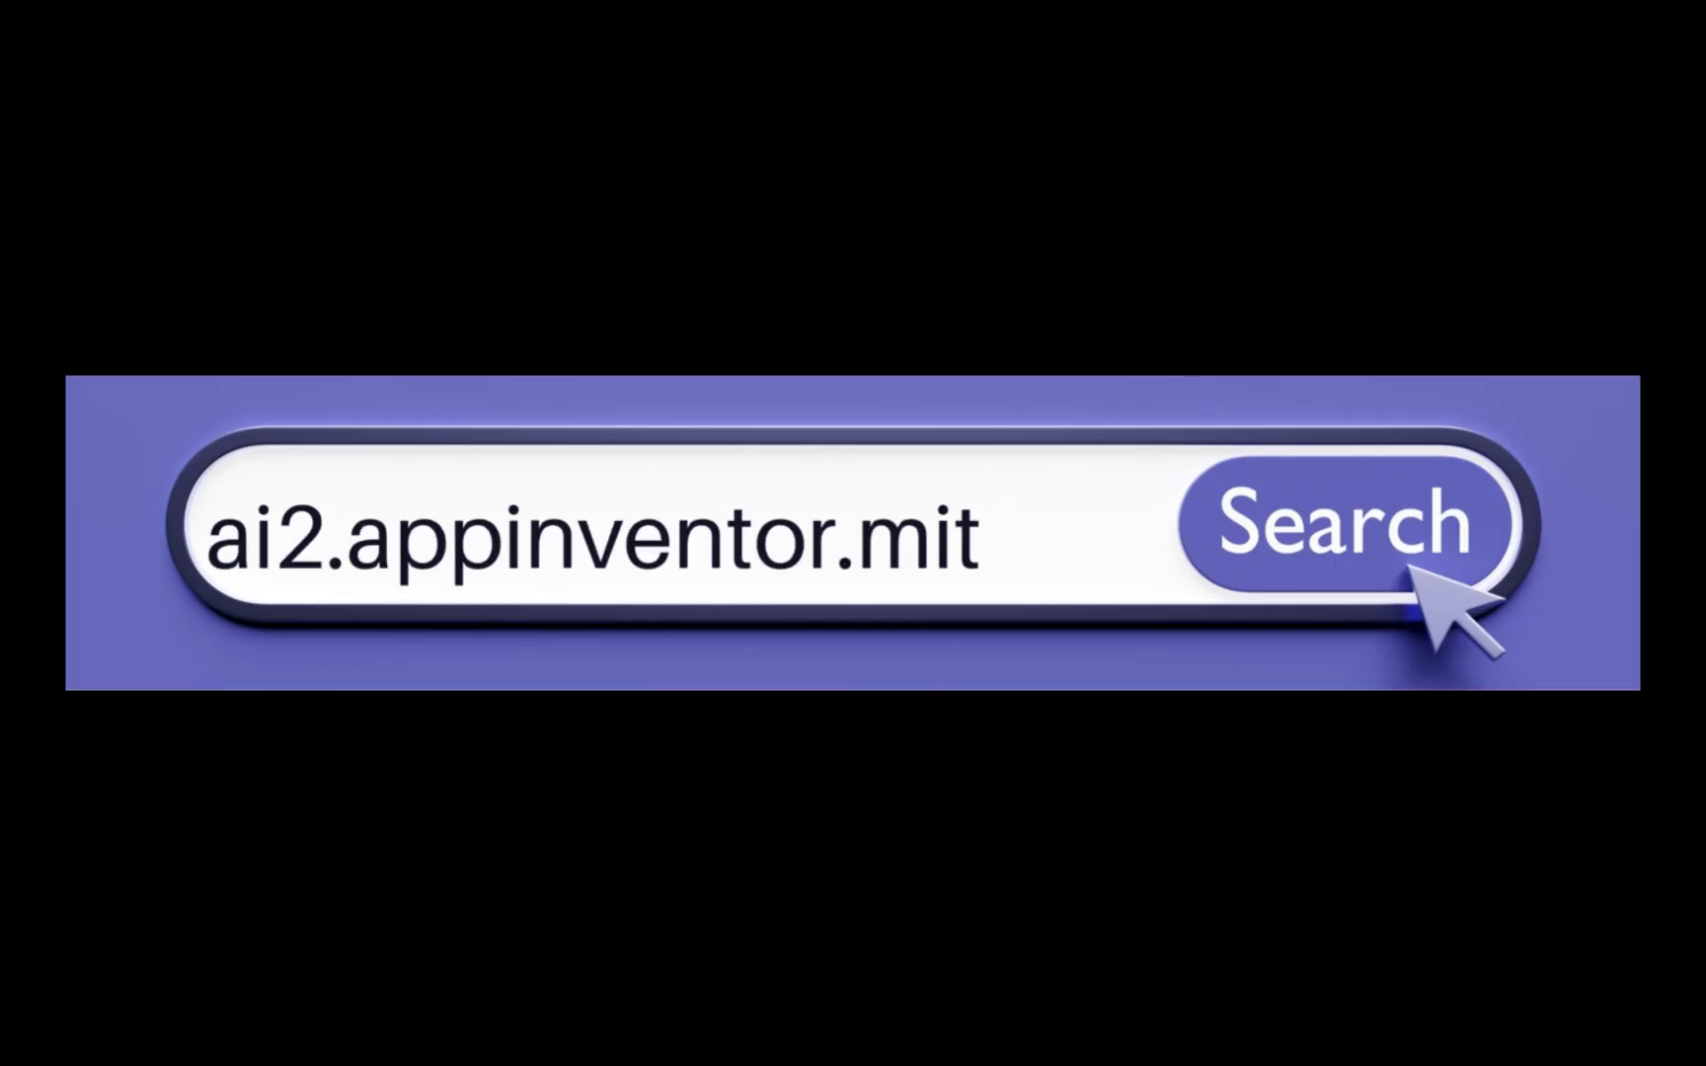
Start a new App Inventor project named MakeKiing and confirm it.
click(150, 193)
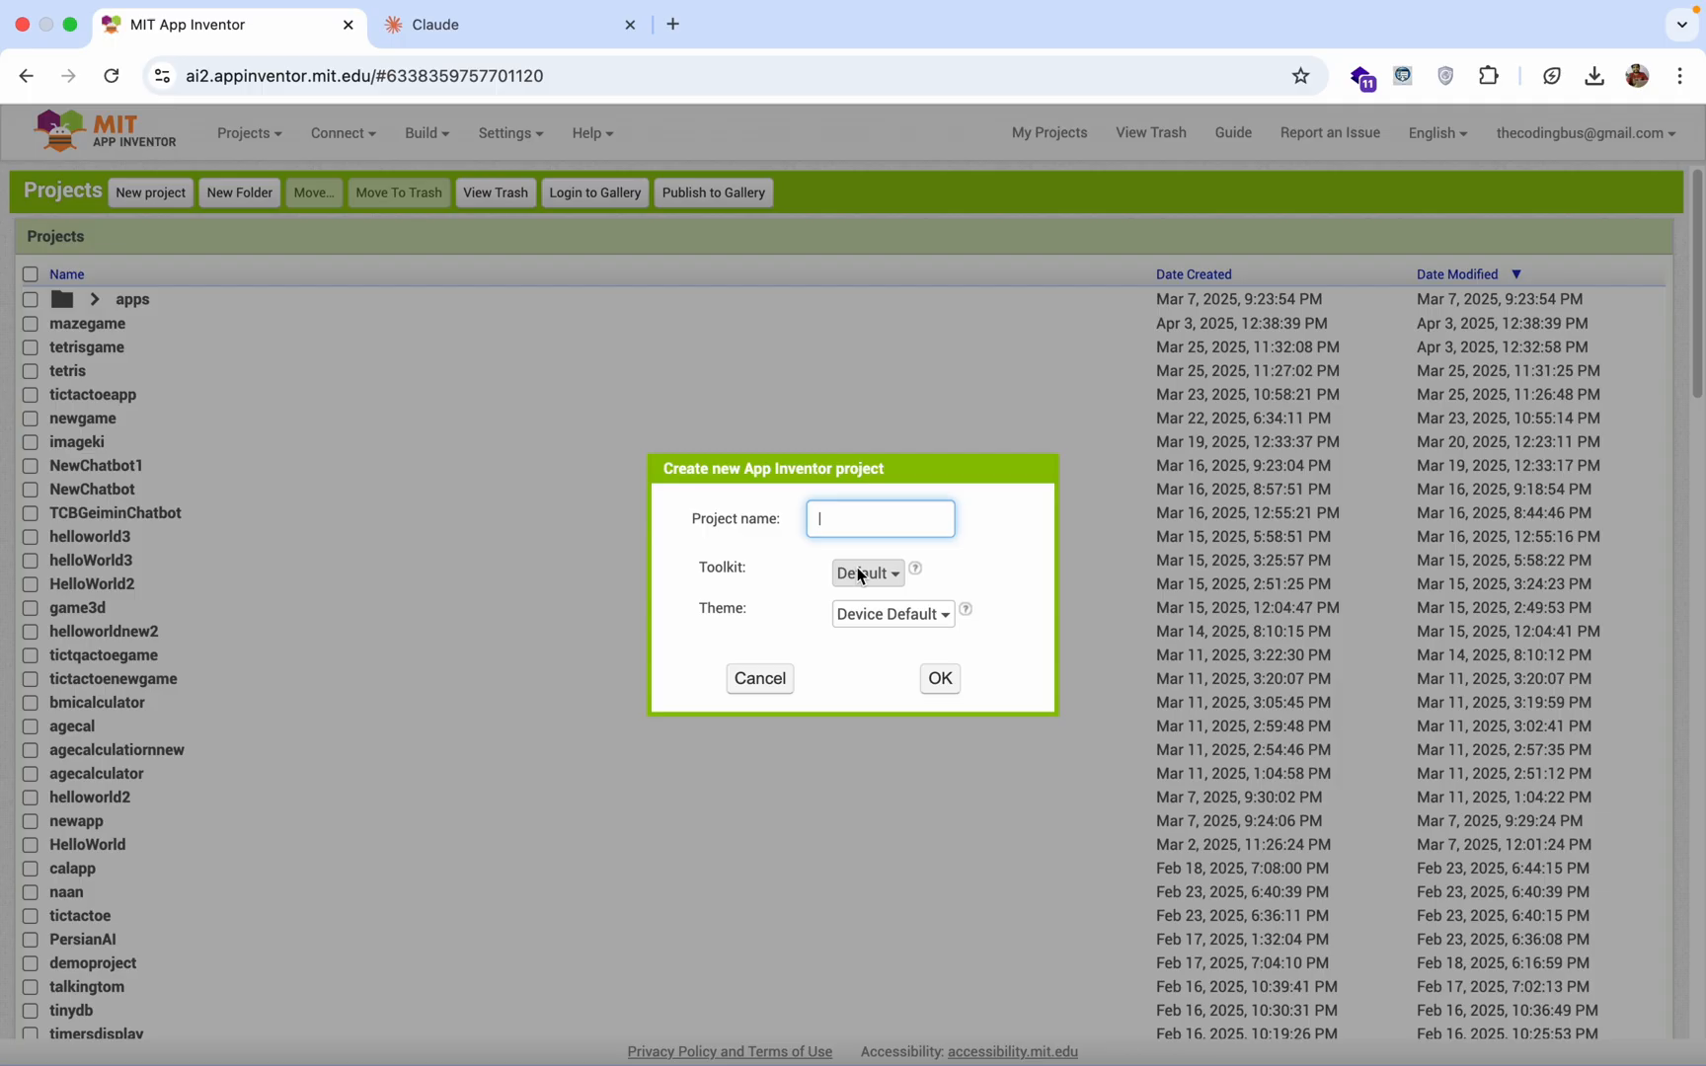
text(MakeKling)
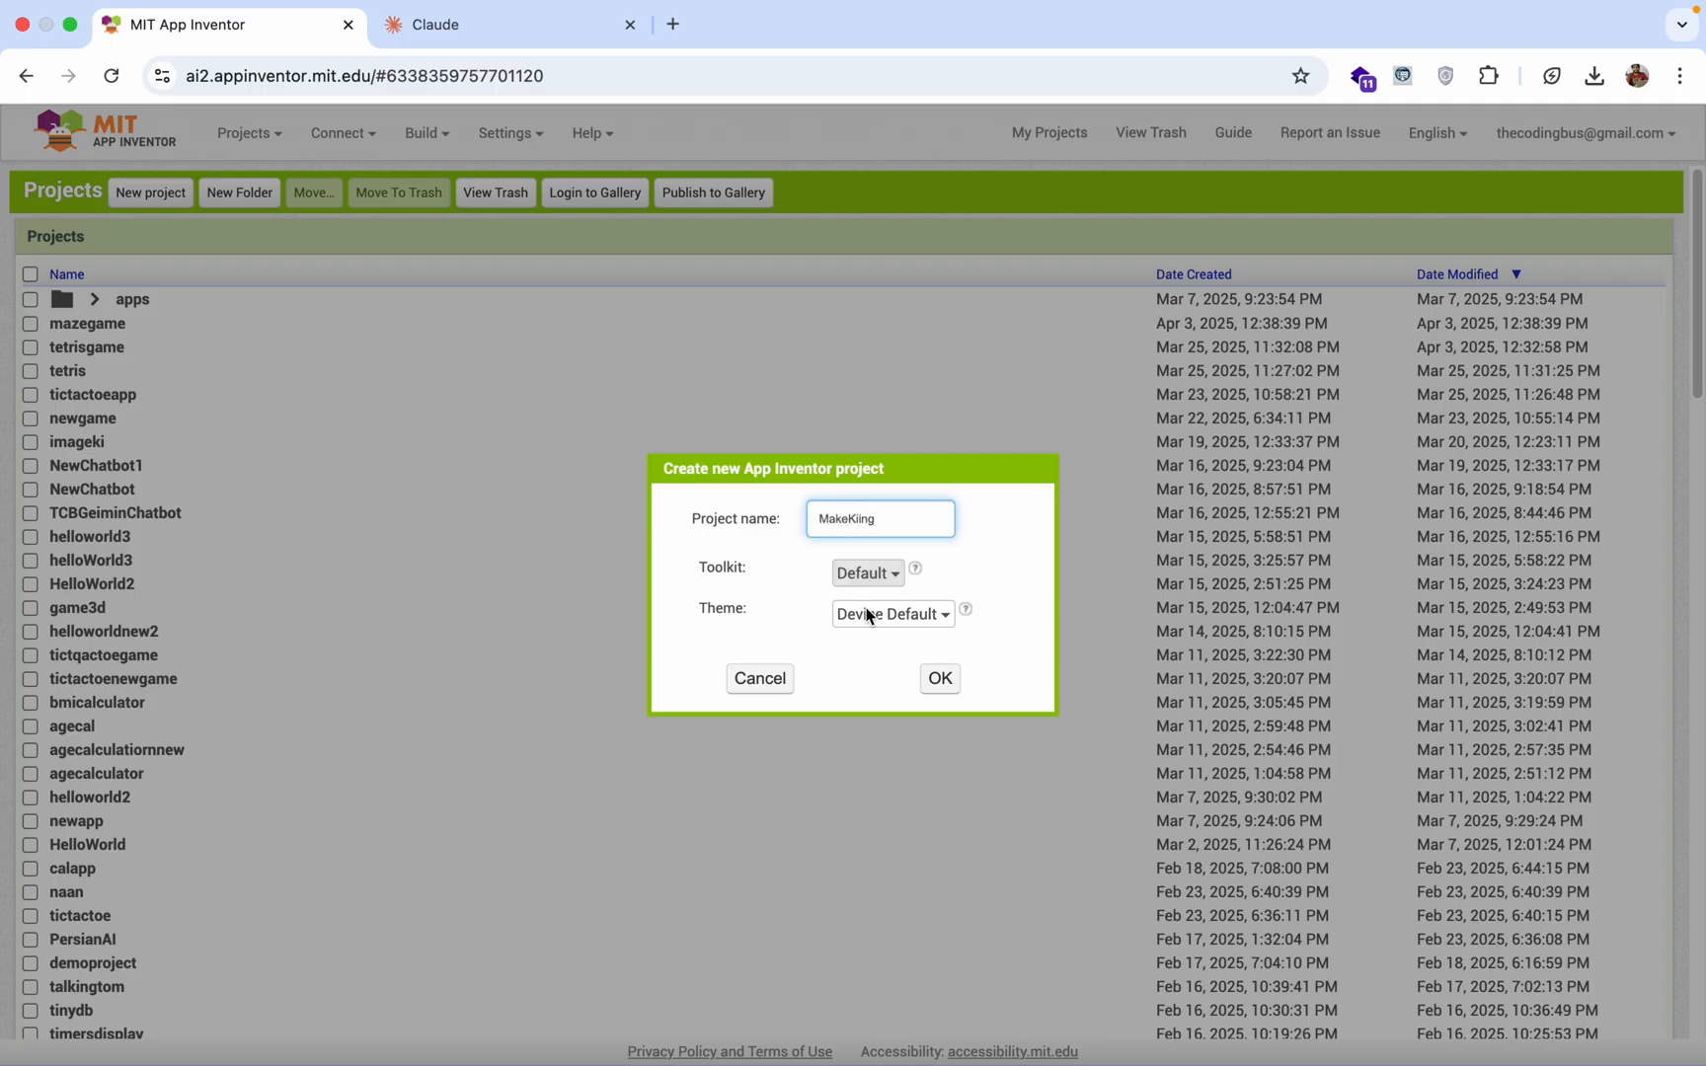
click(938, 678)
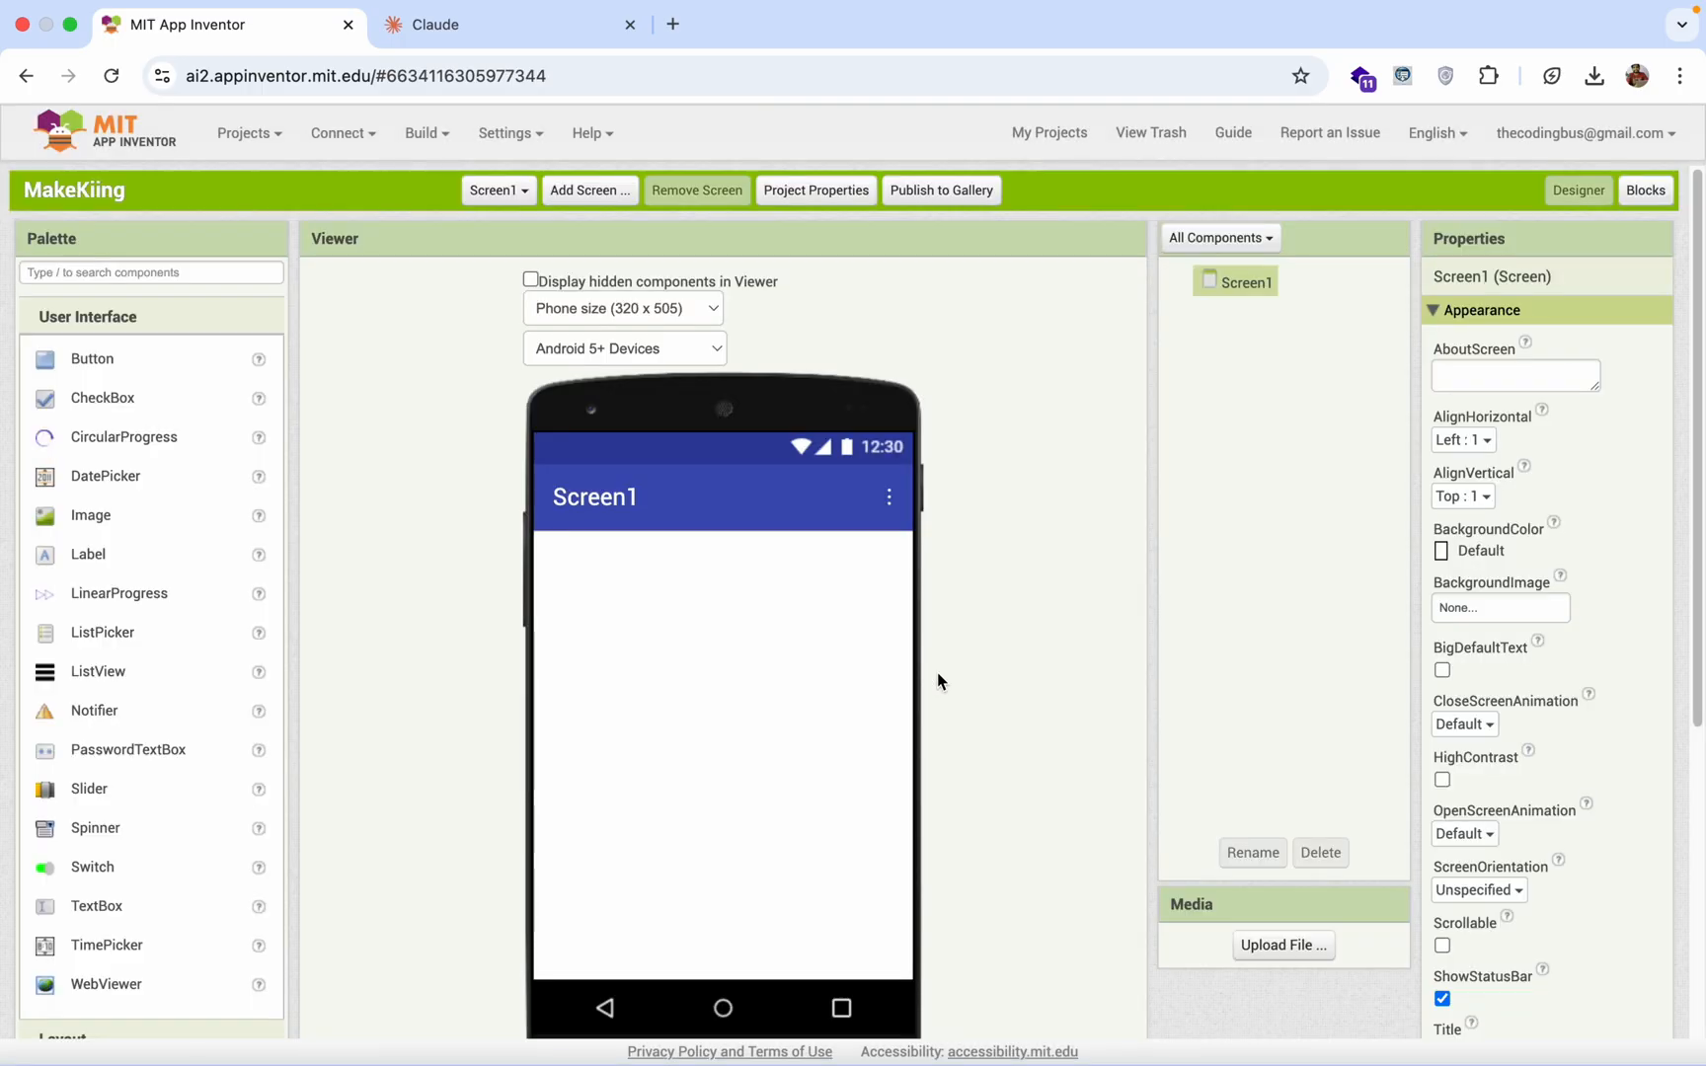
Search Google for 'claude ai' in a new browser tab.
scroll(down, 3)
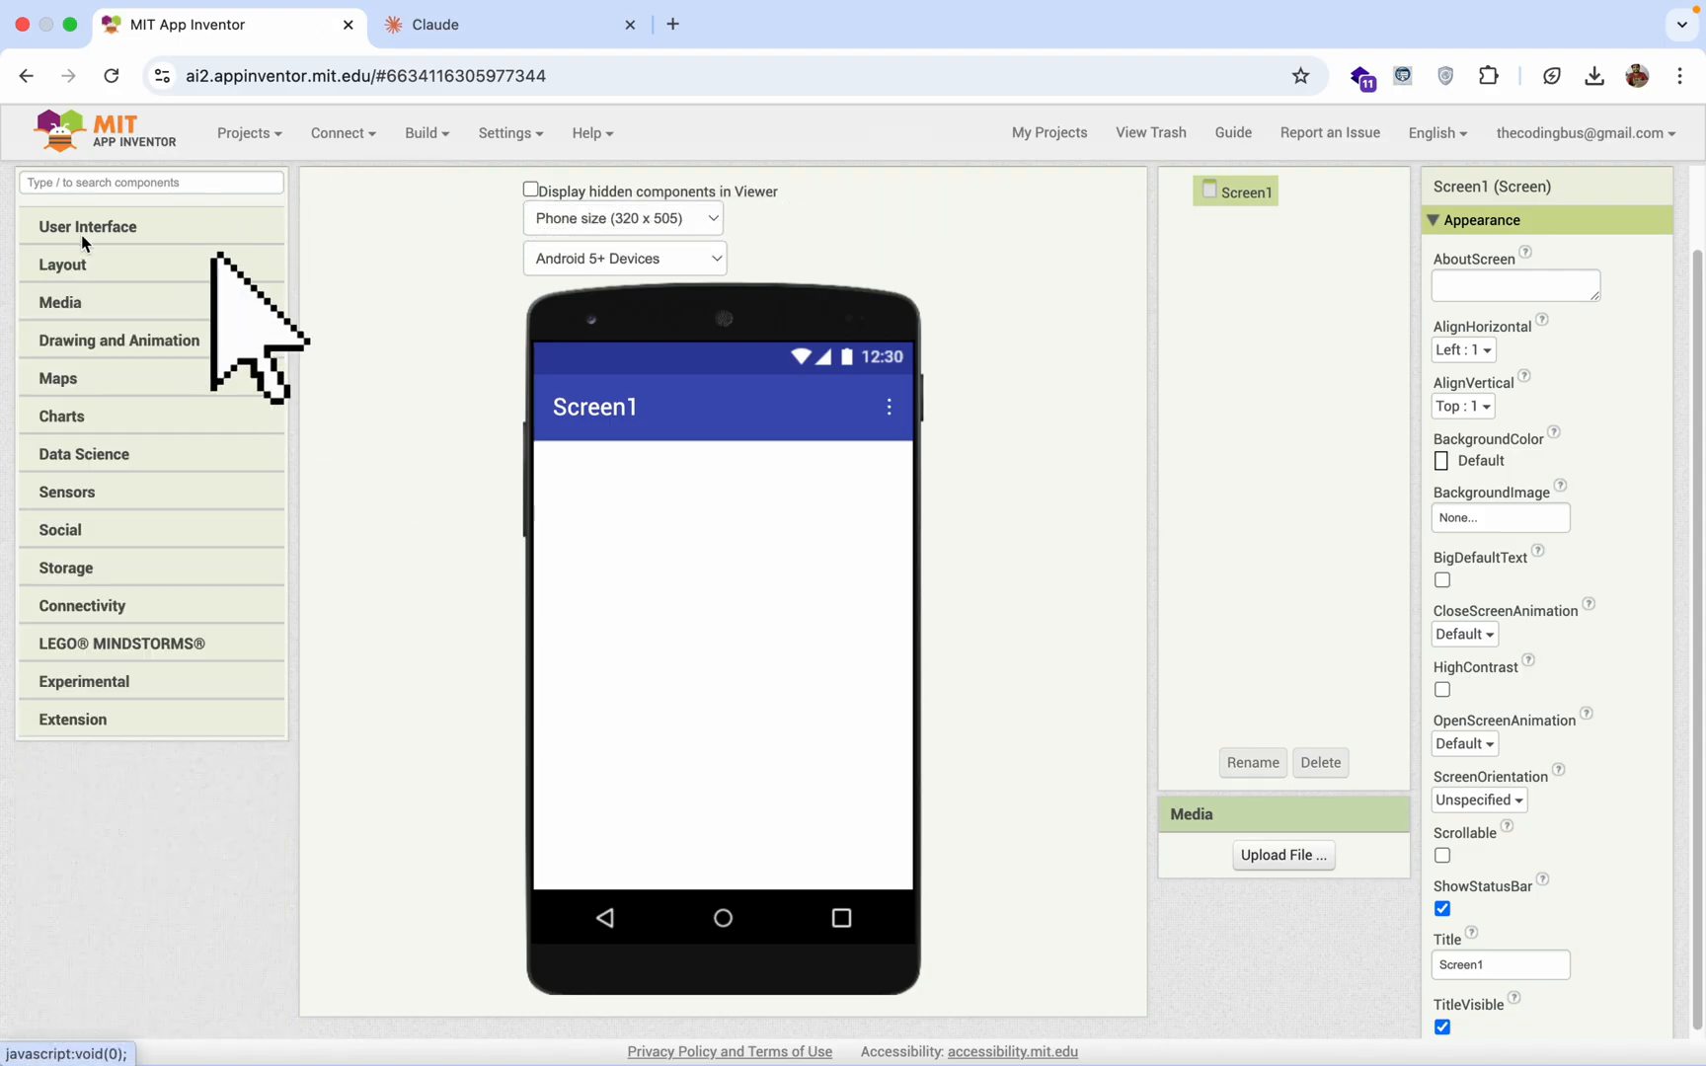
click(88, 226)
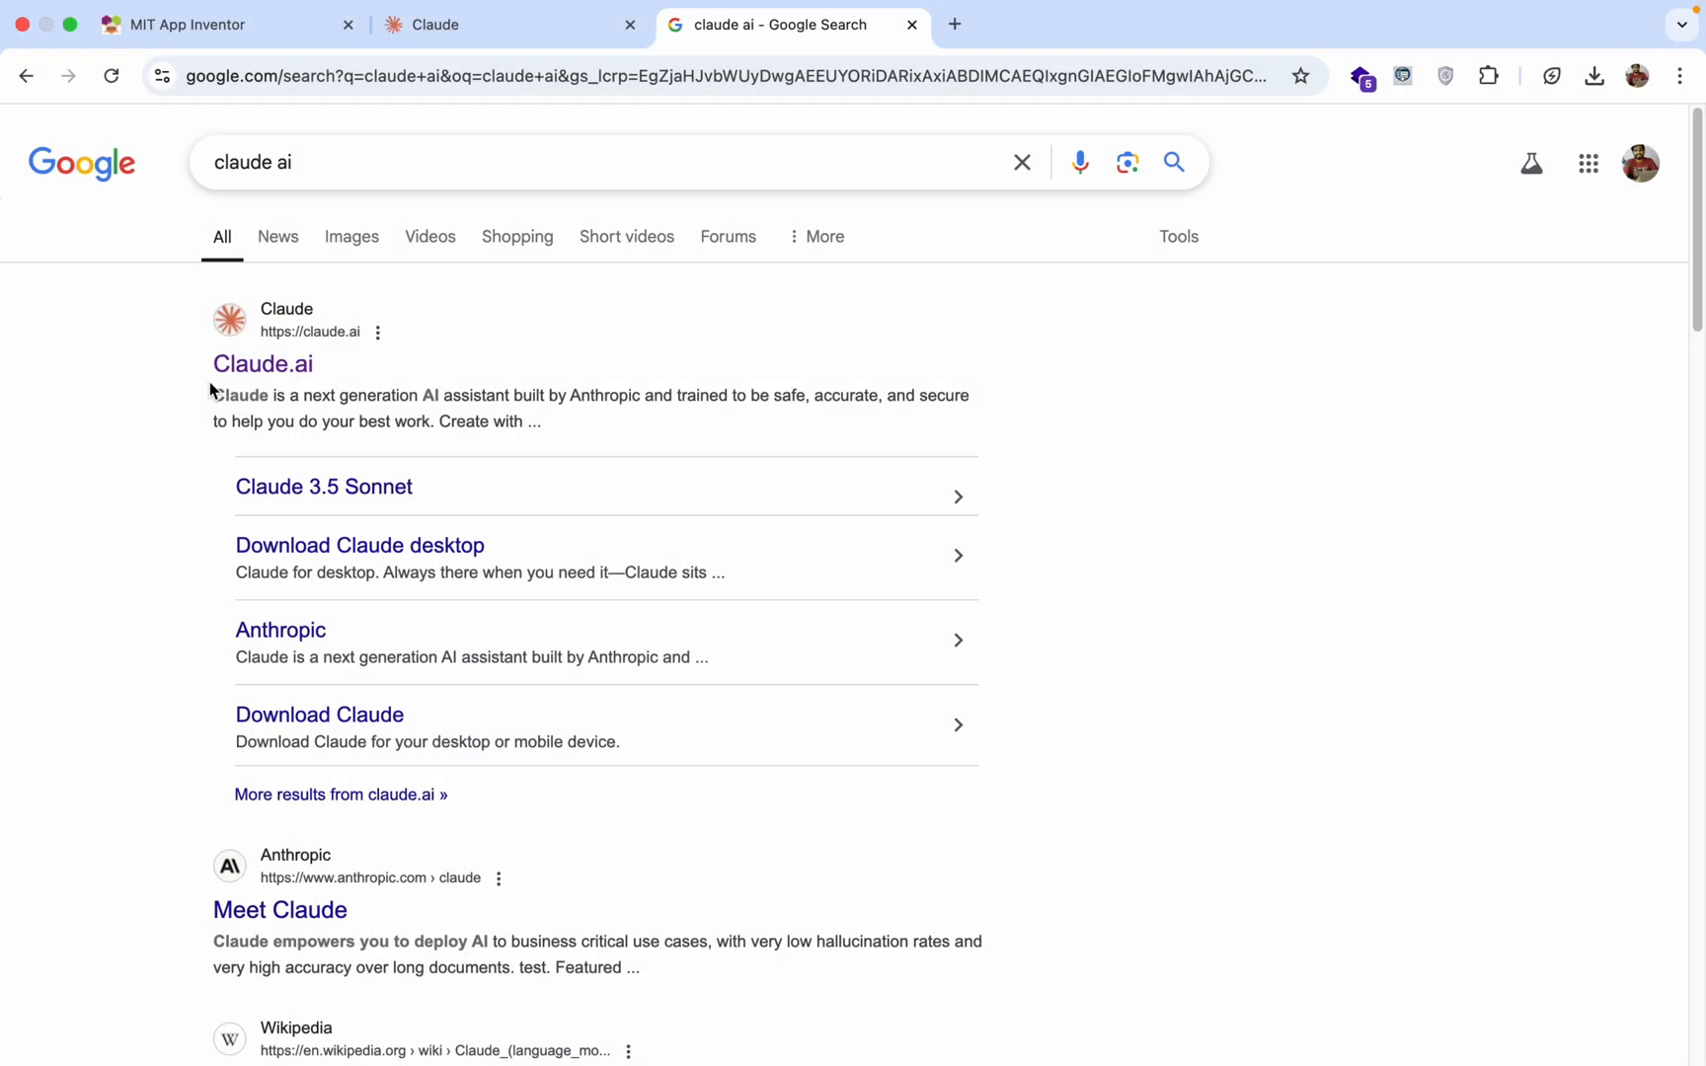
On Claude.ai, send a prompt for a multi-level, mobile-responsive HTML/CSS/JS maze app for MIT App Inventor.
click(263, 363)
text(Create a maze game)
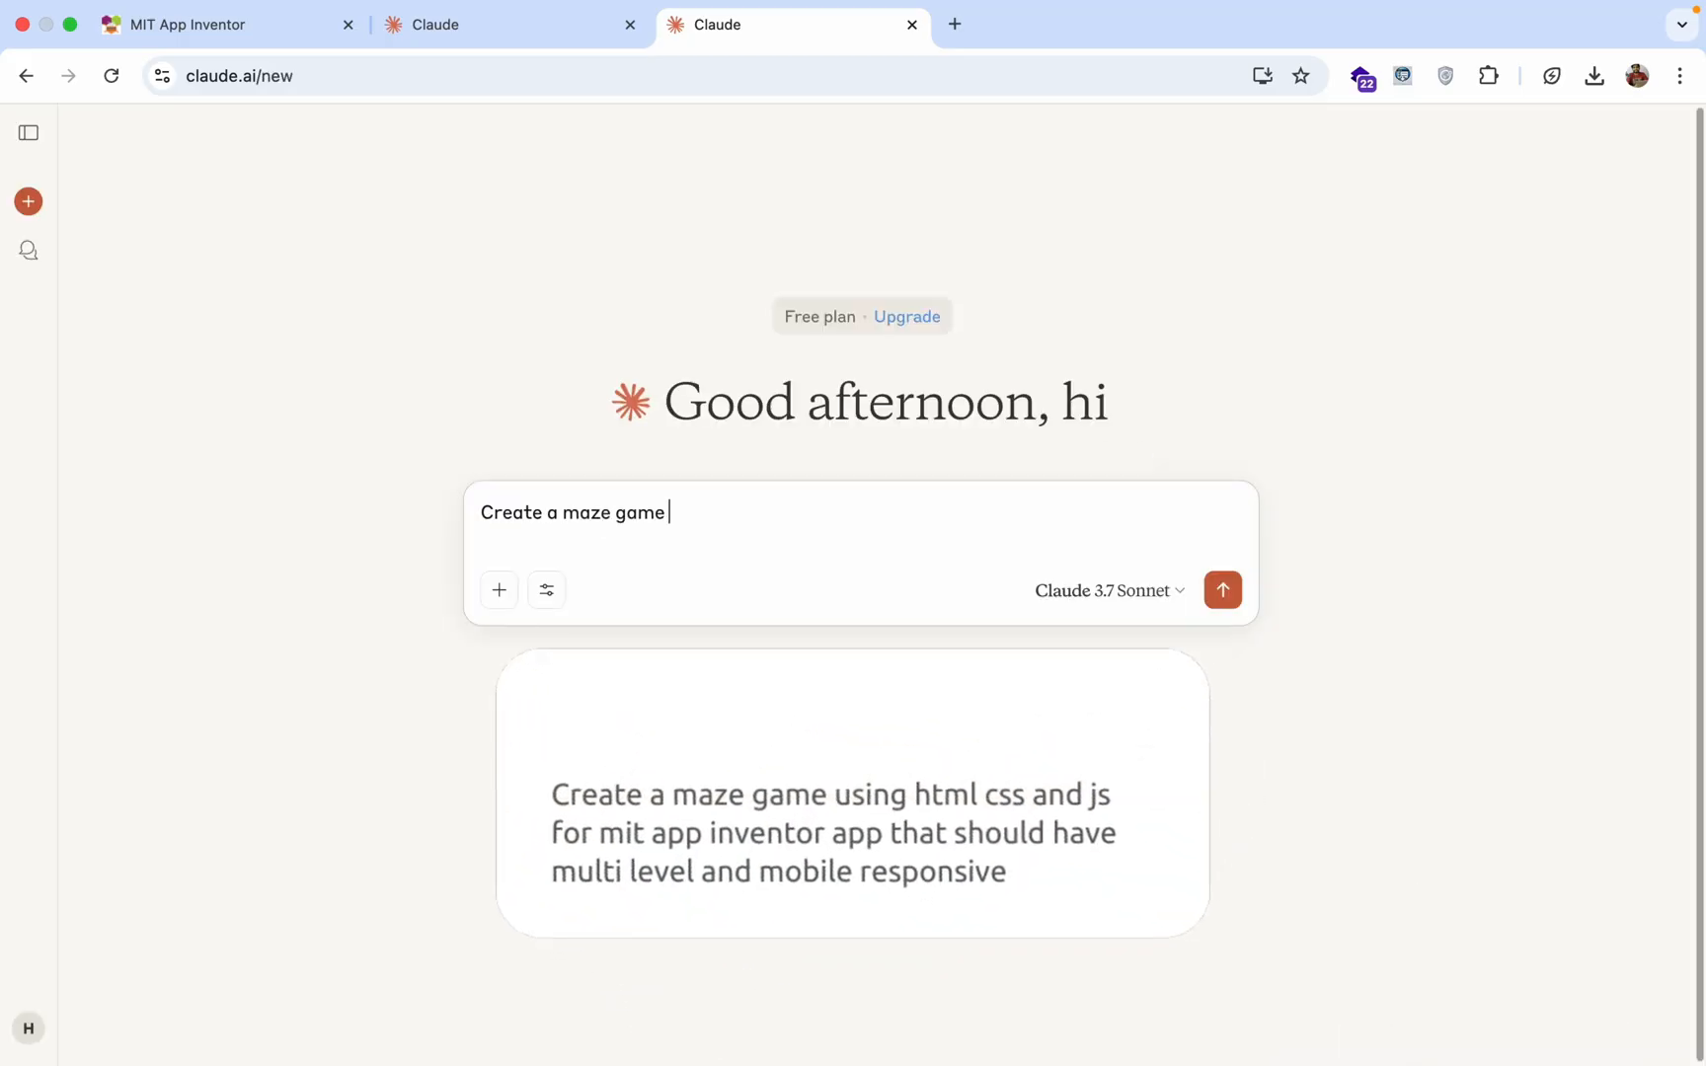
text(using html css a)
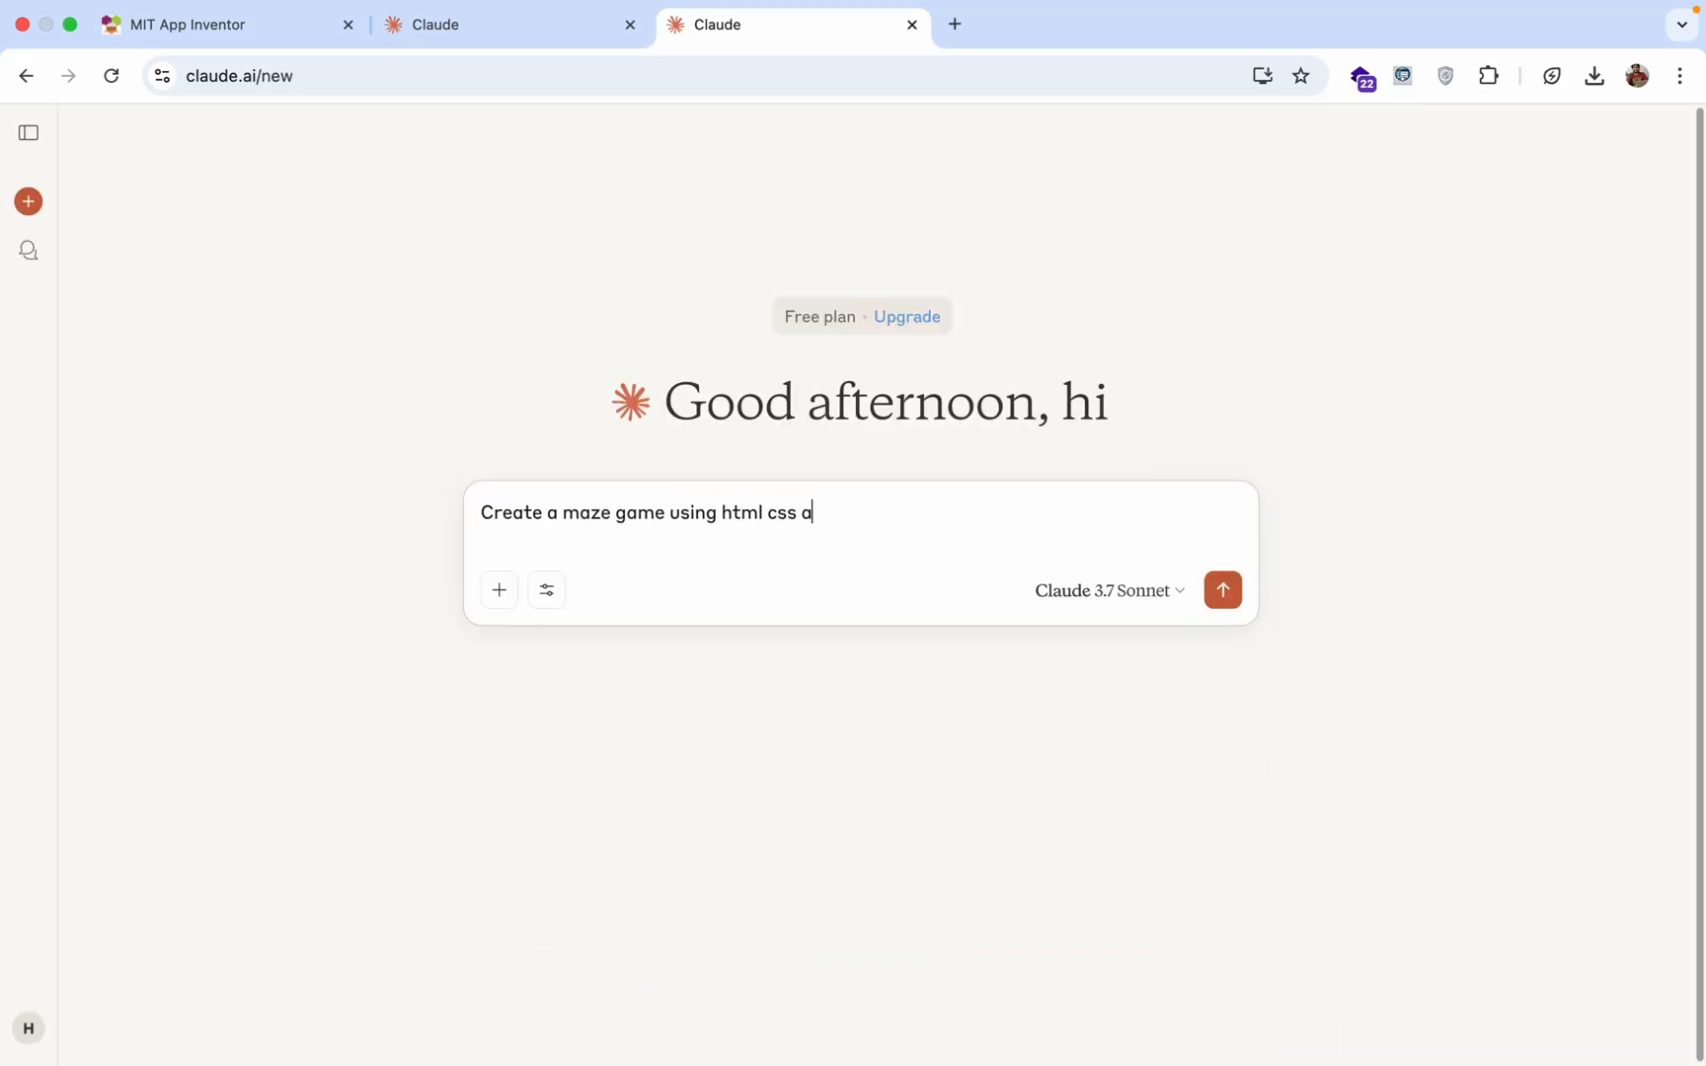
text(nd js for m)
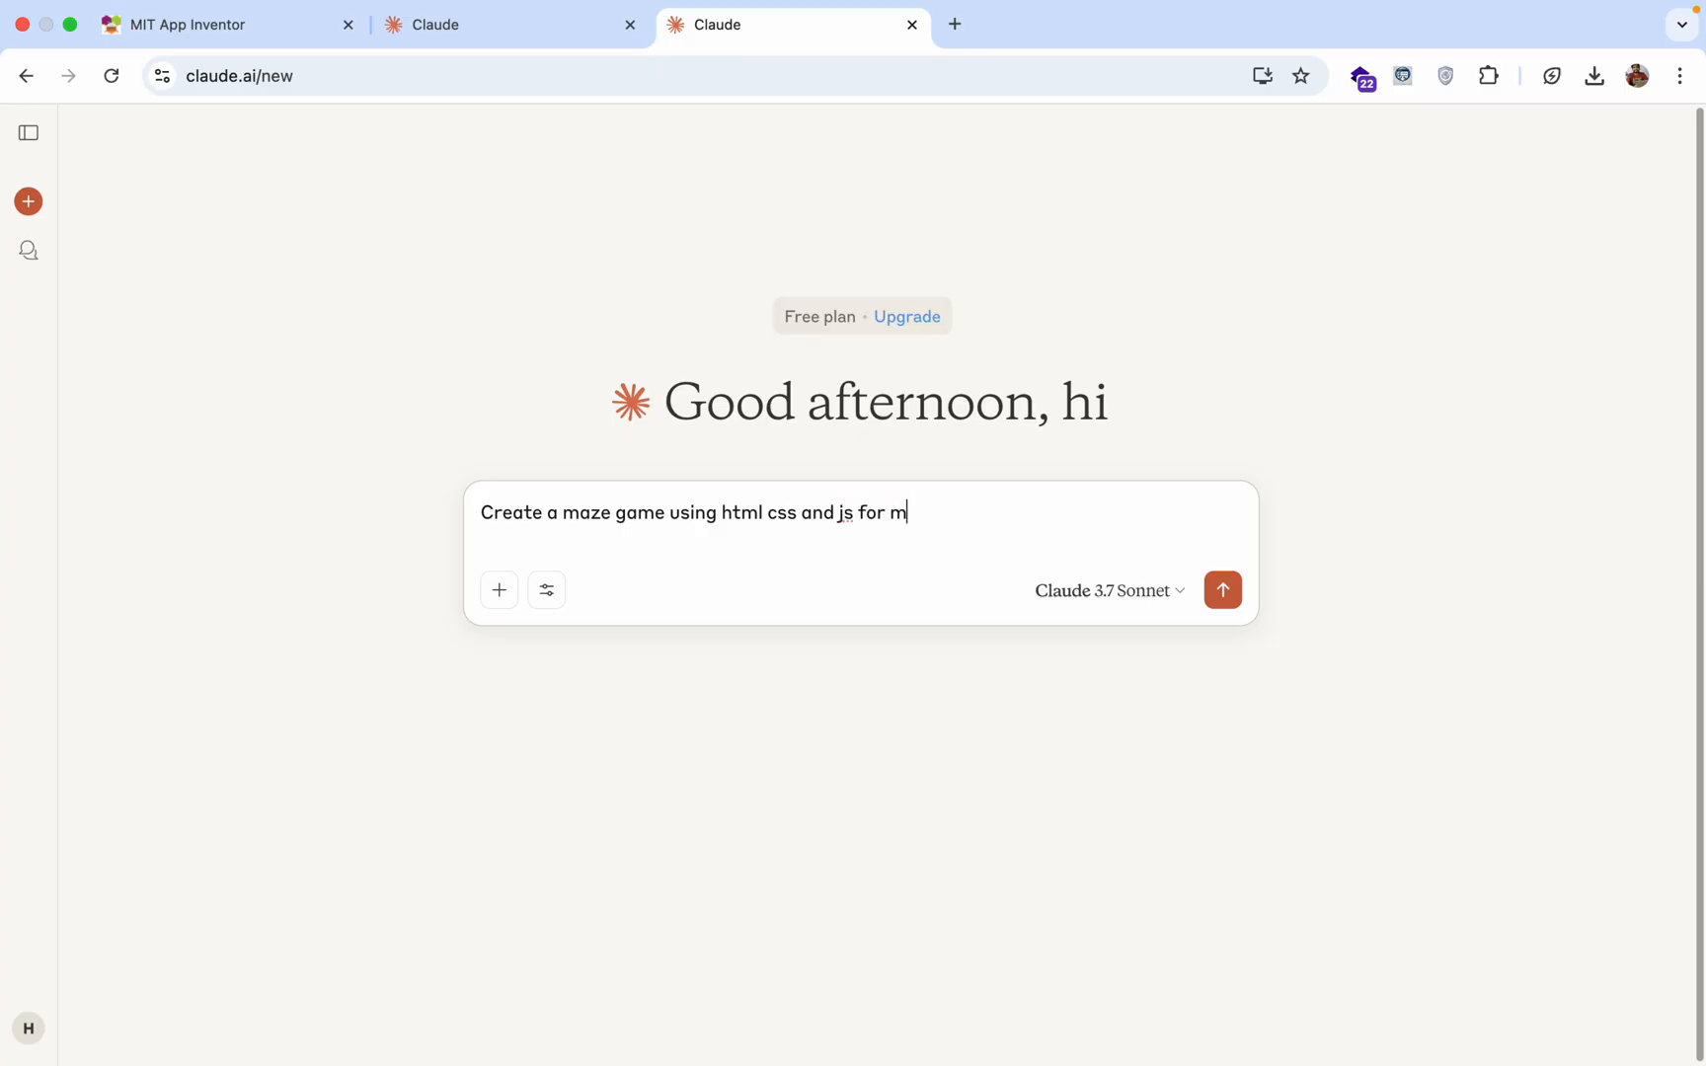
text(it app inventor)
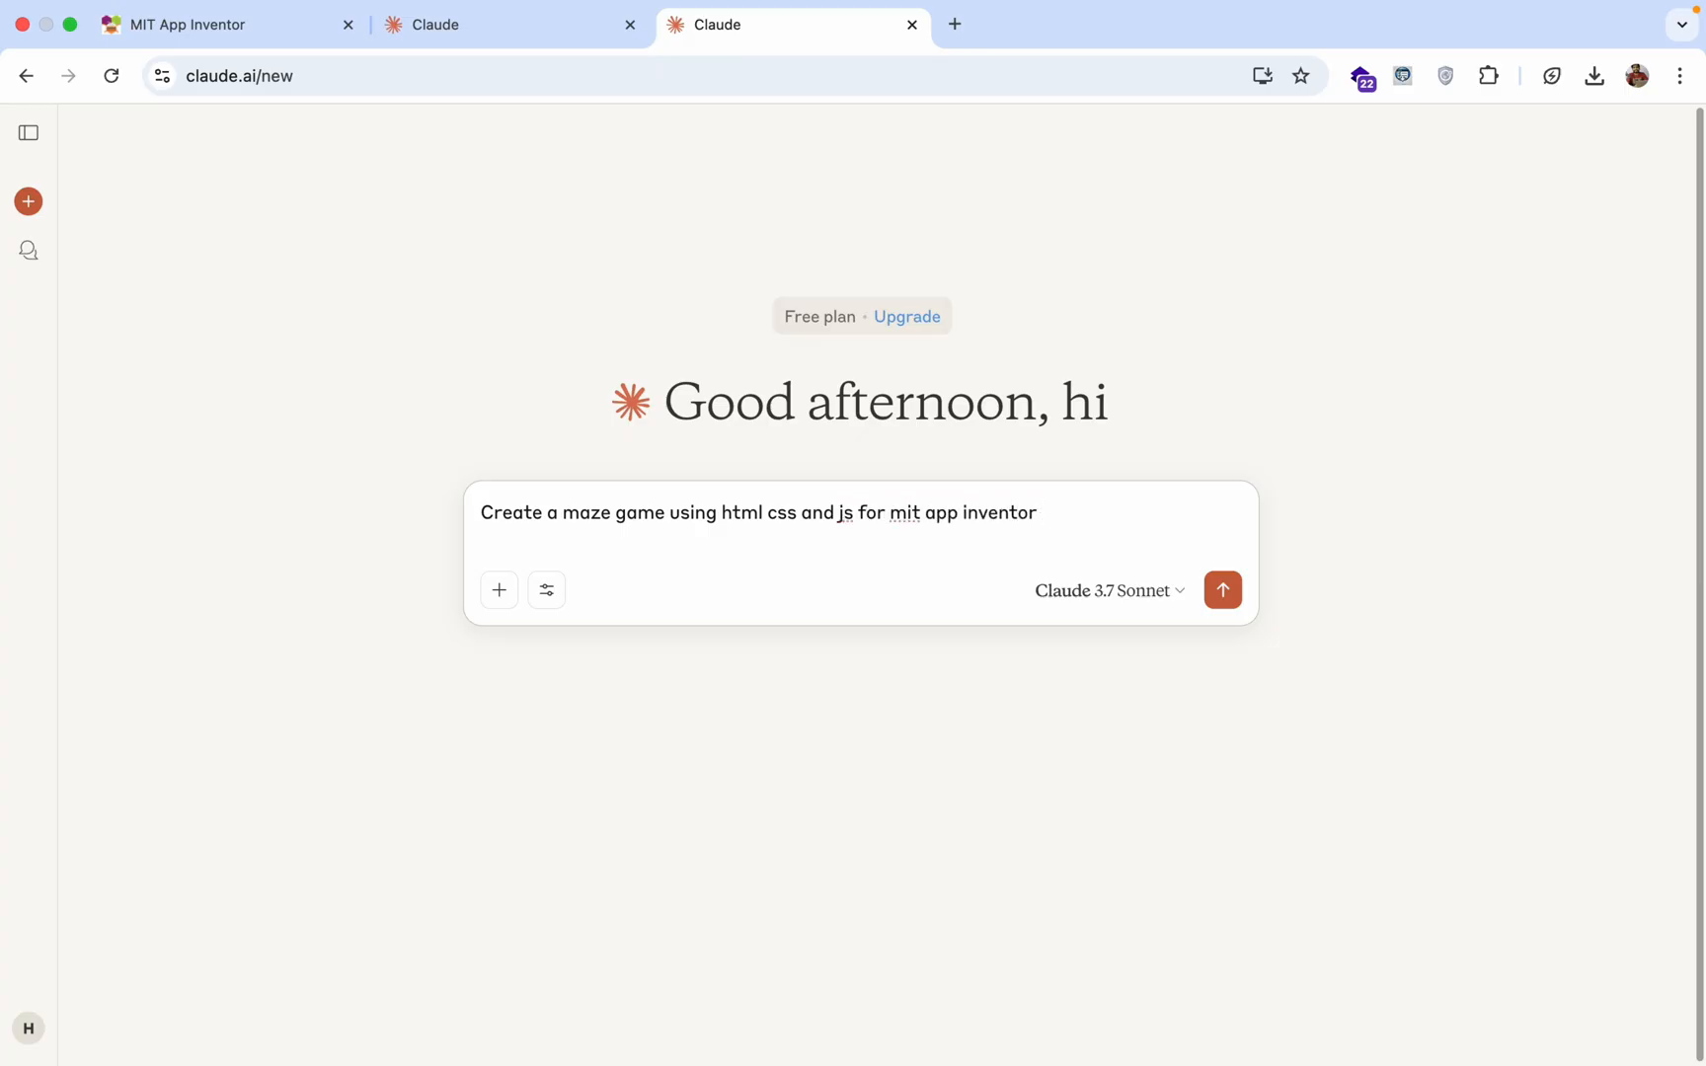
text(app that should)
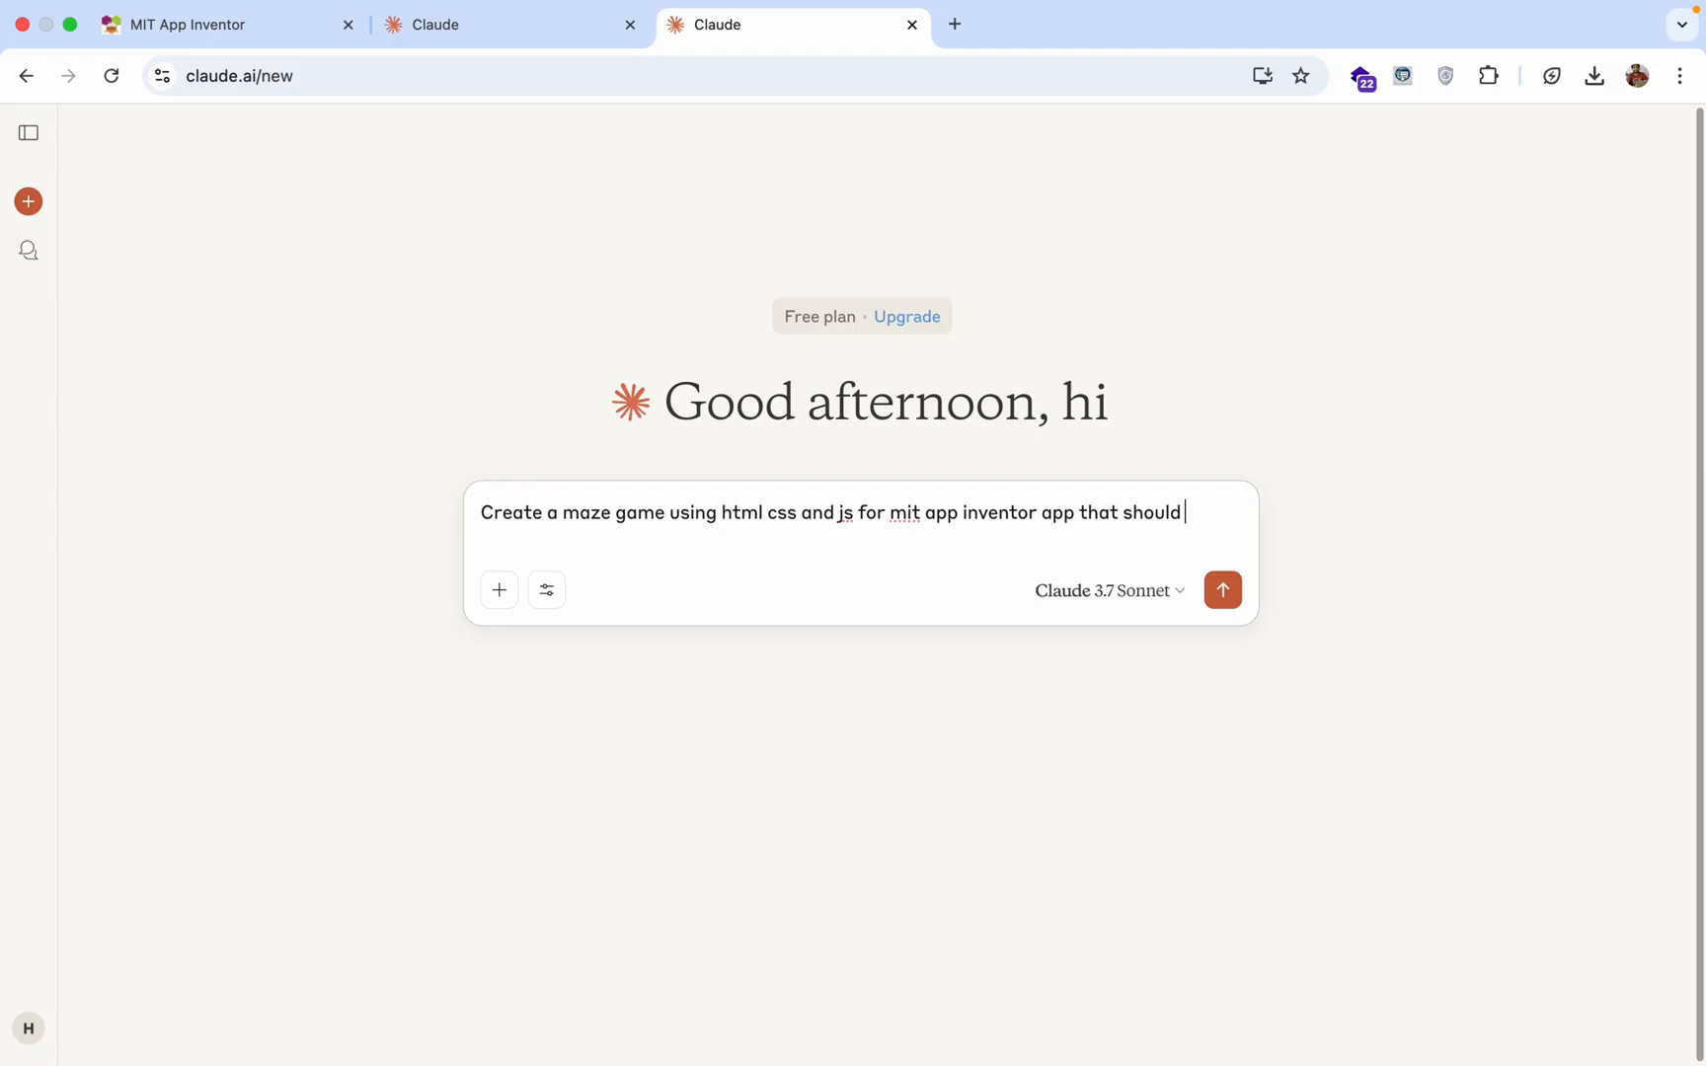
text(have multi)
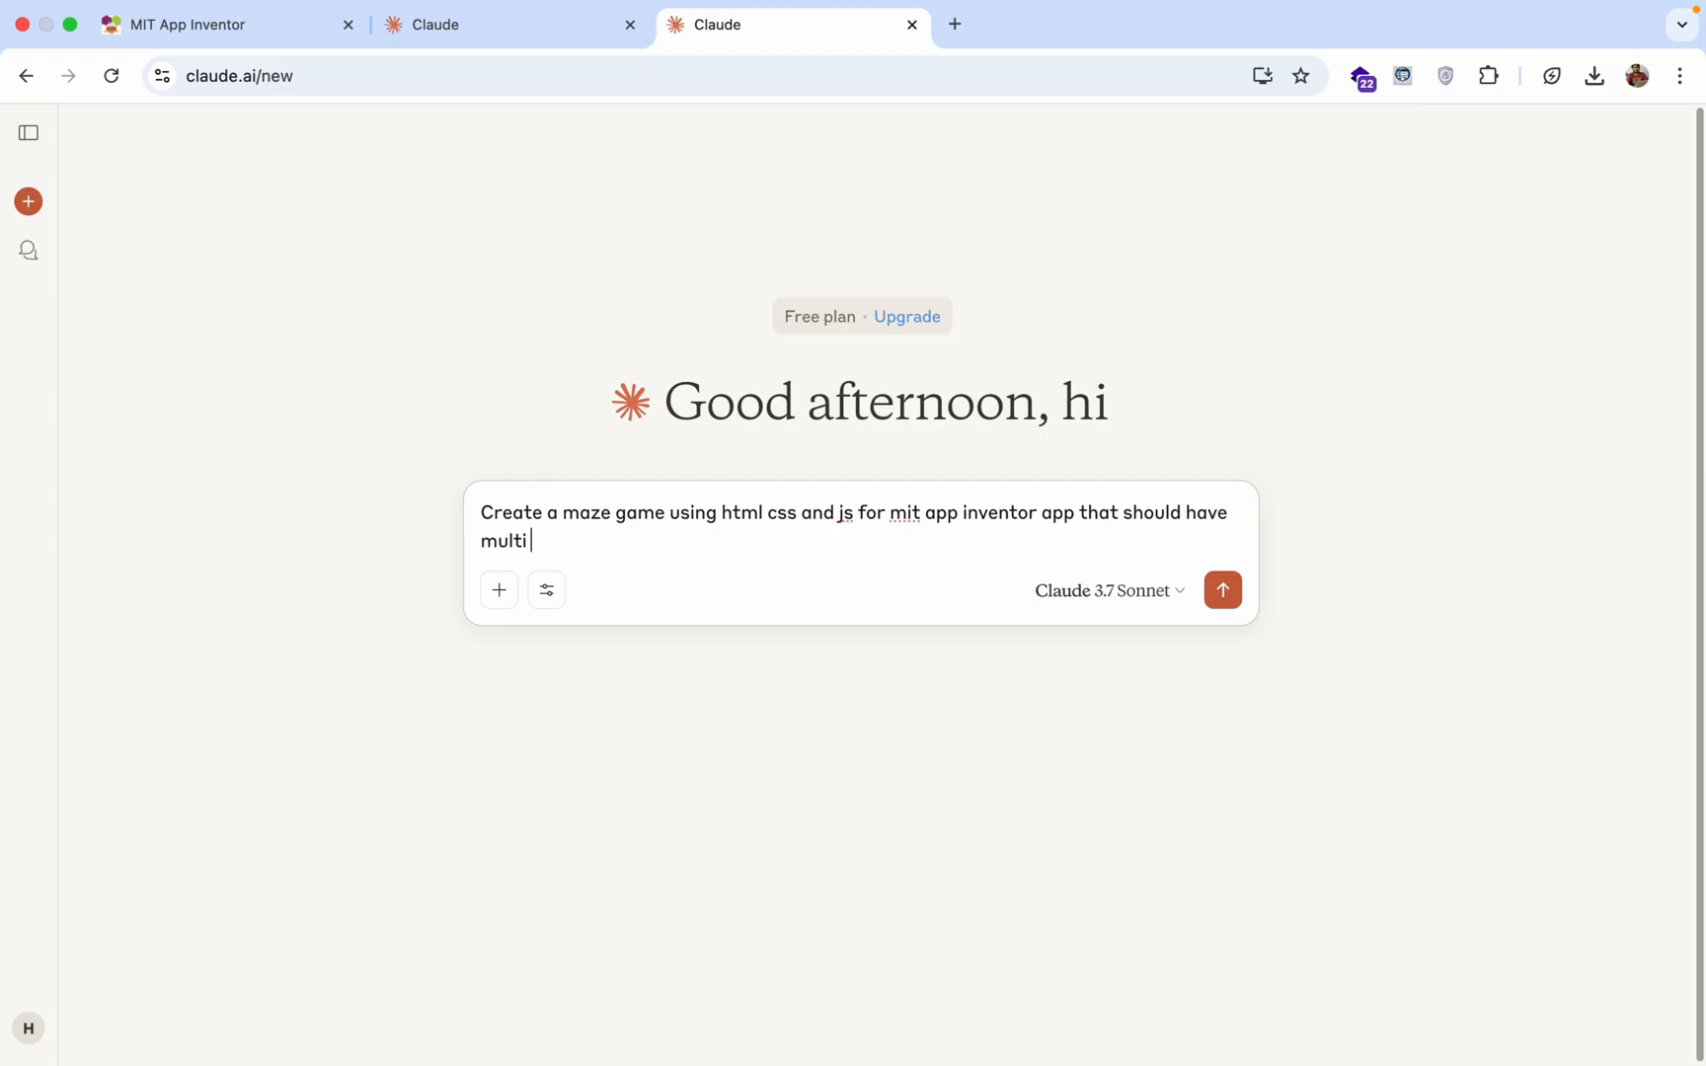
text(level and mobile)
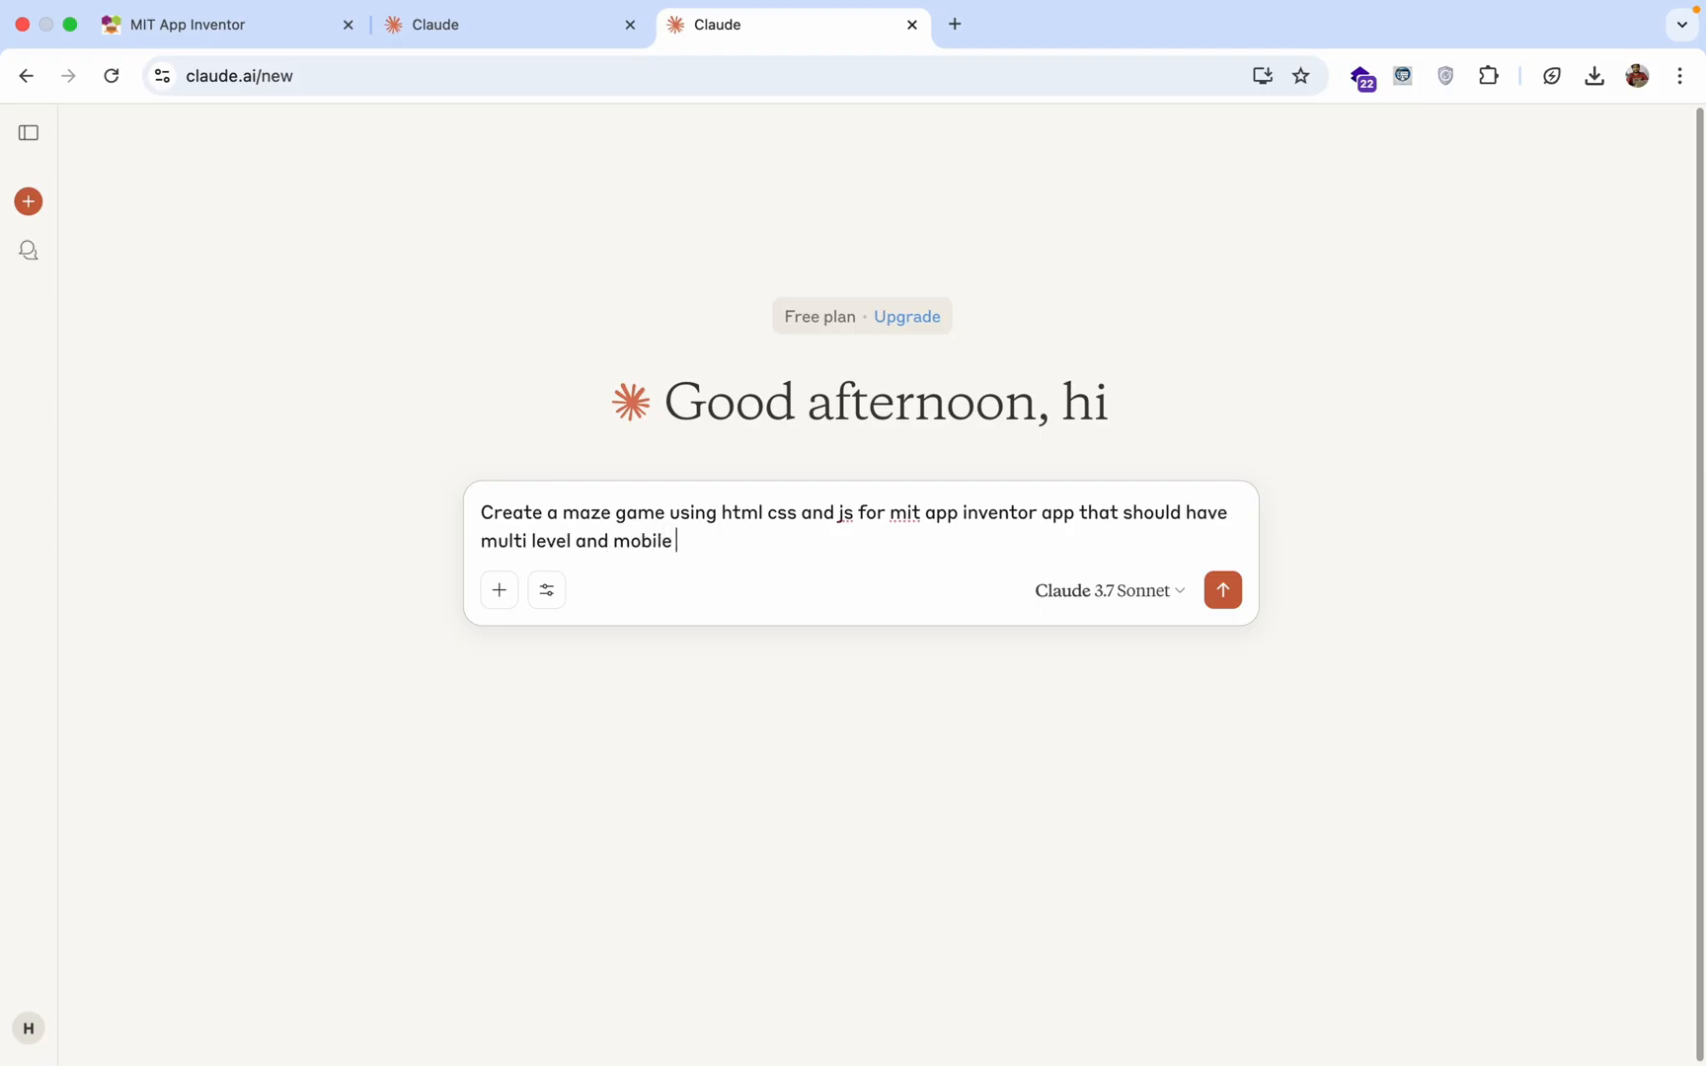
text(responsive)
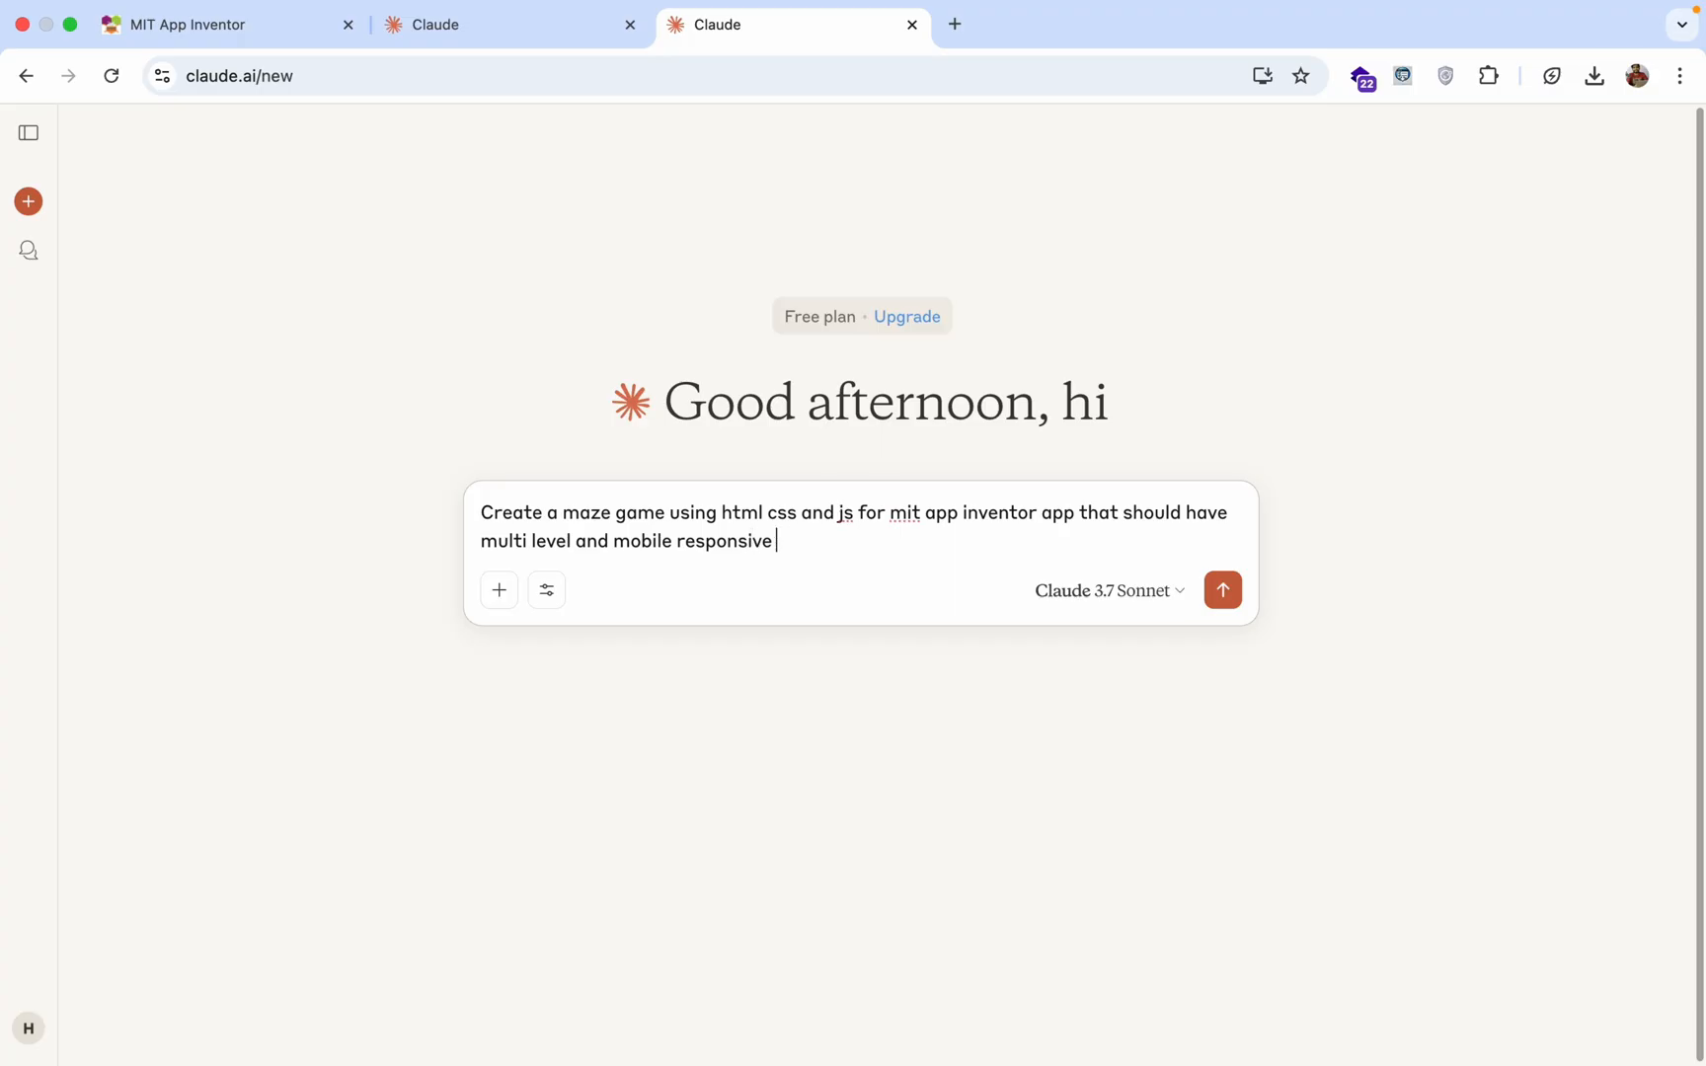
click(1223, 590)
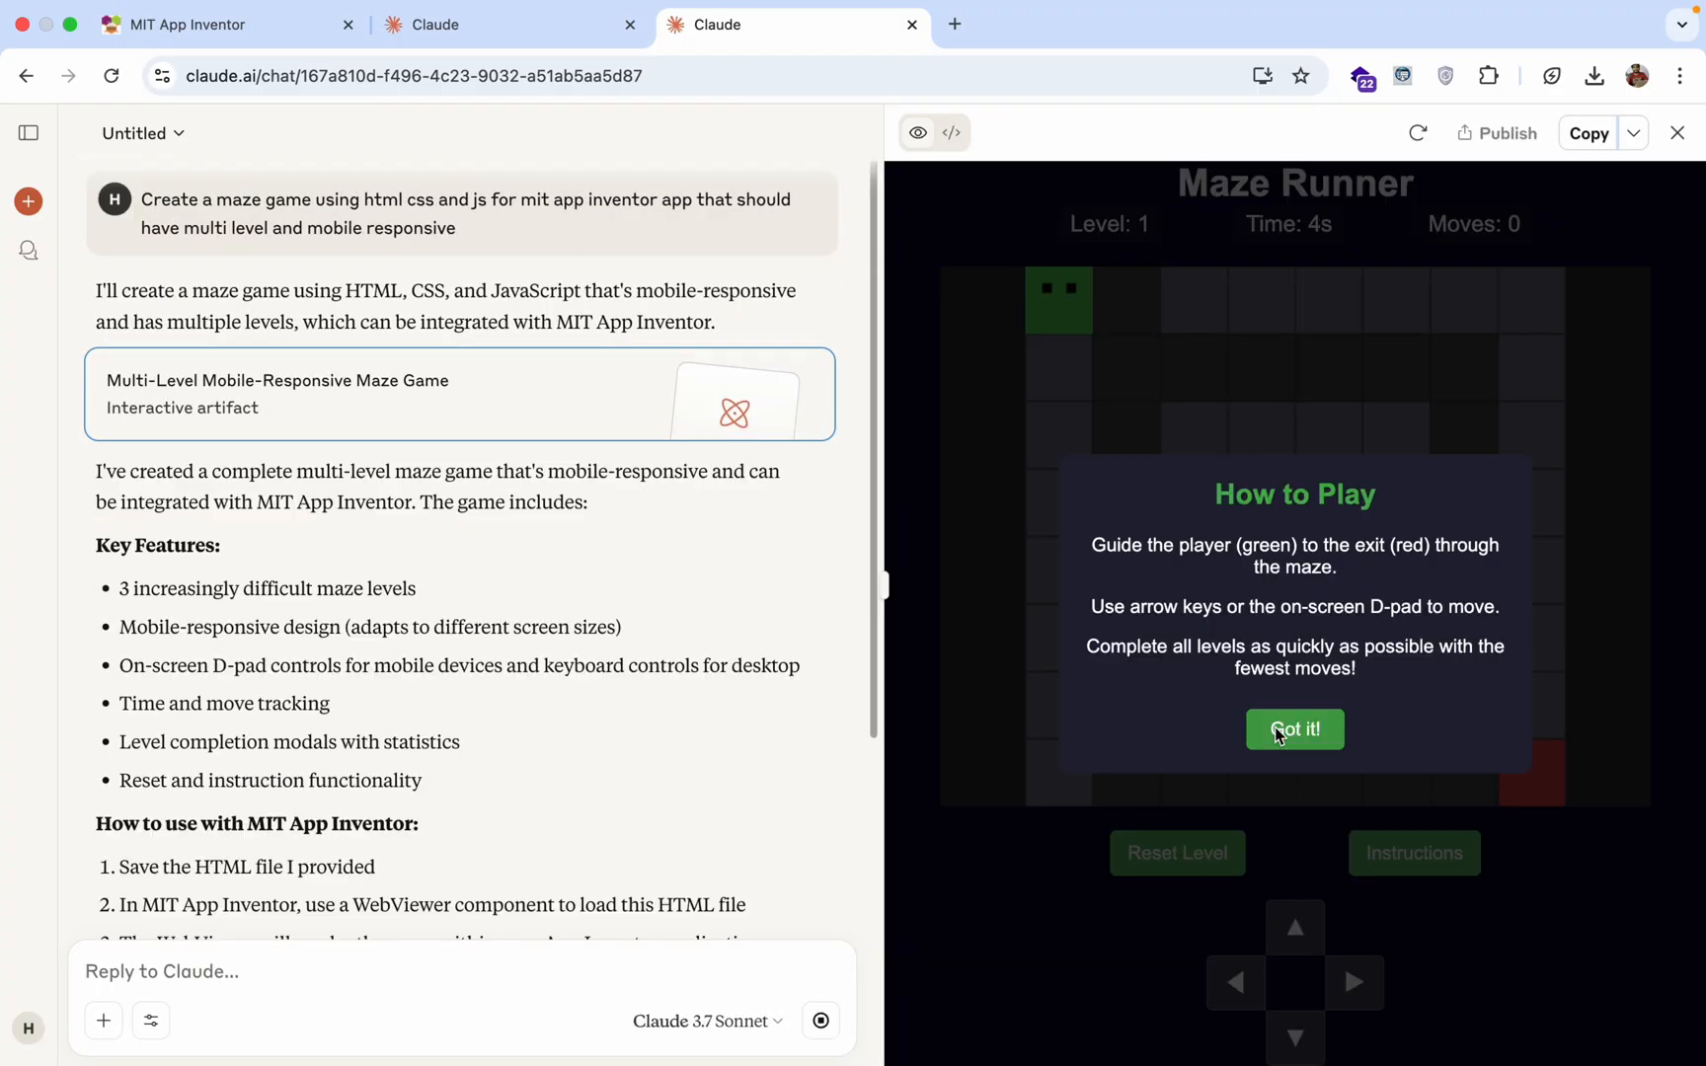
Test the Maze Runner preview by clearing level 1 and starting level 2.
click(1294, 729)
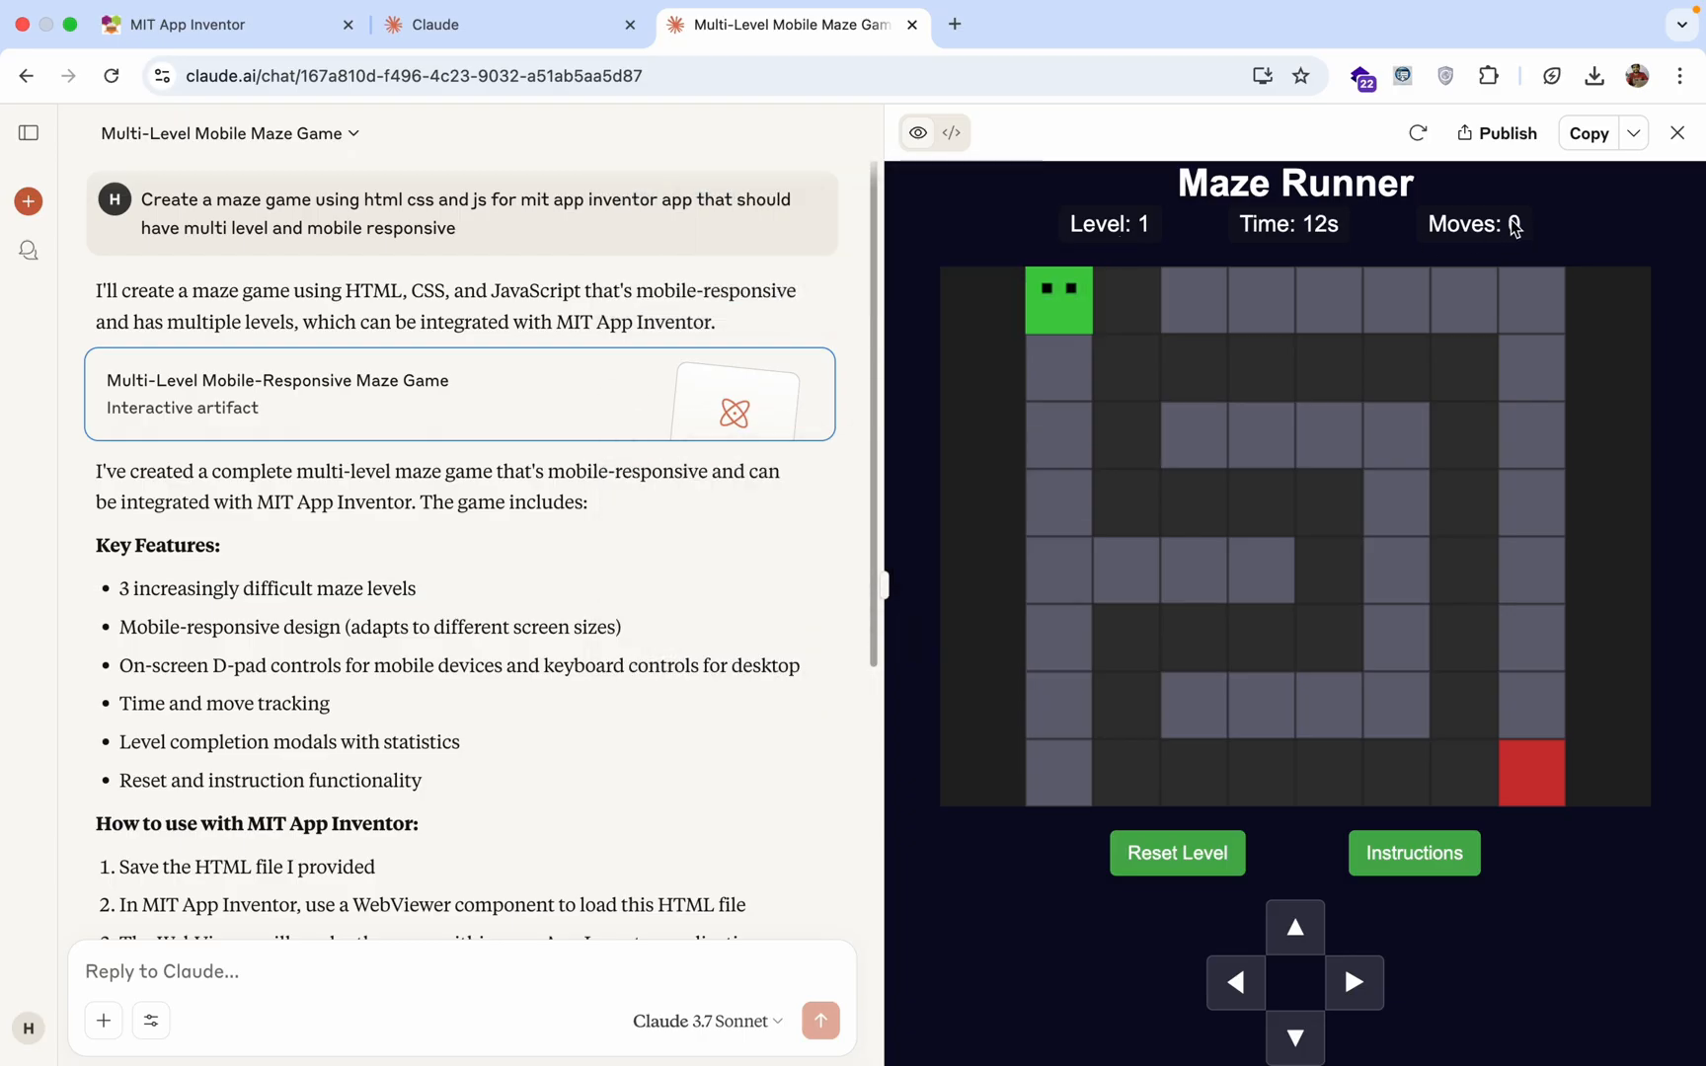
click(1354, 981)
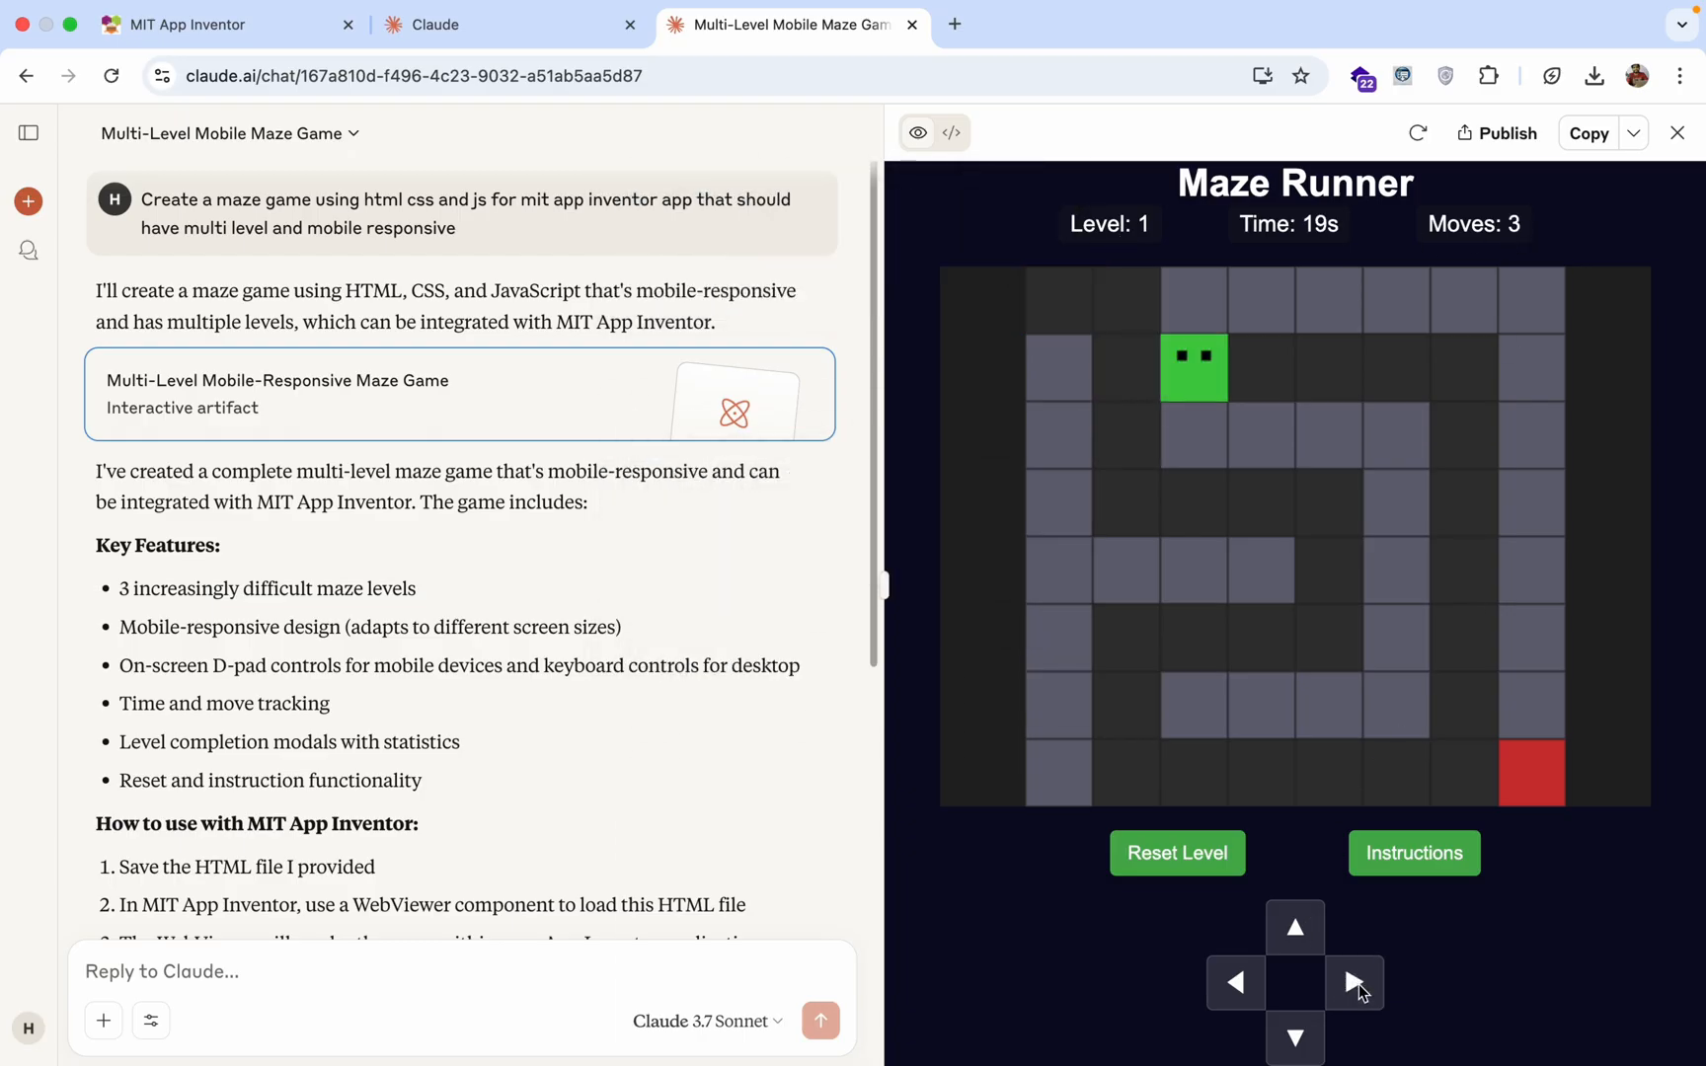
click(1294, 1036)
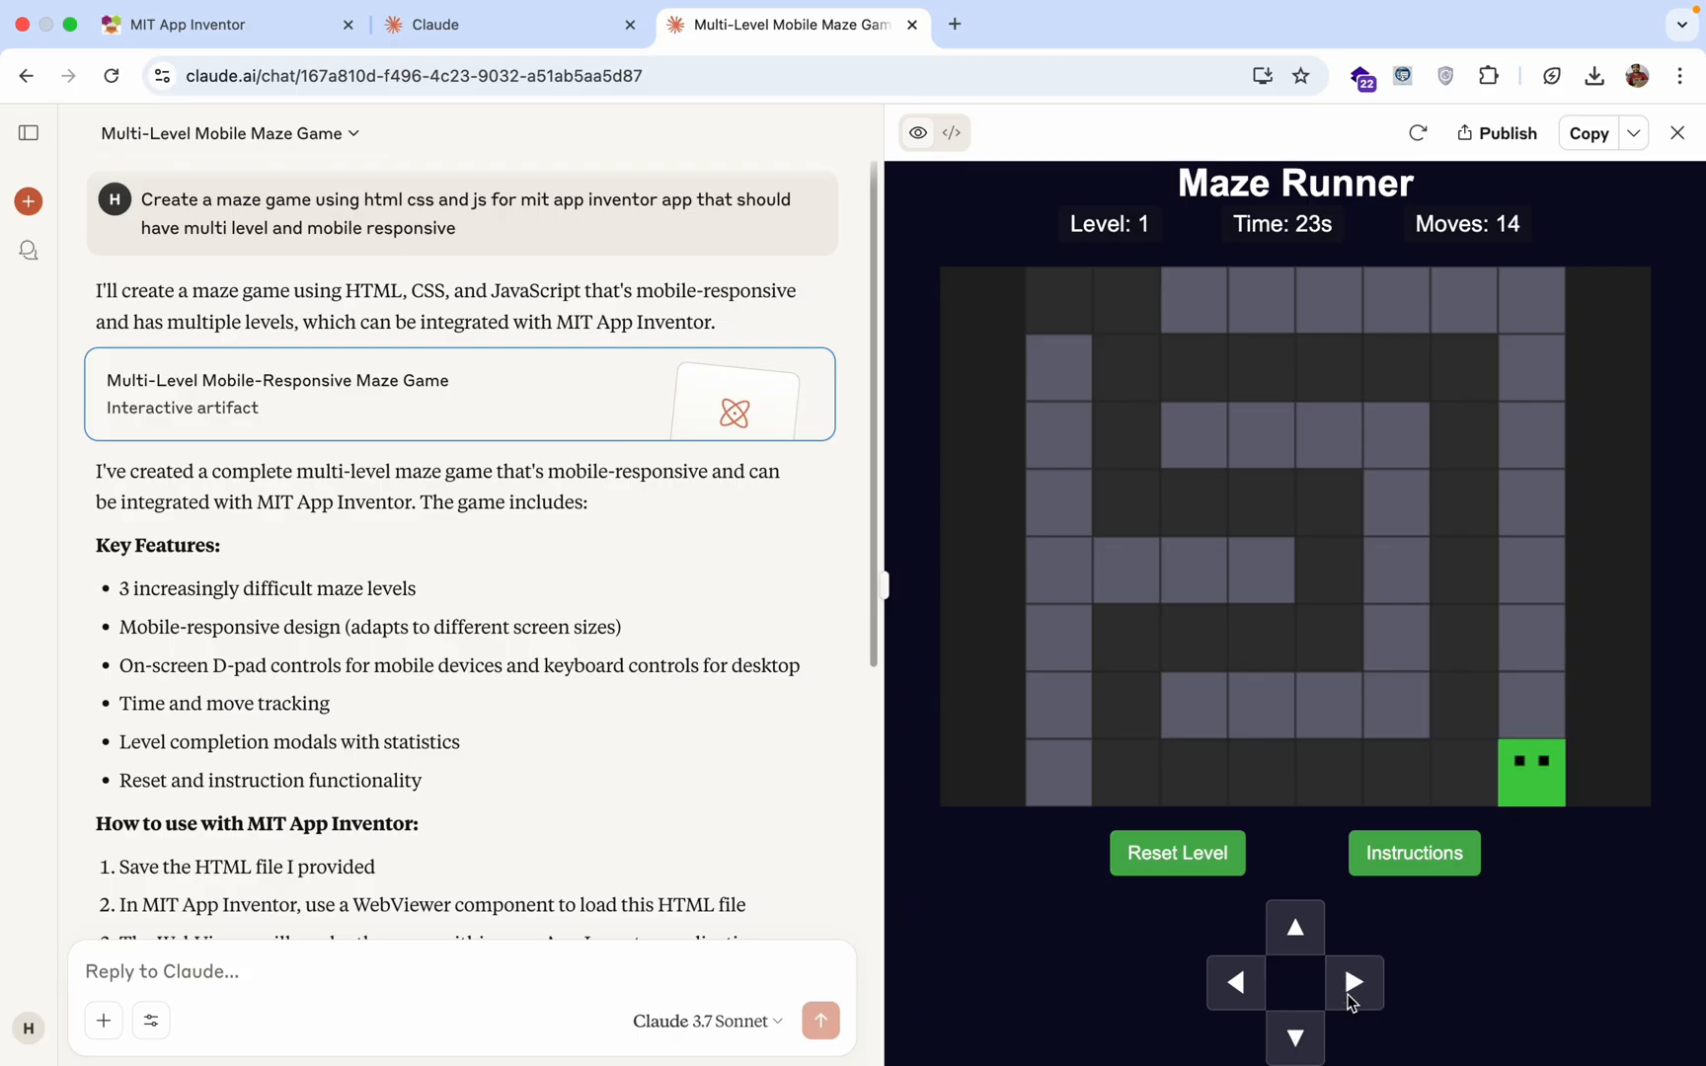
click(1354, 981)
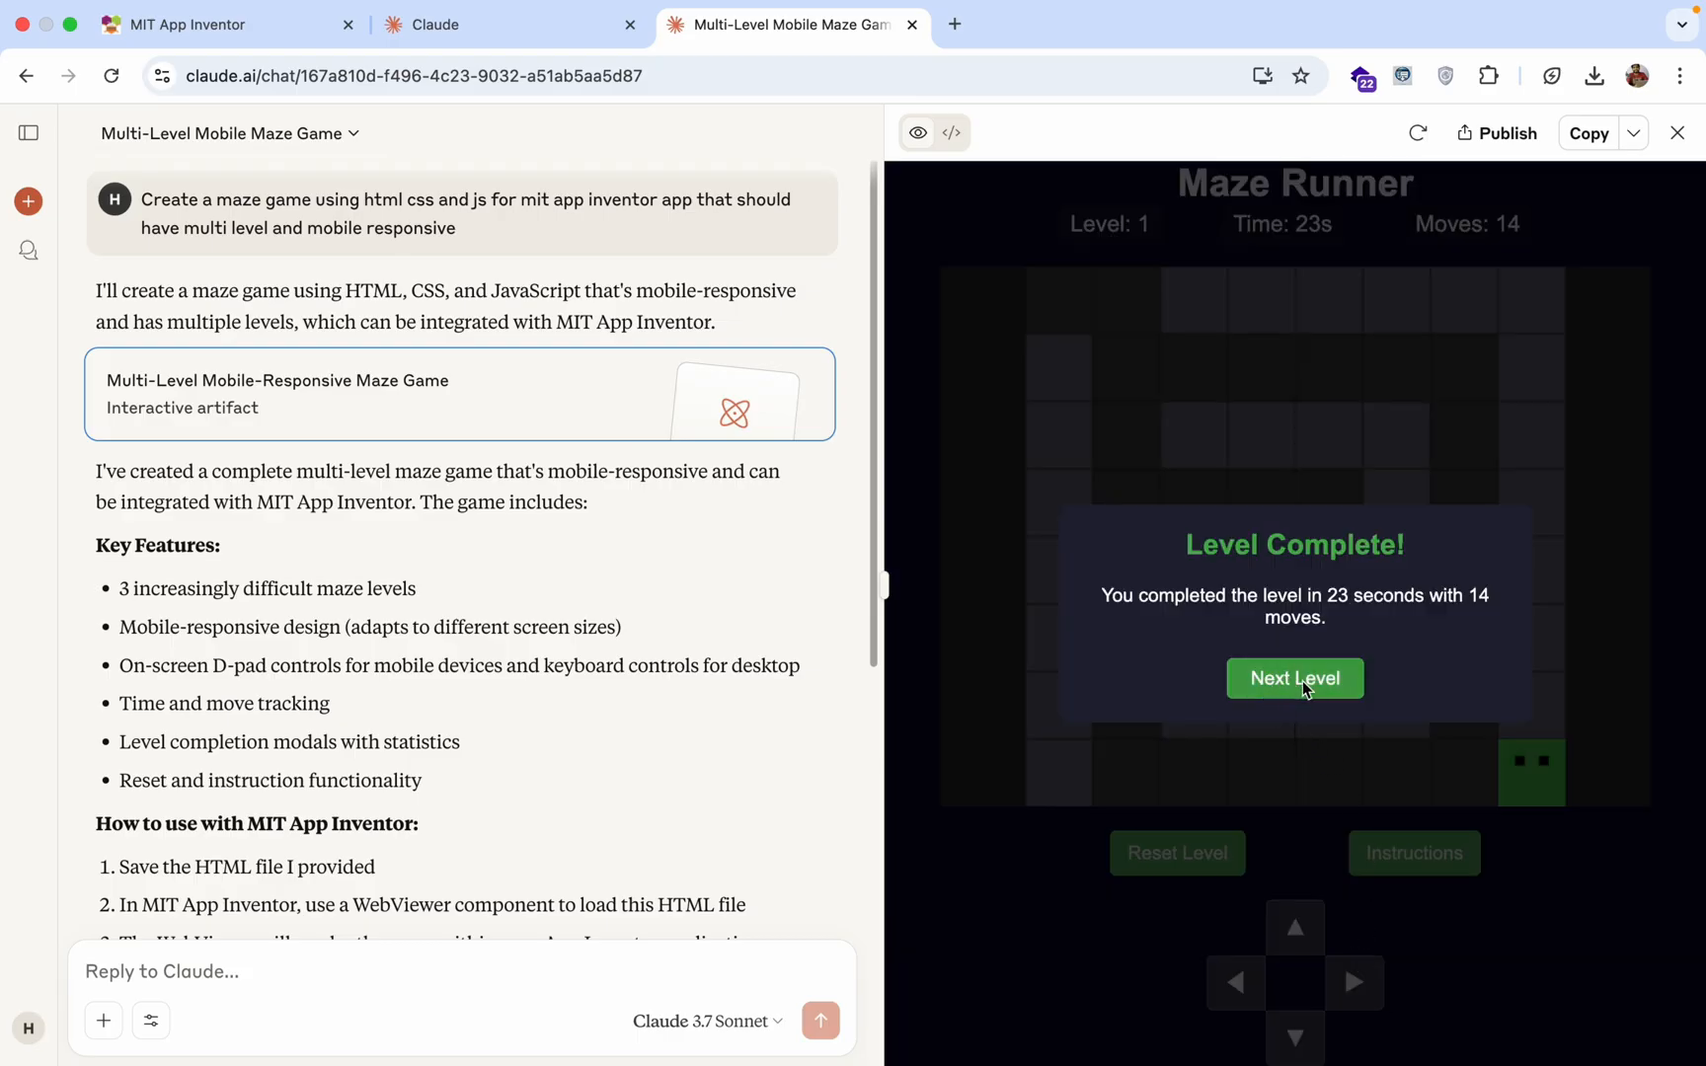
click(1293, 678)
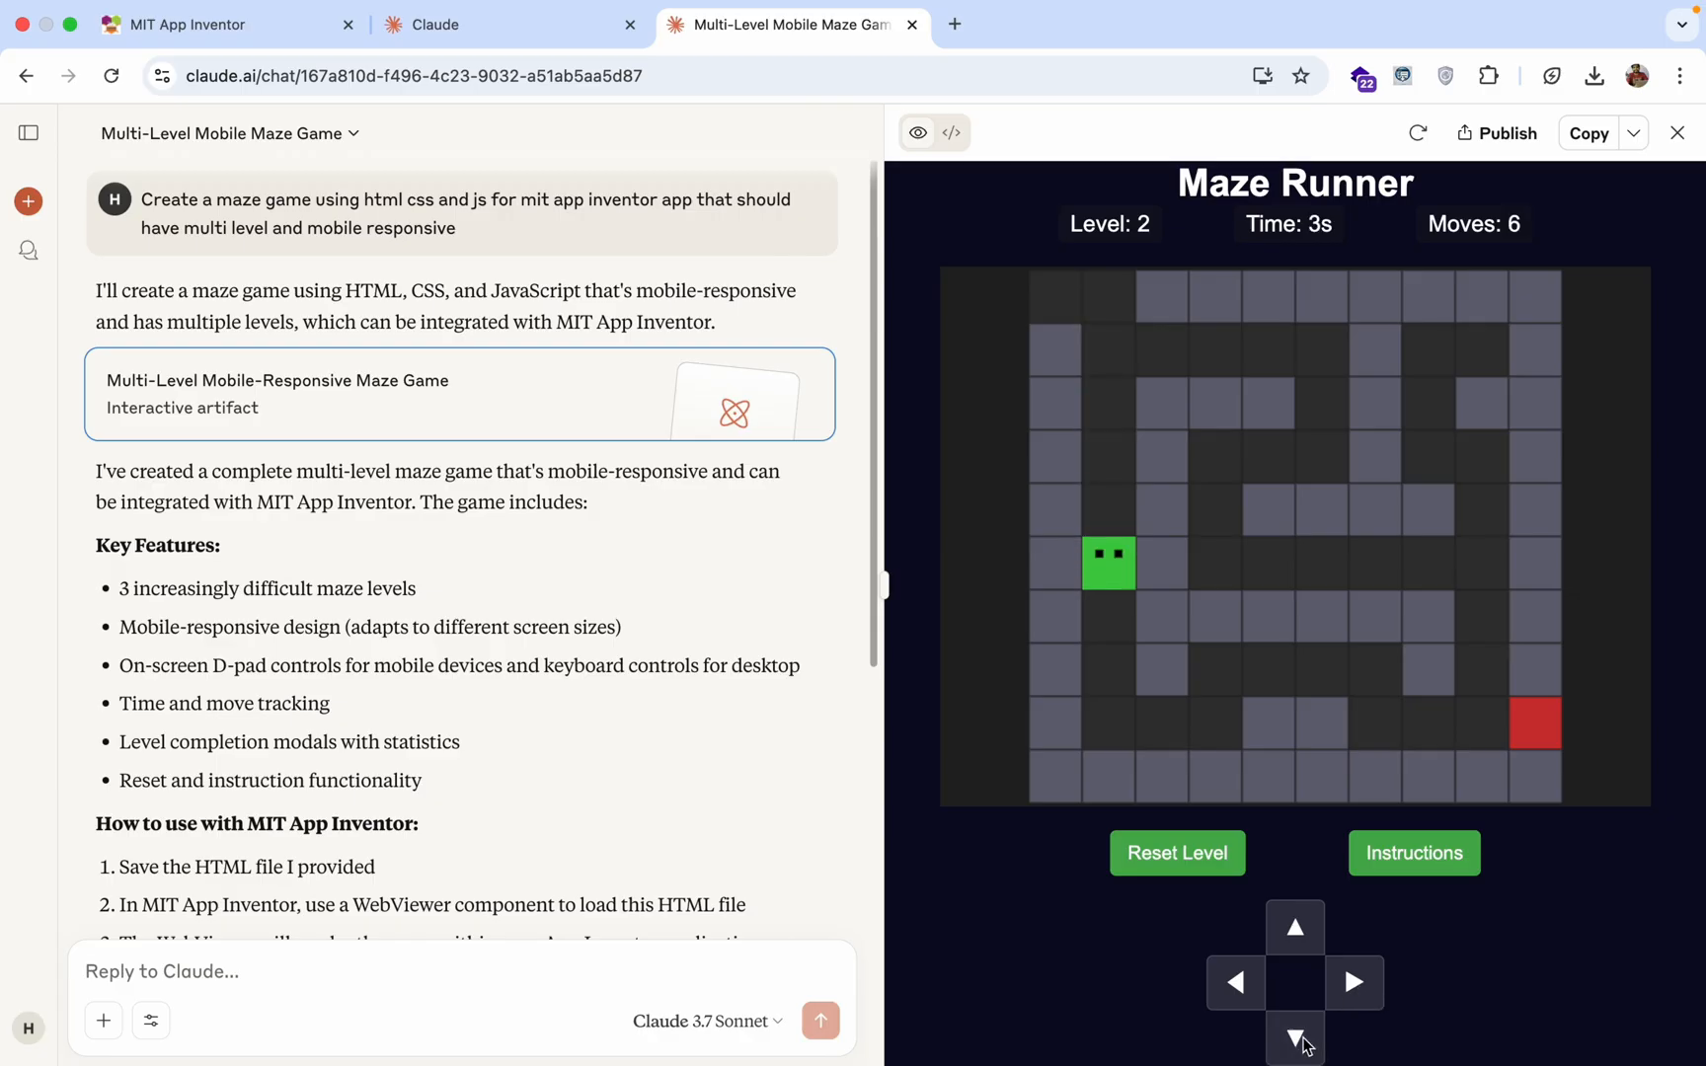
click(1295, 1037)
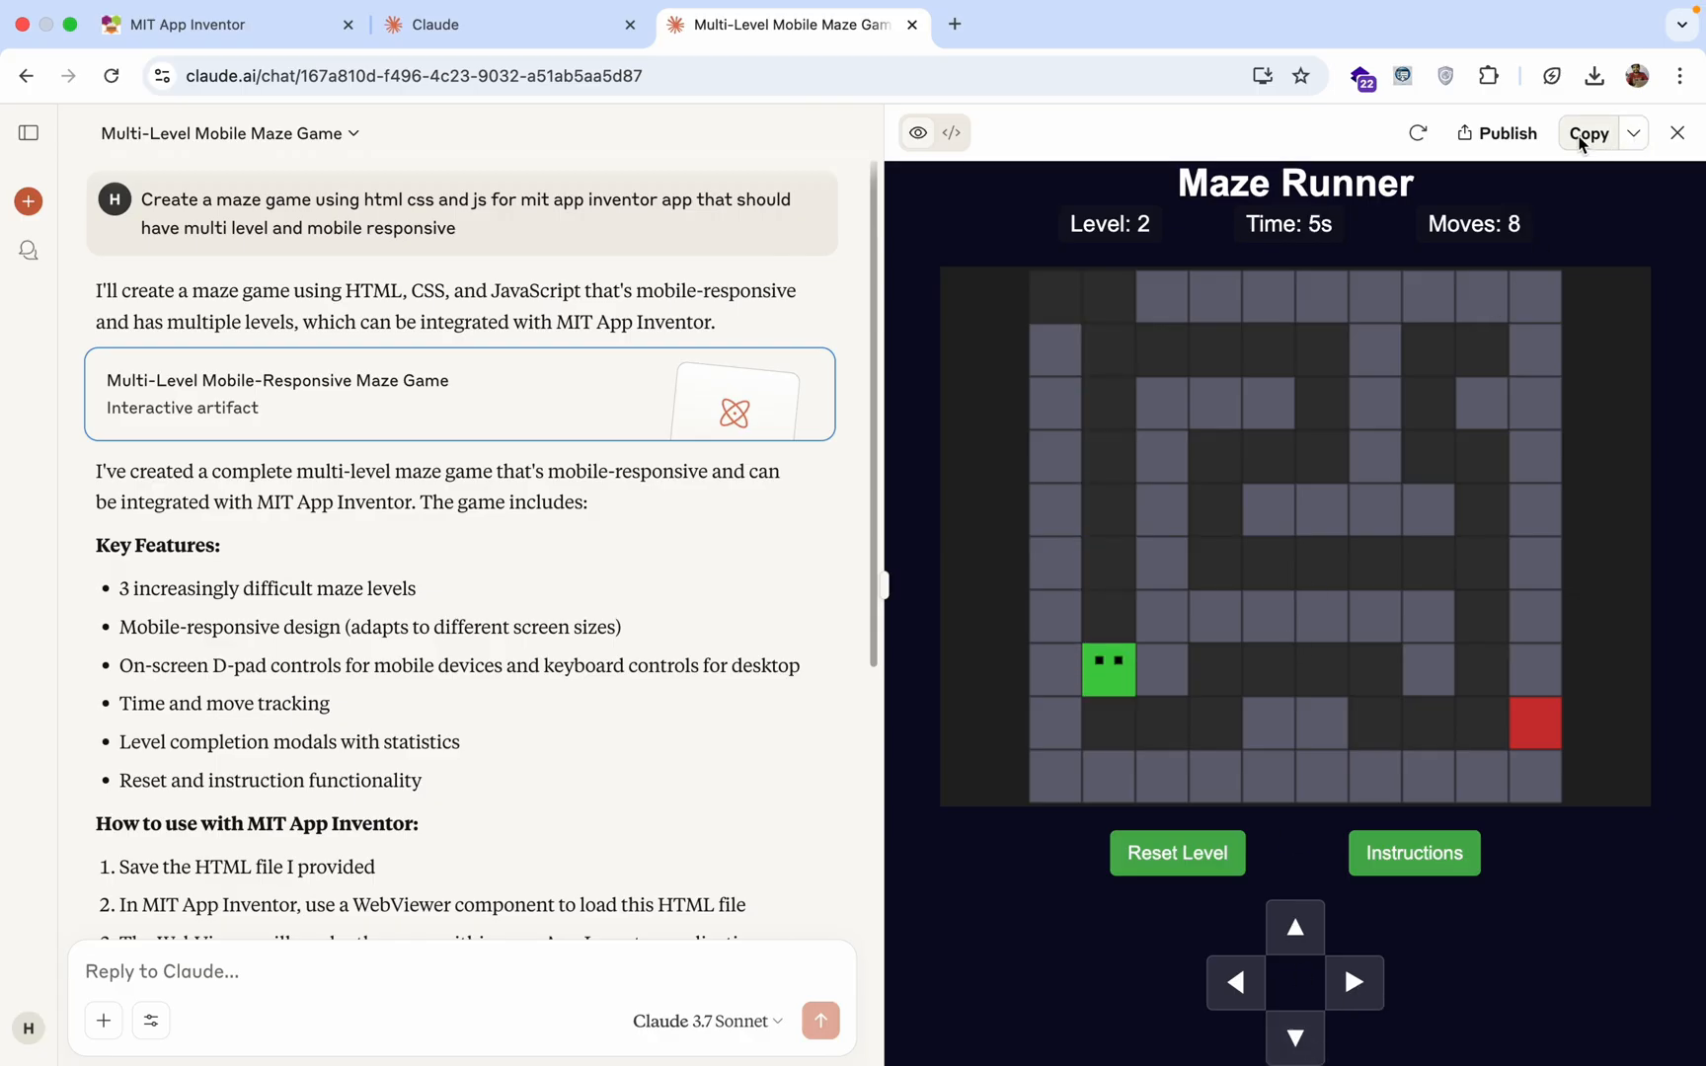
Download the game as HTML and rename the downloaded file in Downloads.
click(1632, 132)
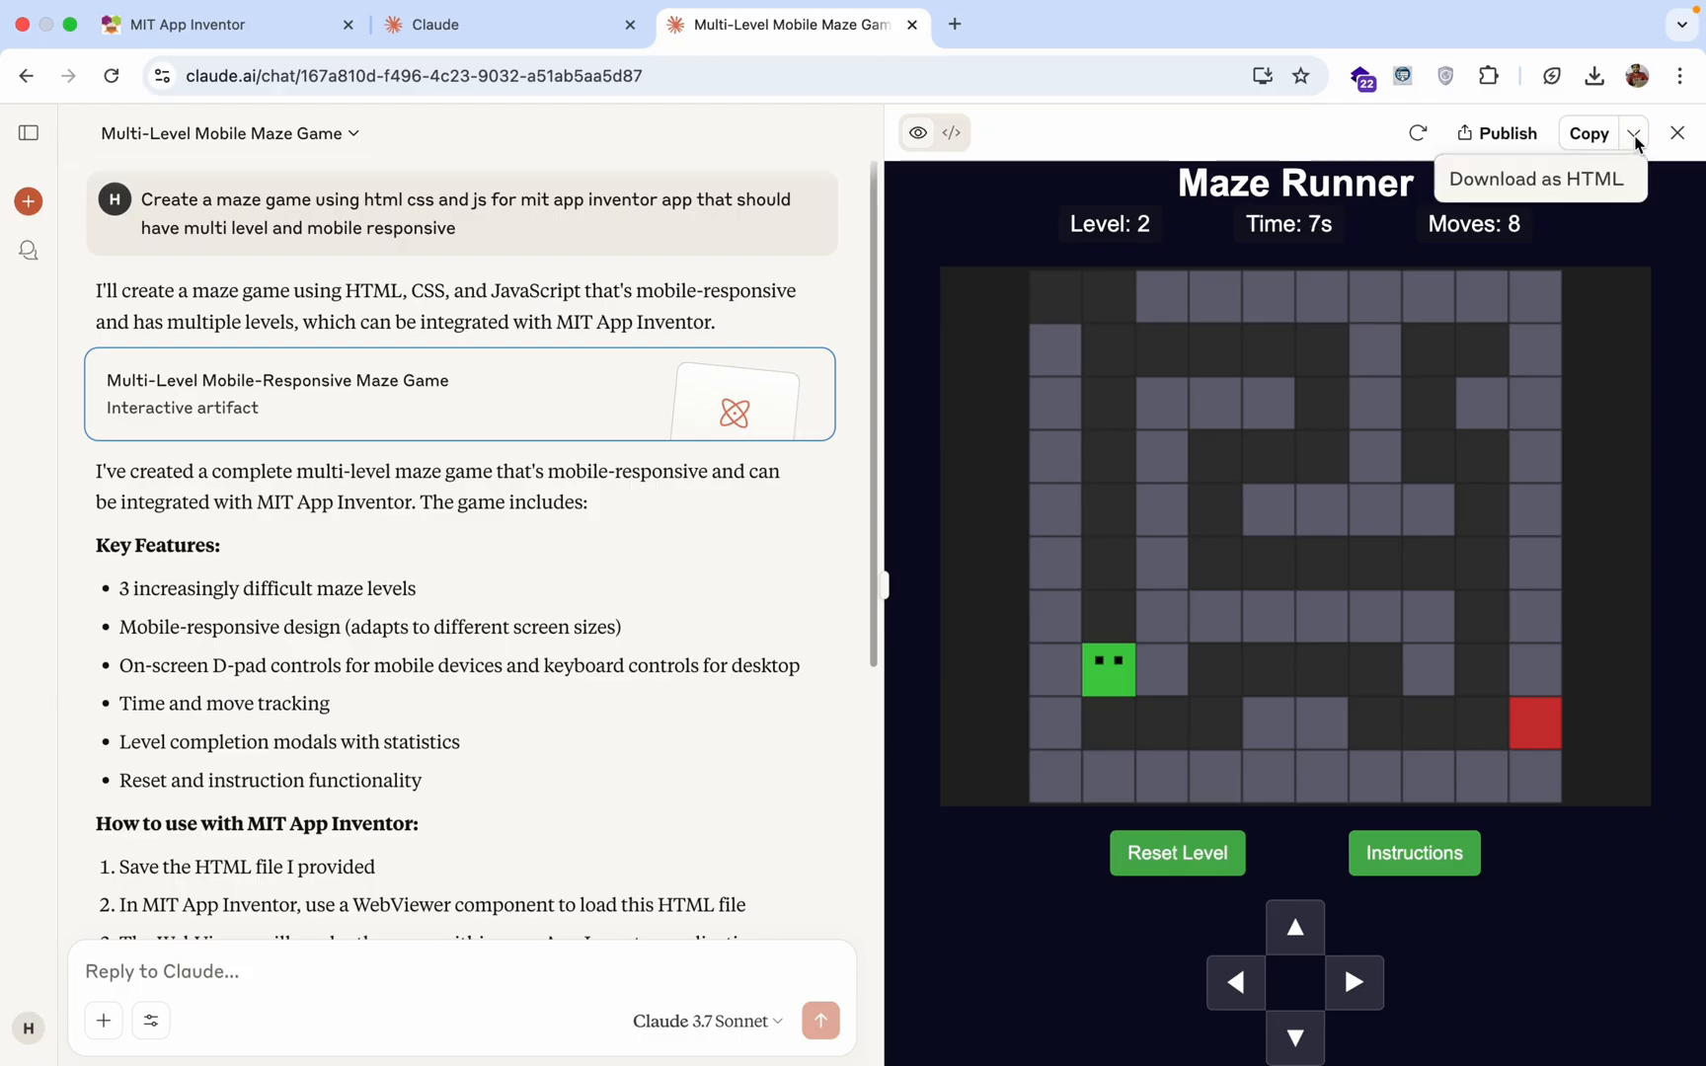
click(1537, 178)
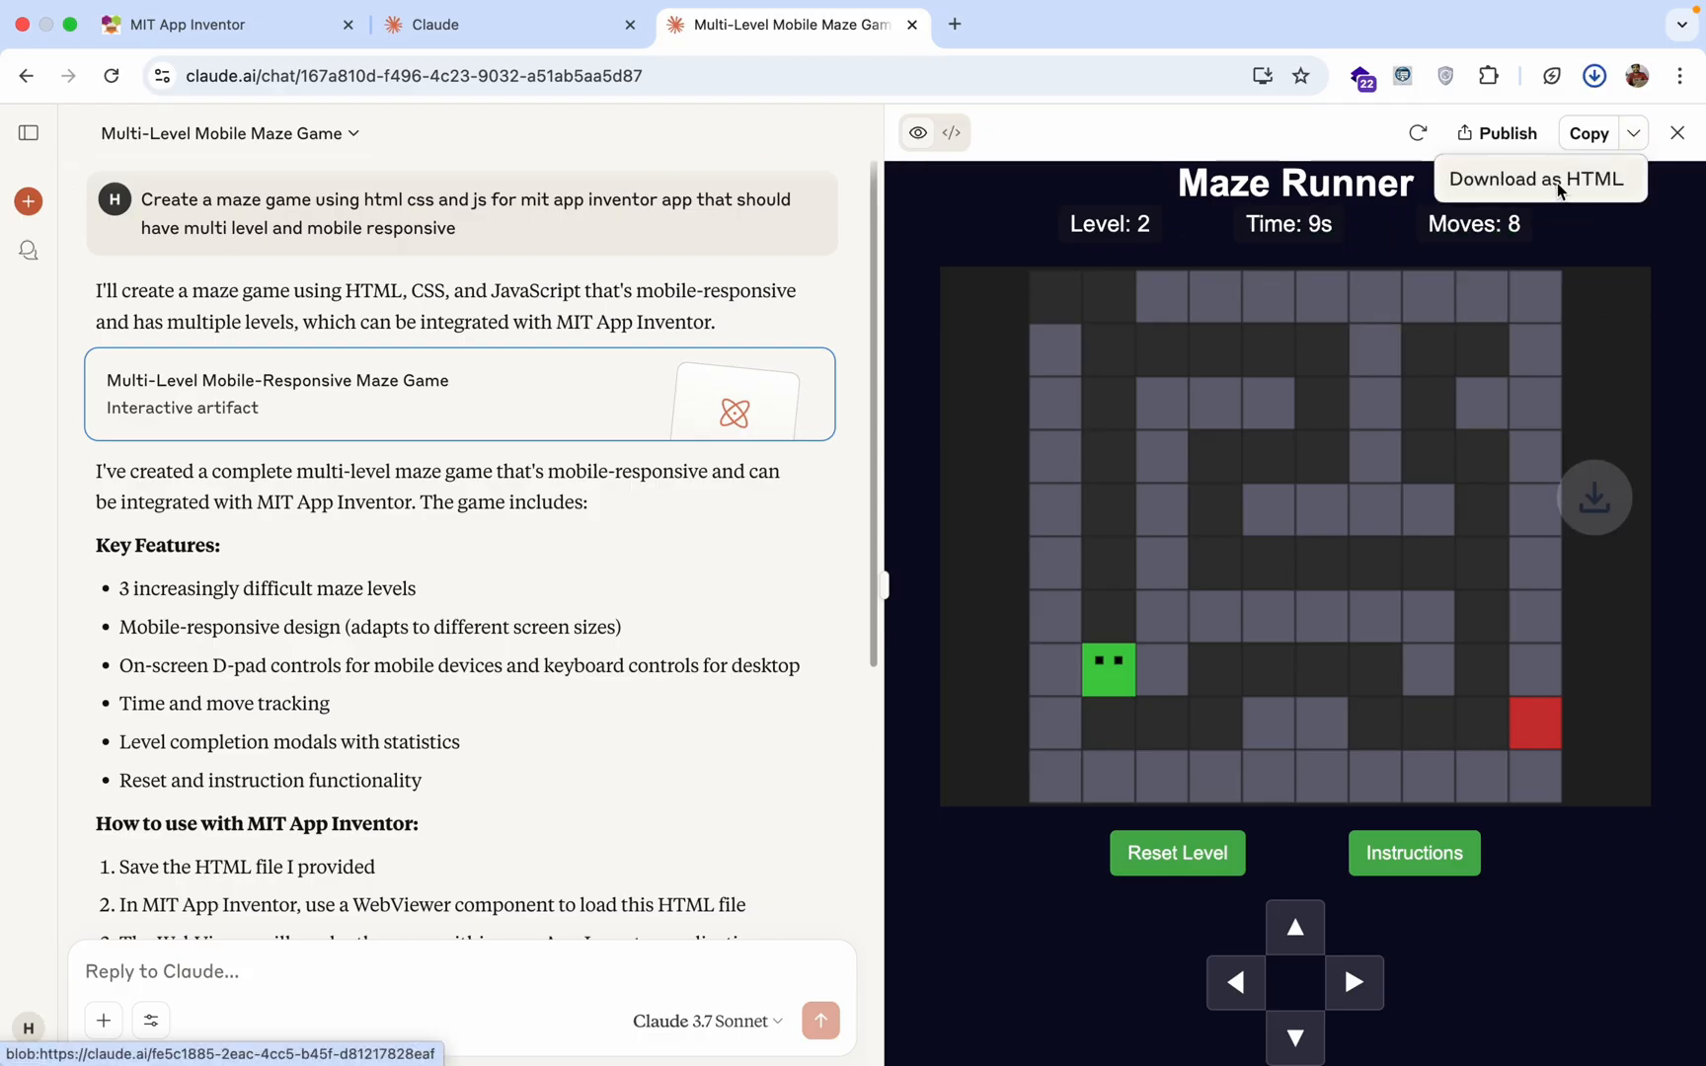
click(1538, 178)
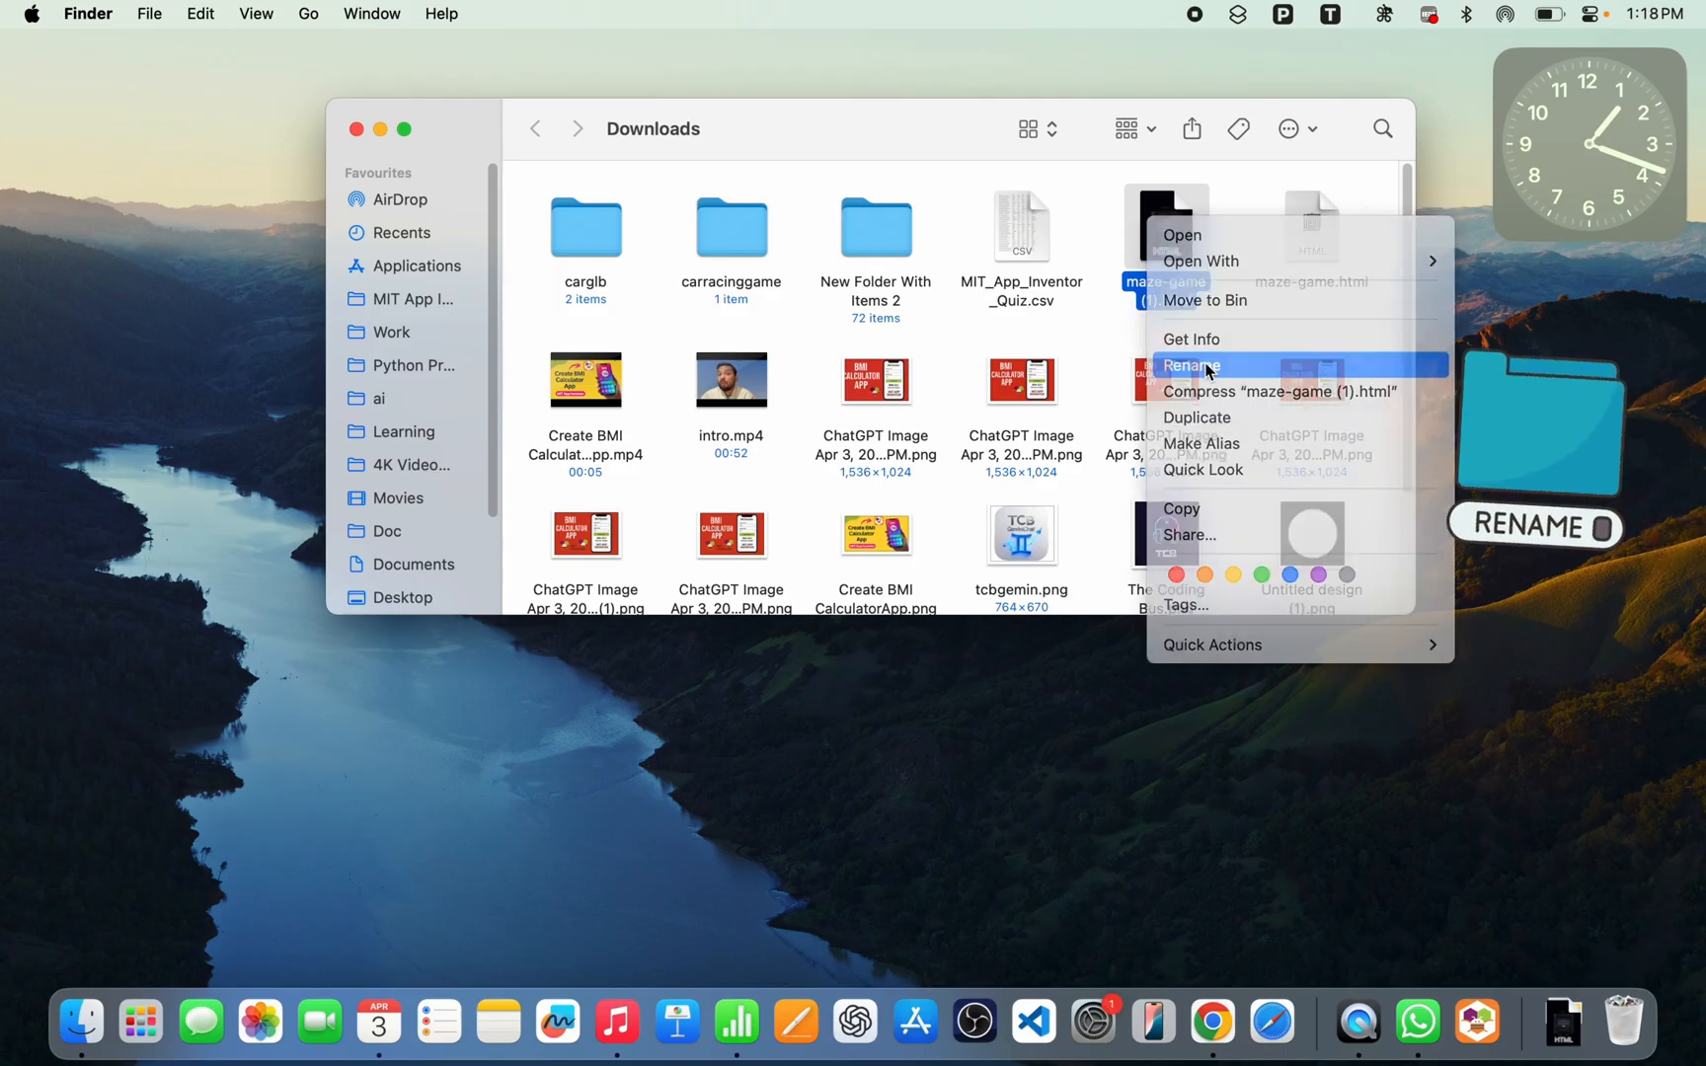
click(1192, 365)
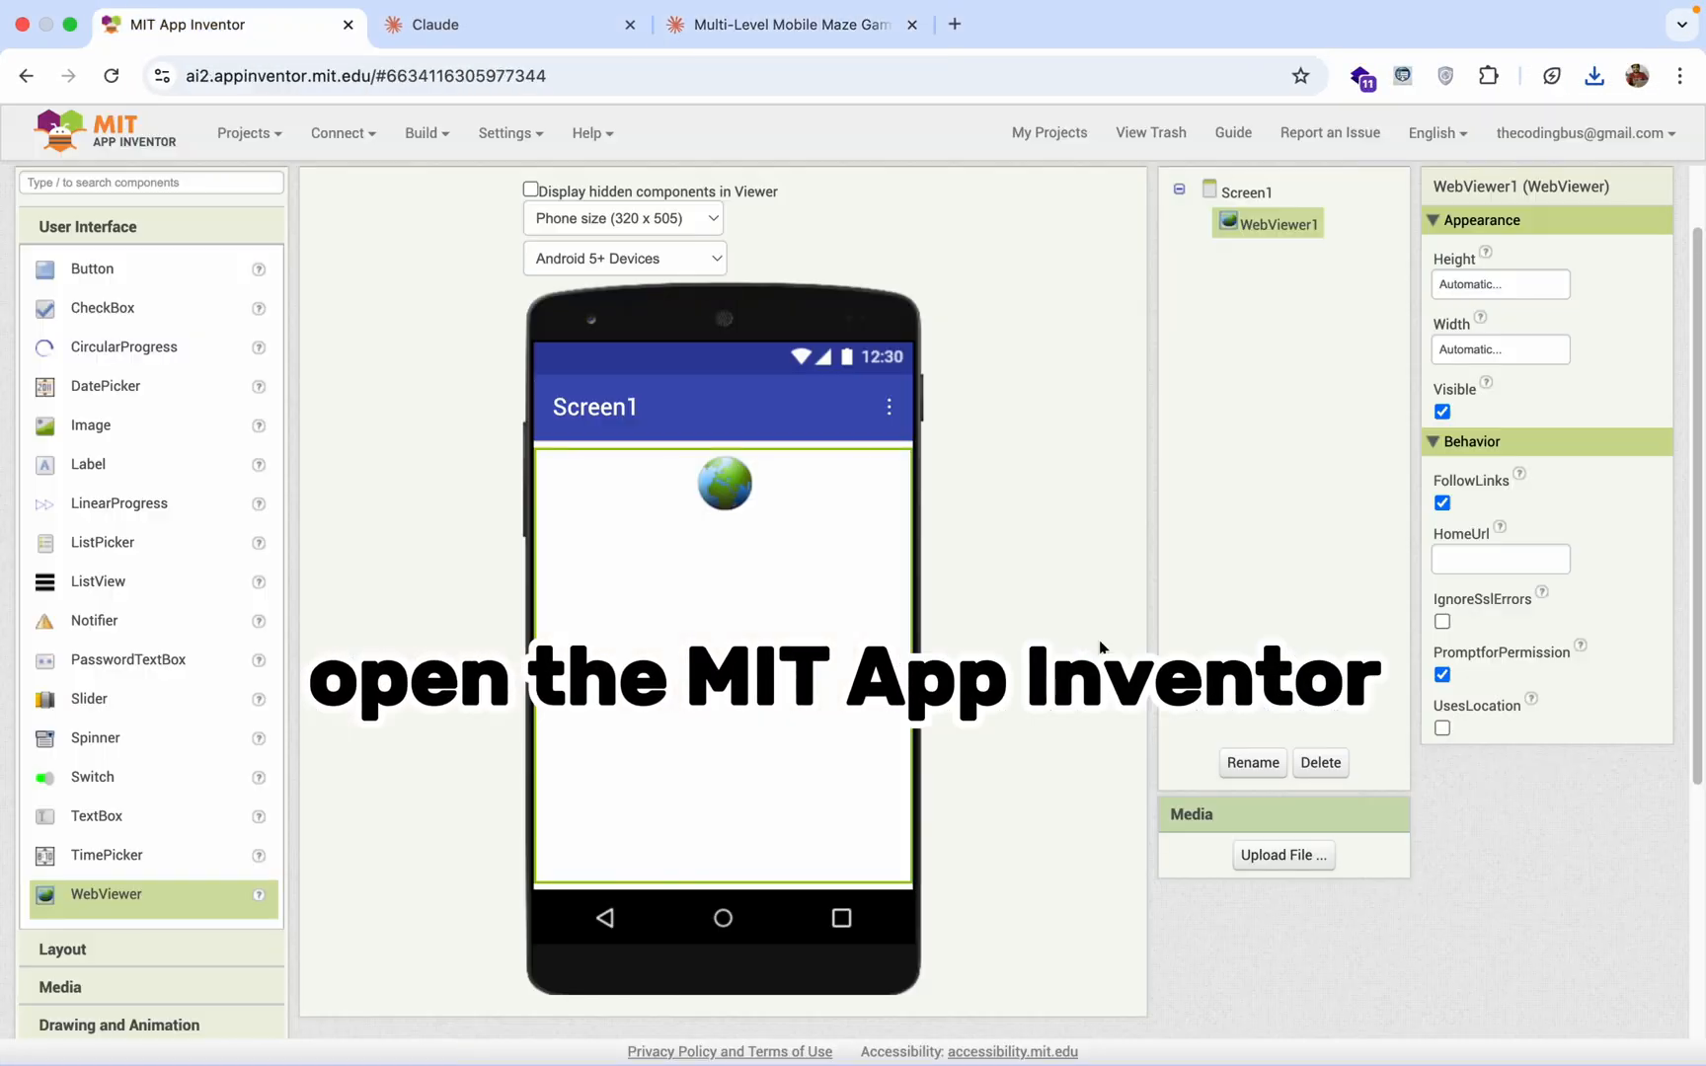
Upload maze.html from Downloads through the Media panel.
click(1282, 856)
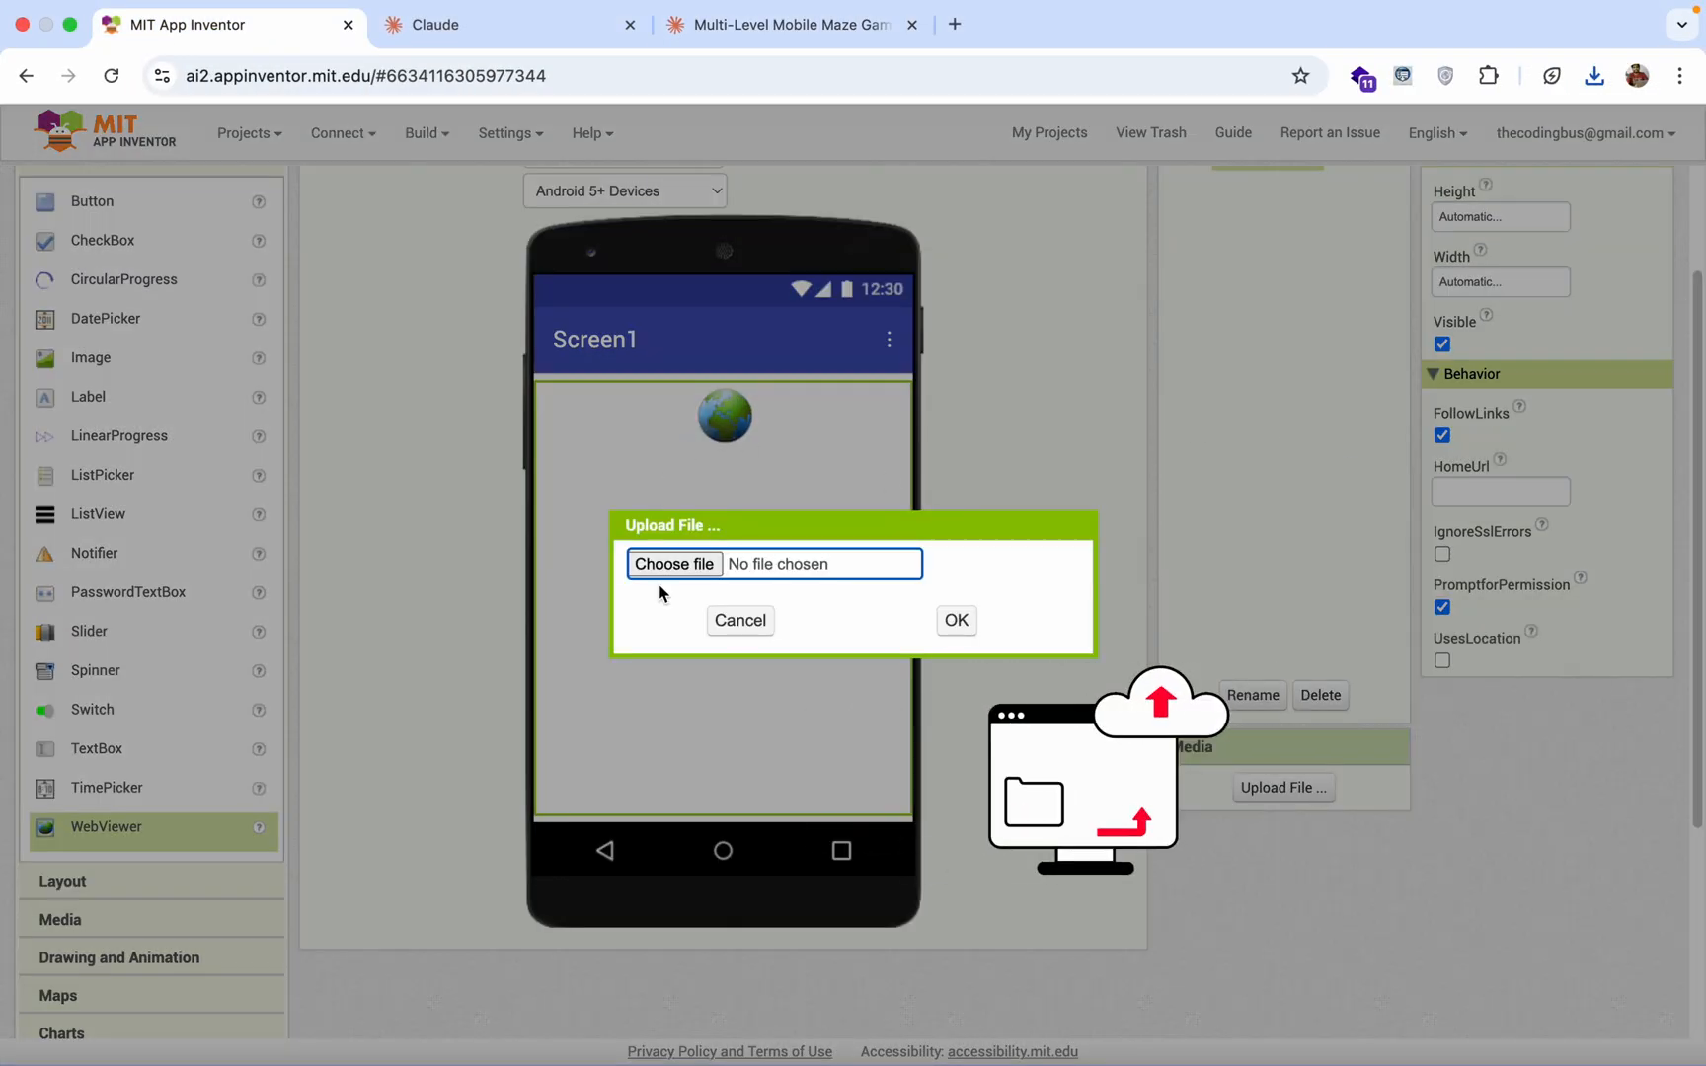
click(673, 564)
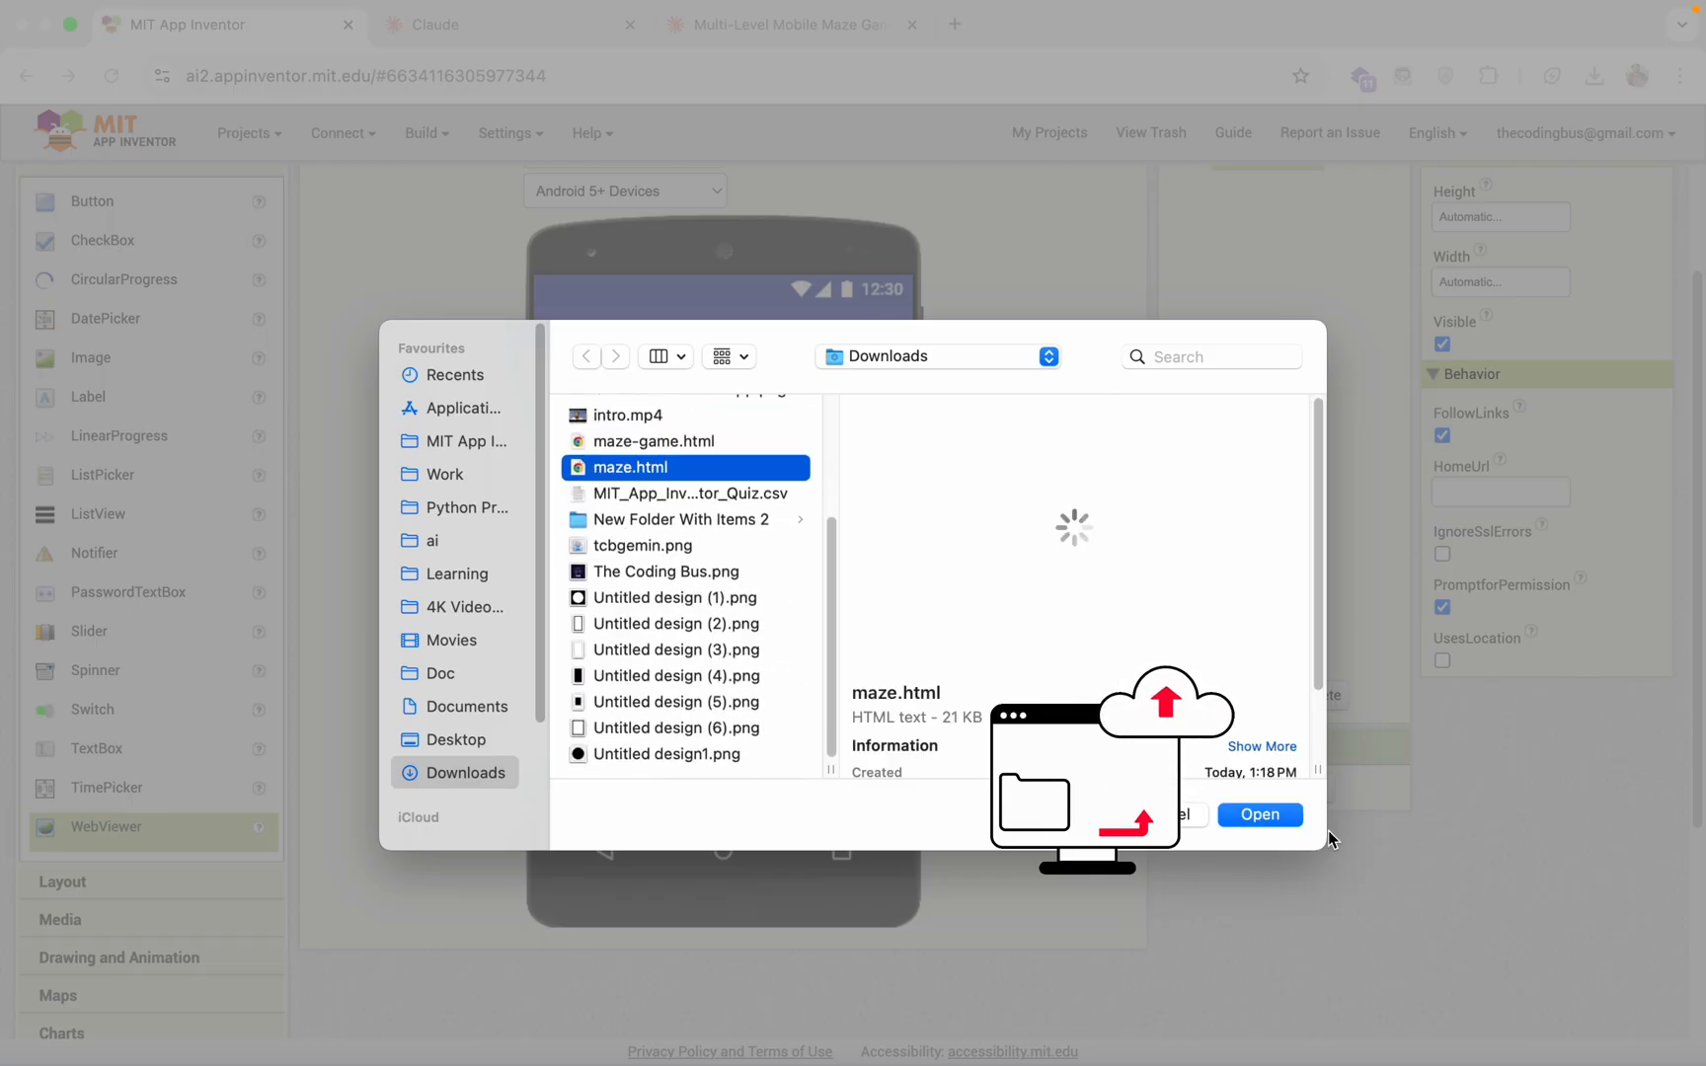
click(1259, 813)
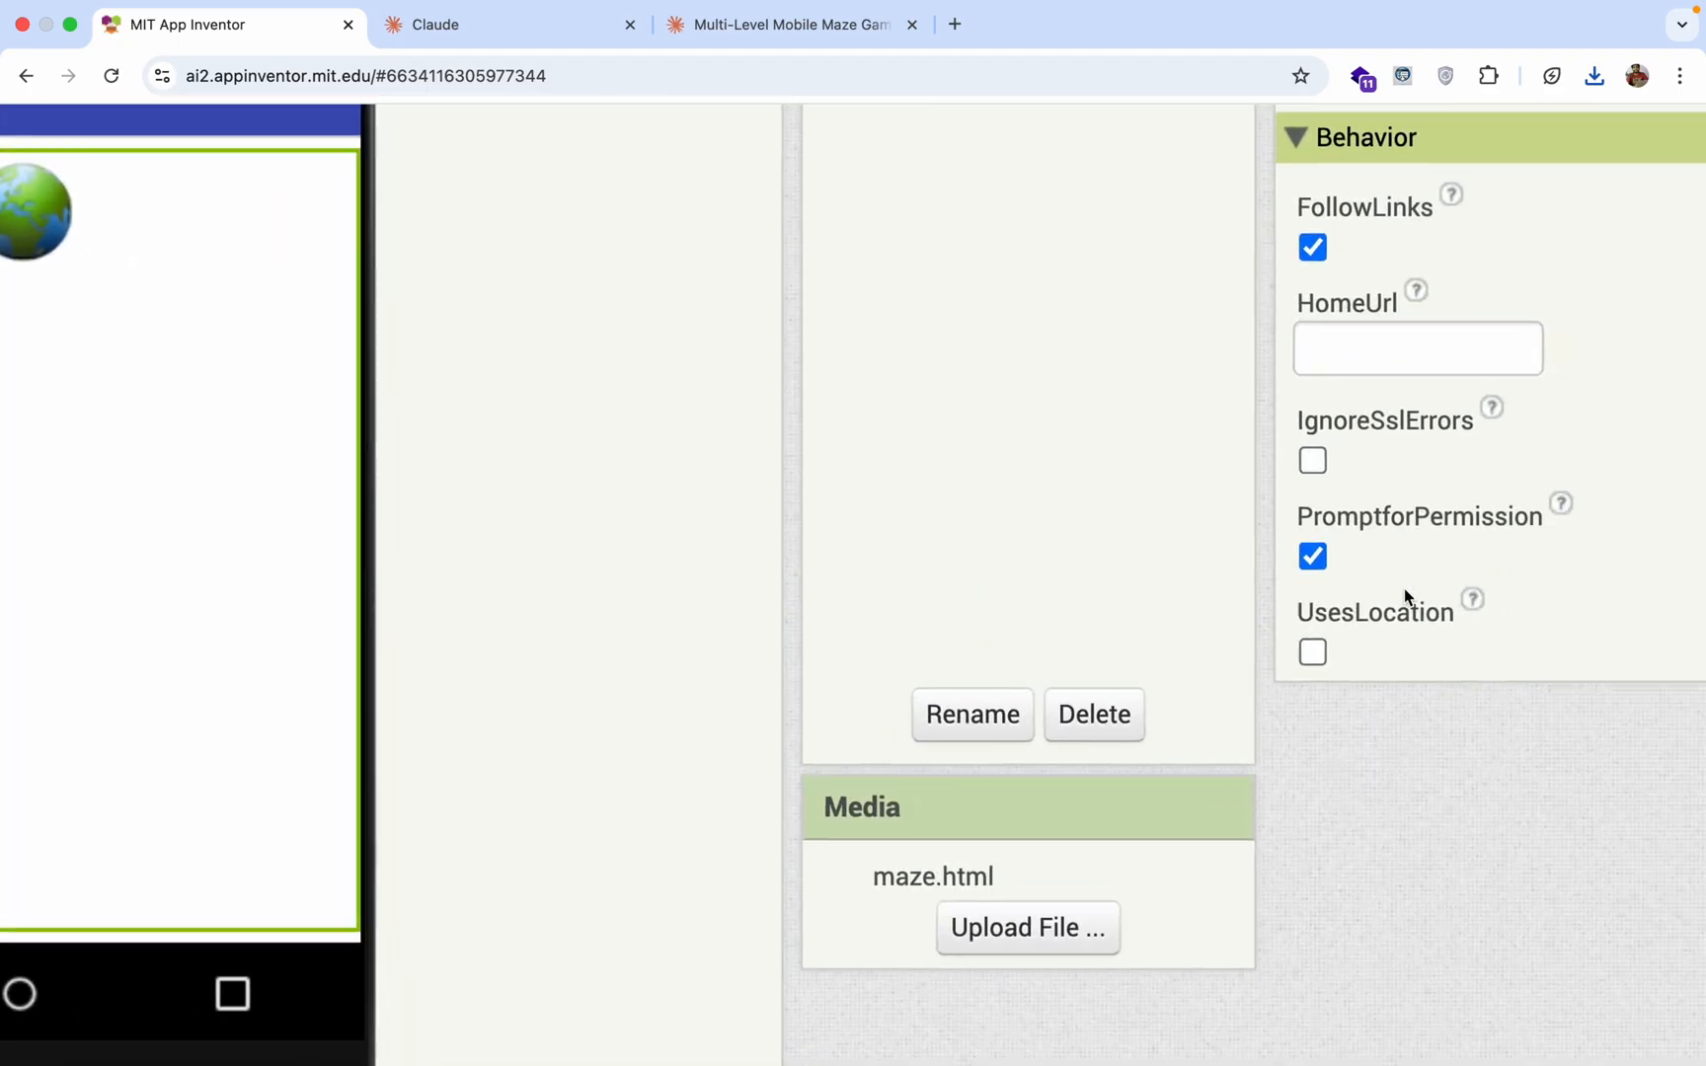
text(http)
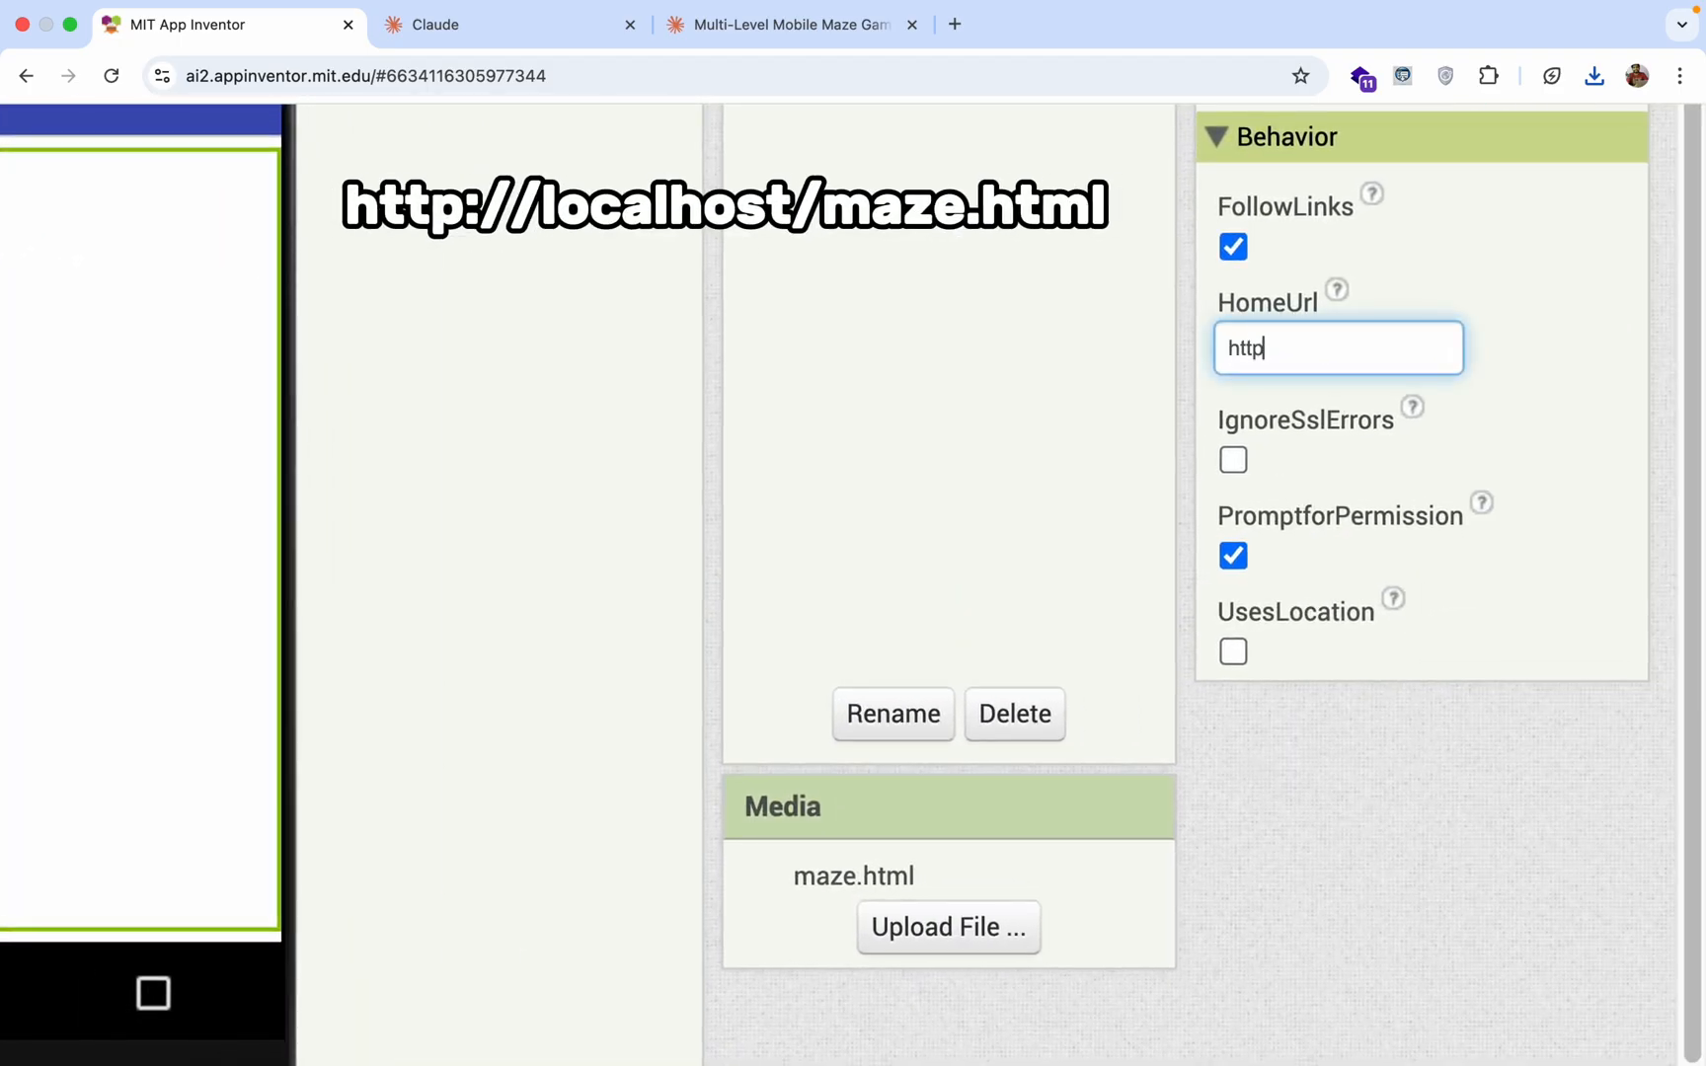
text(://)
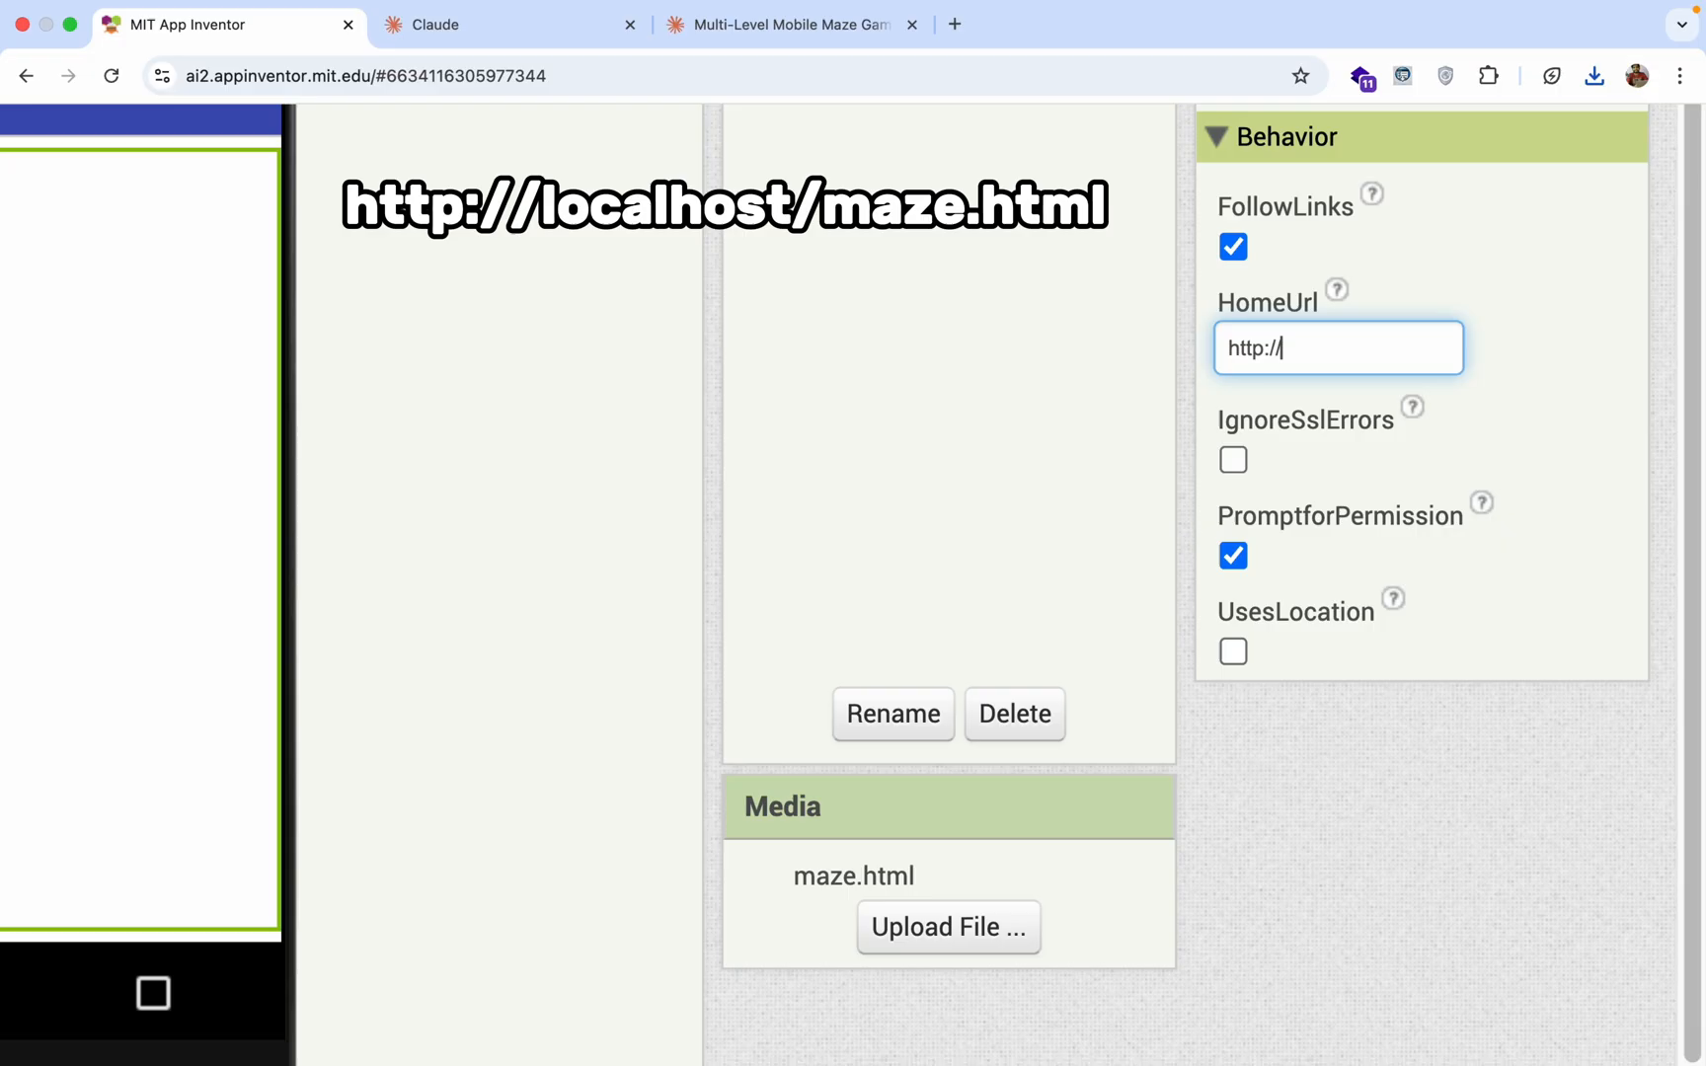
text(localhost)
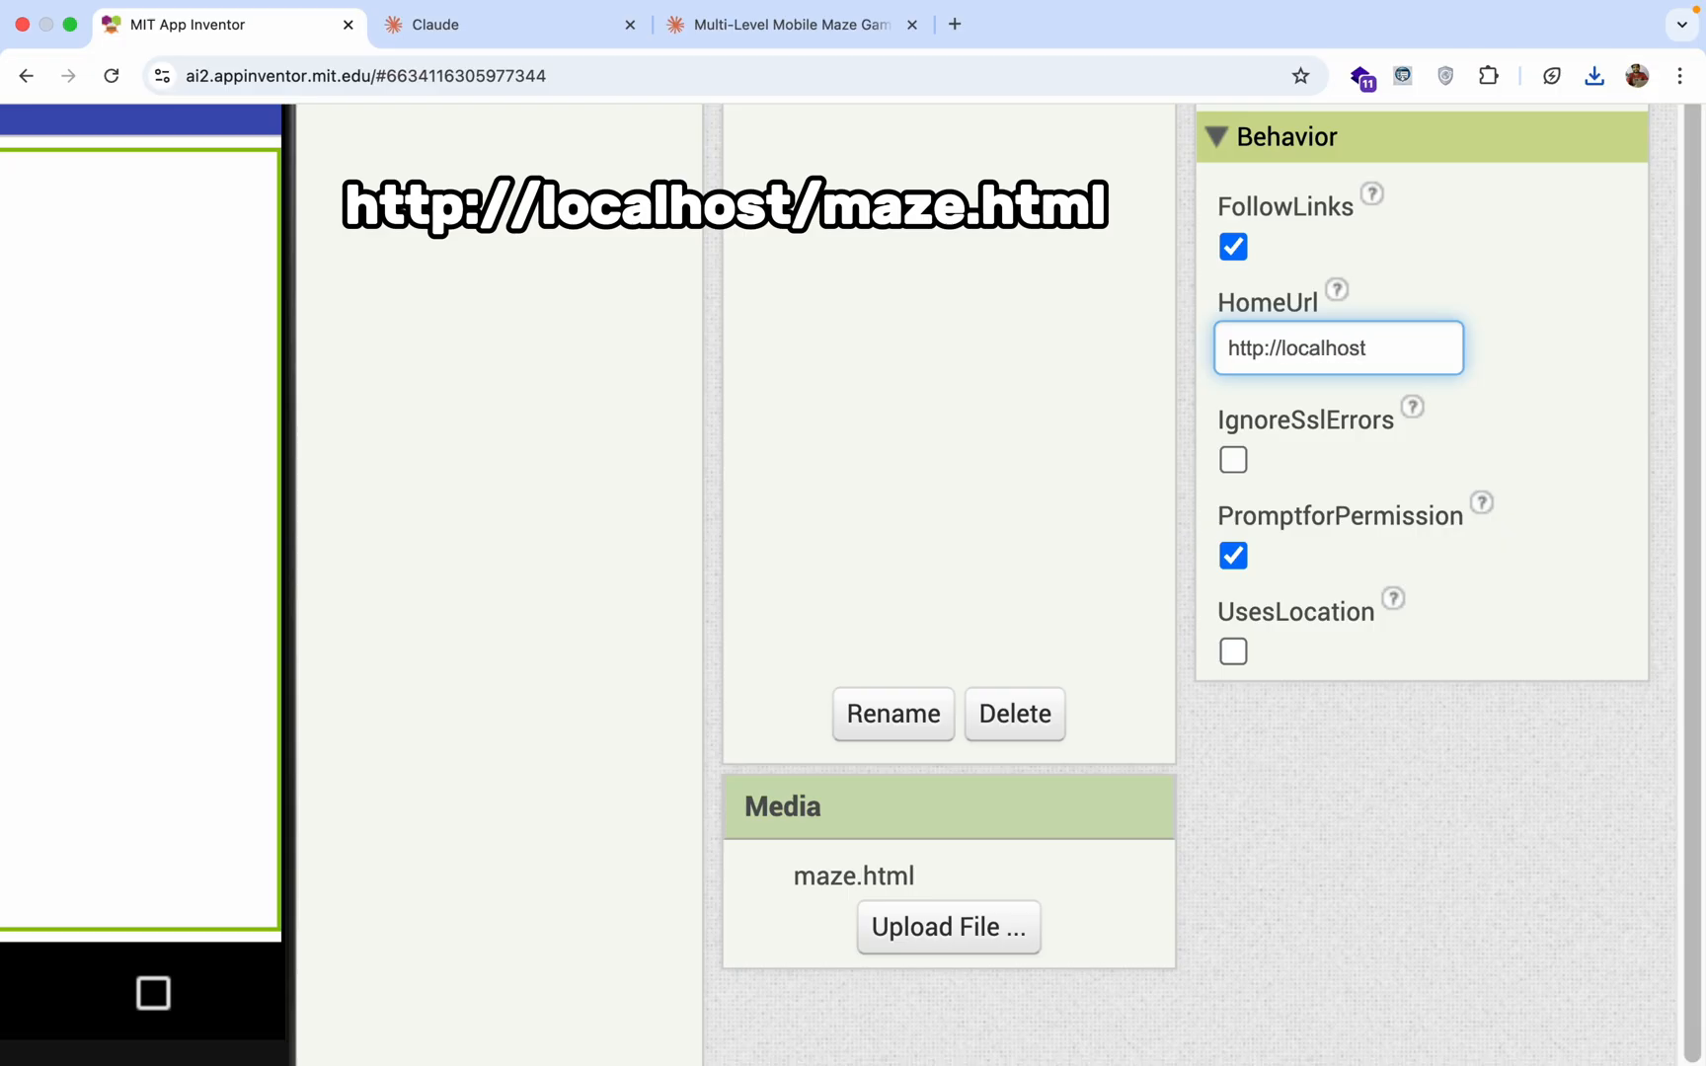
text(/maze.ht)
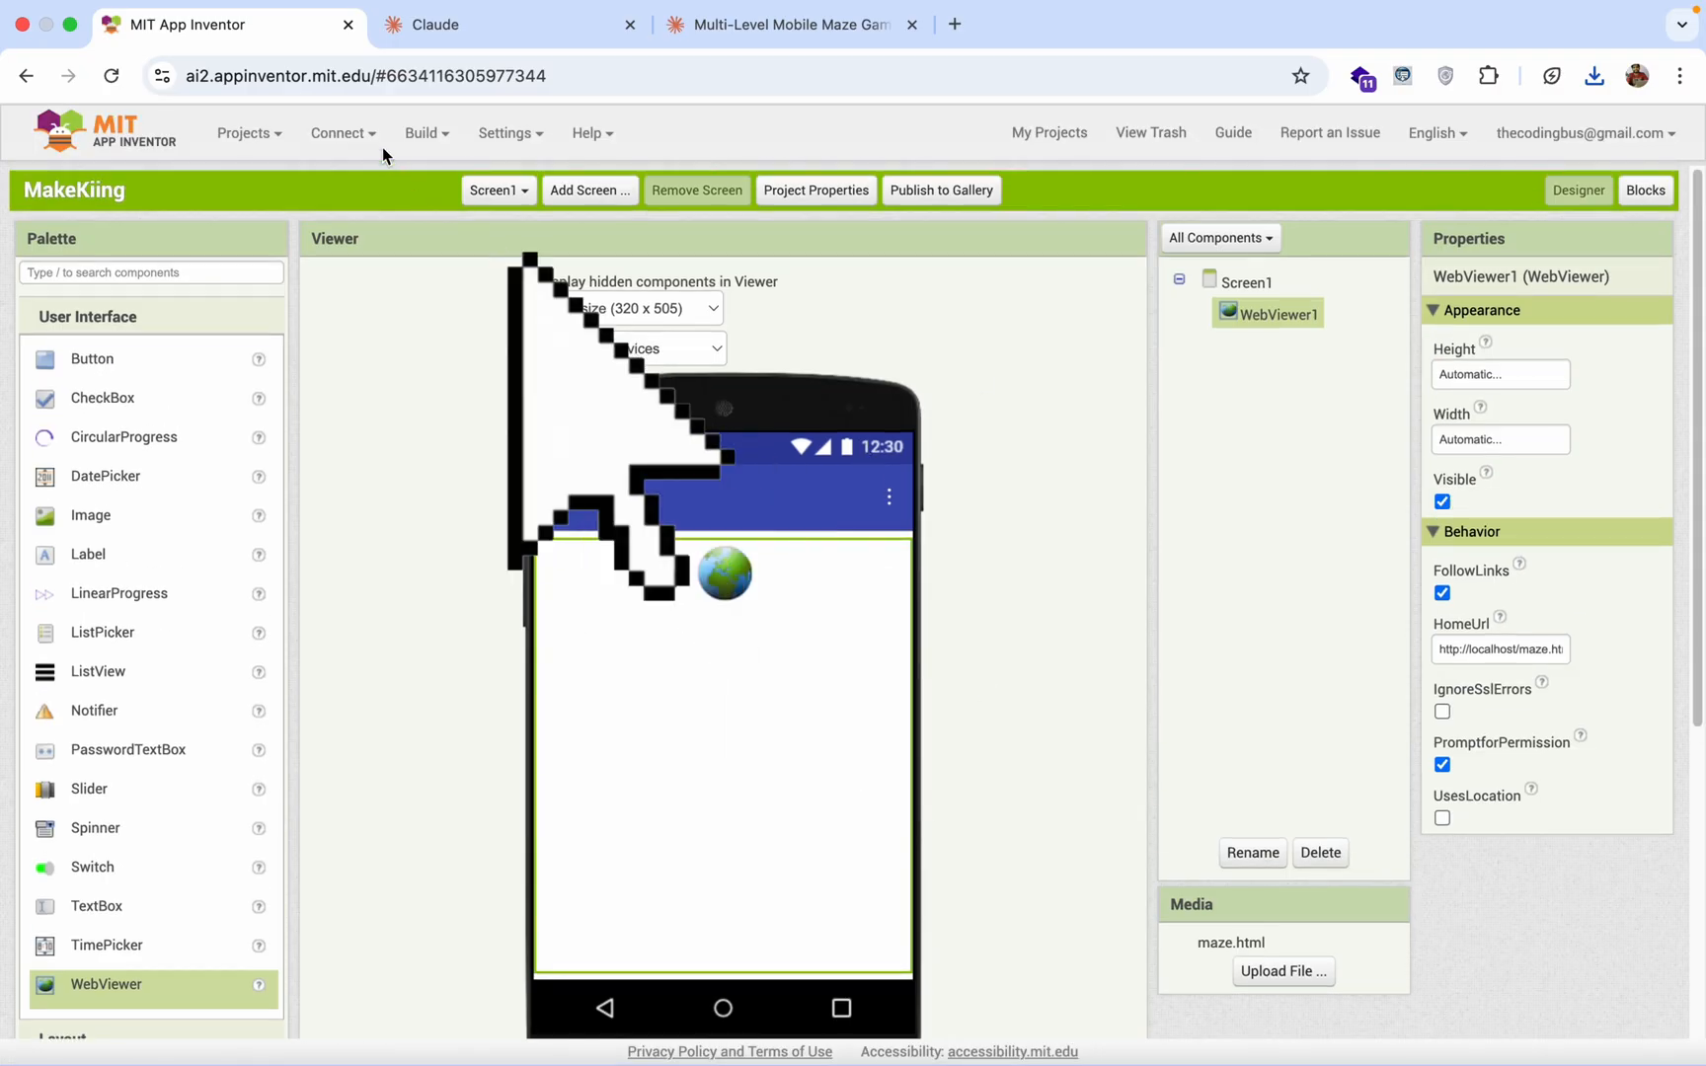
Choose Connect > AI Companion and copy the six-character connection code.
click(421, 132)
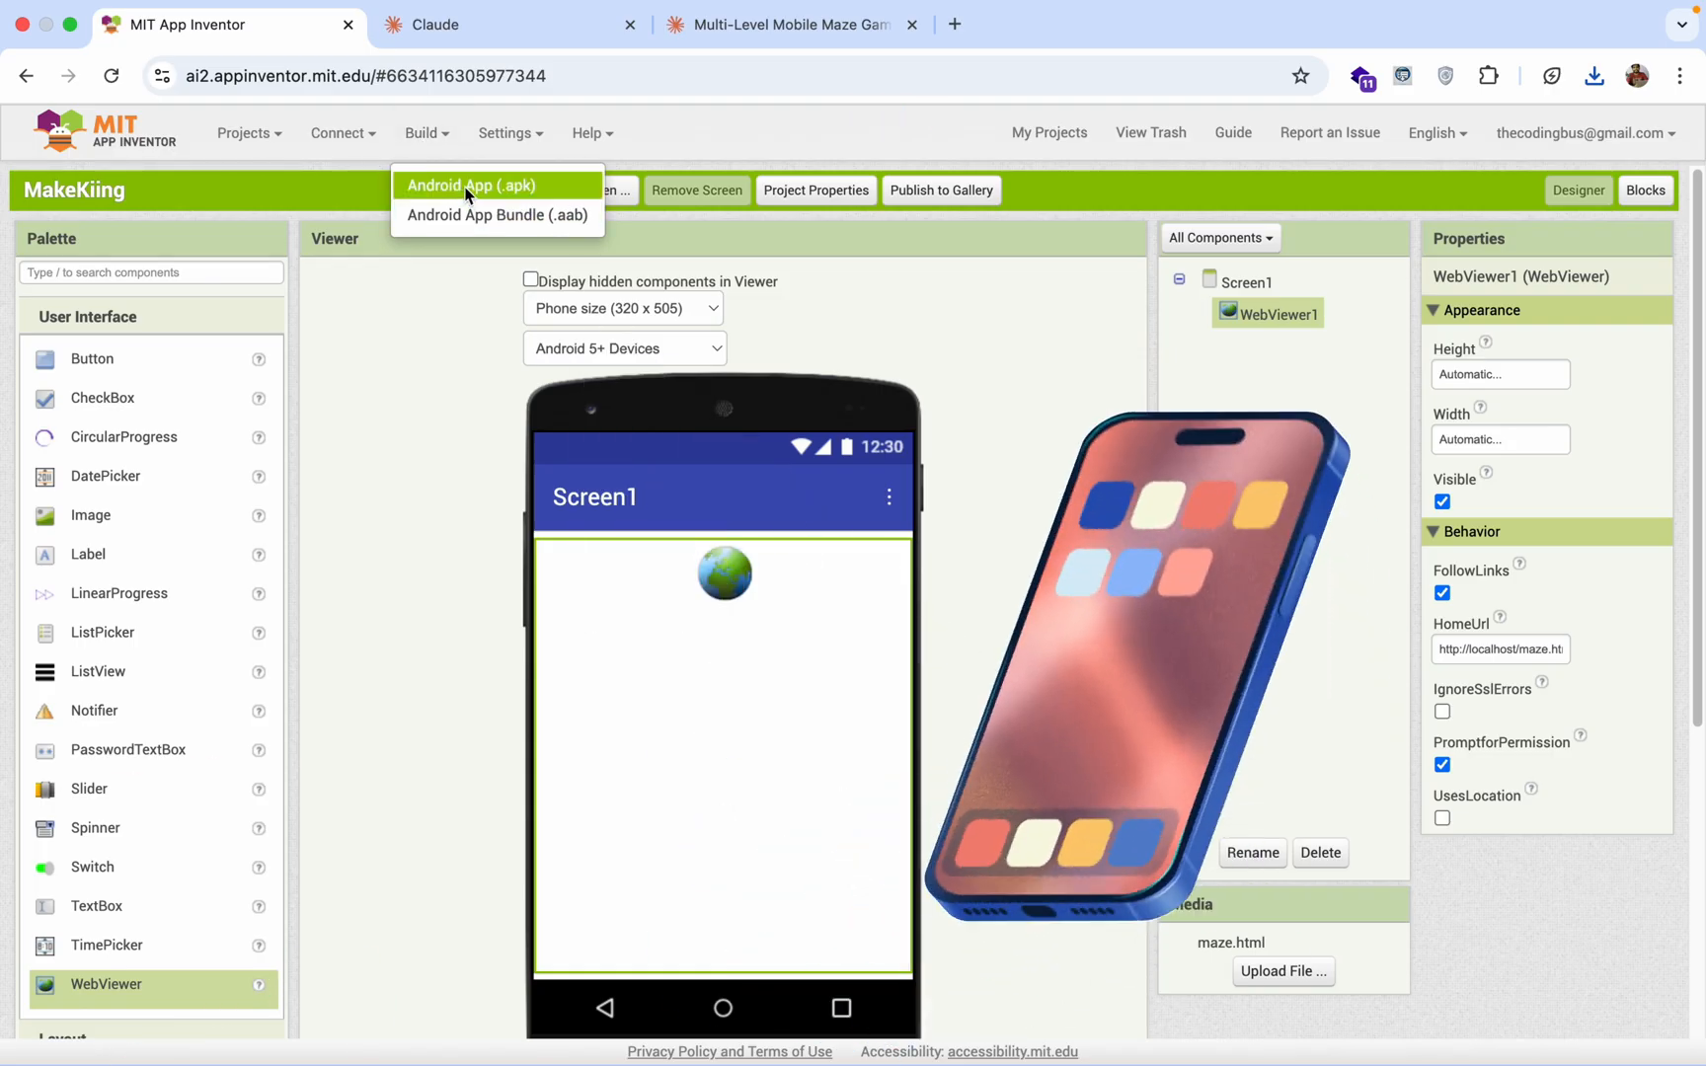
mouse_move(367, 151)
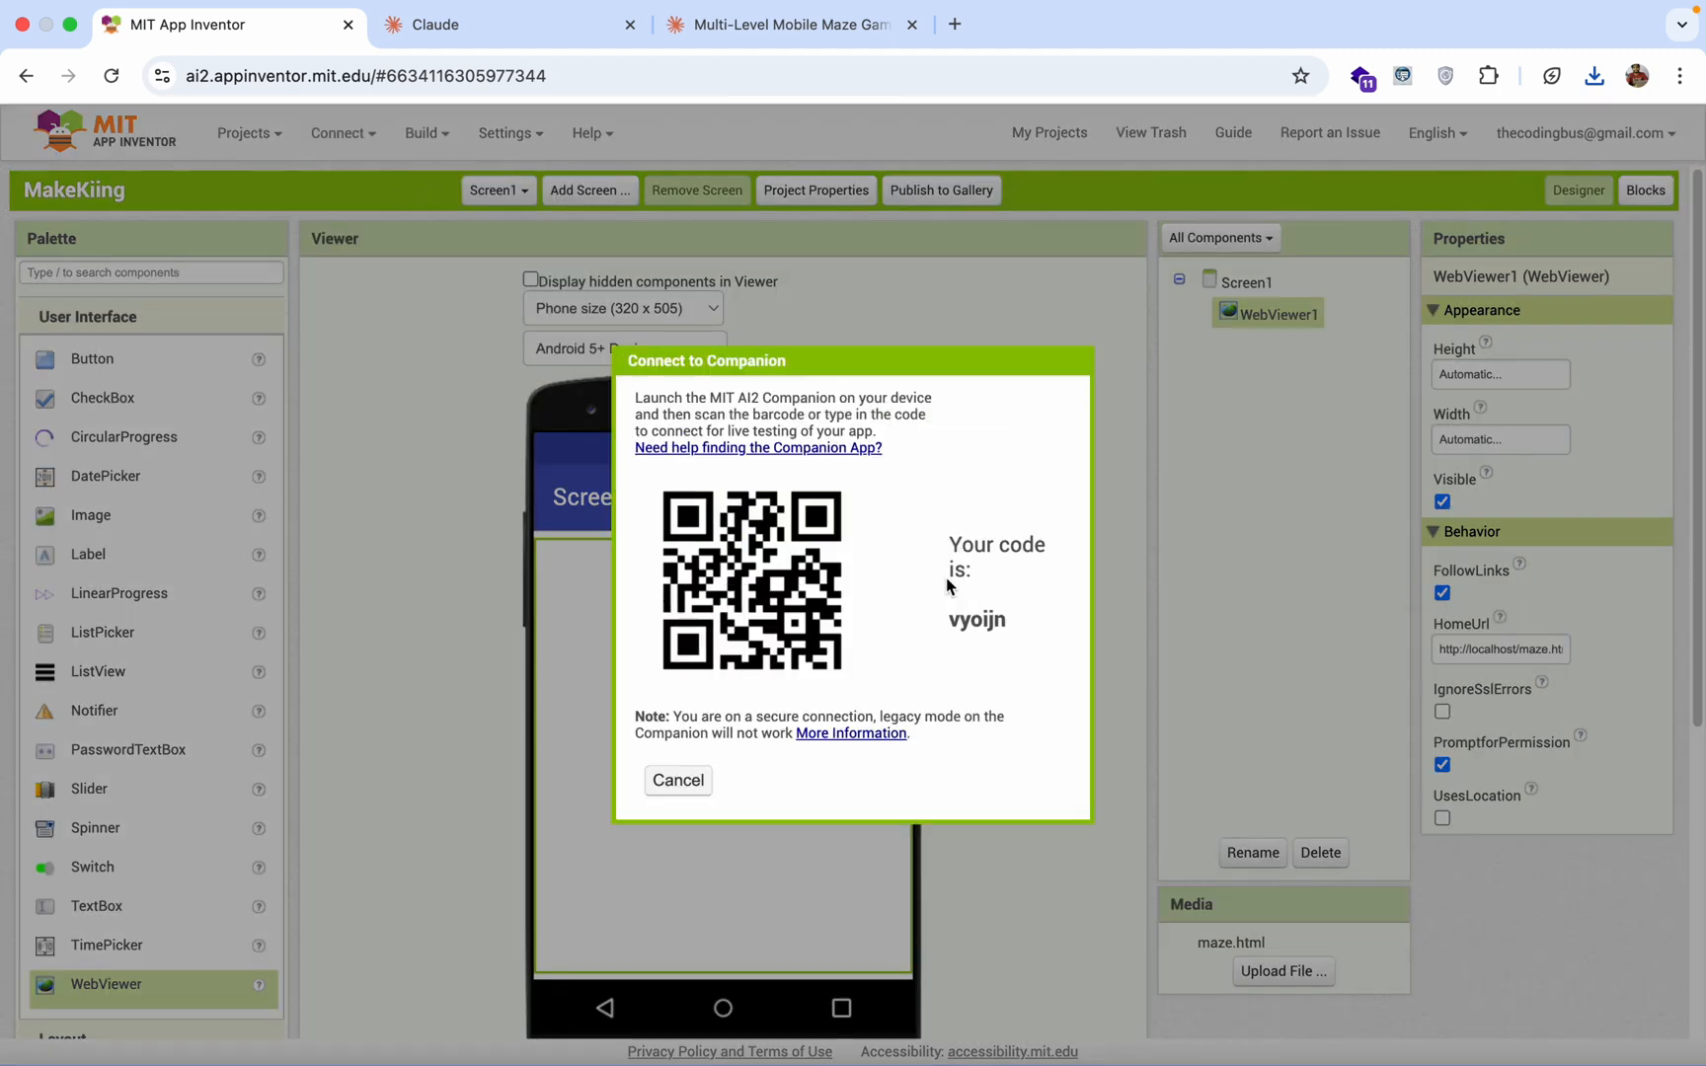
right_click(977, 619)
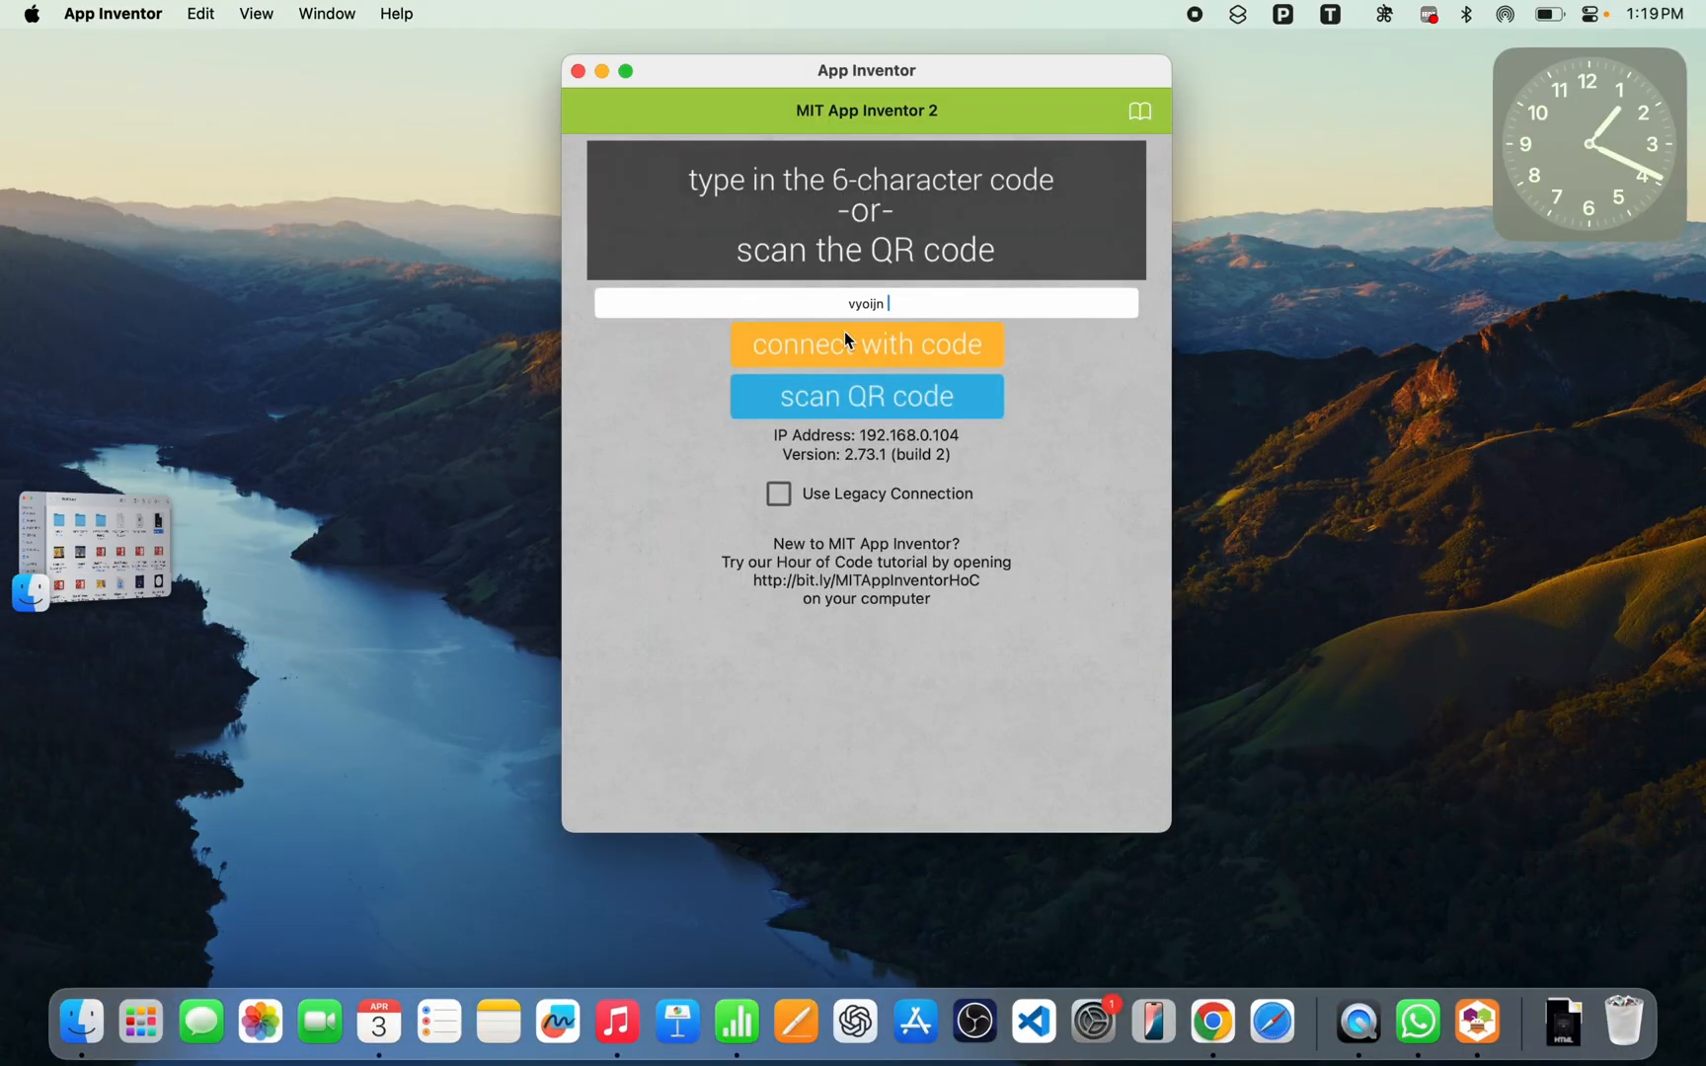
Connect the Companion with the code and dismiss the How to Play instructions.
click(866, 343)
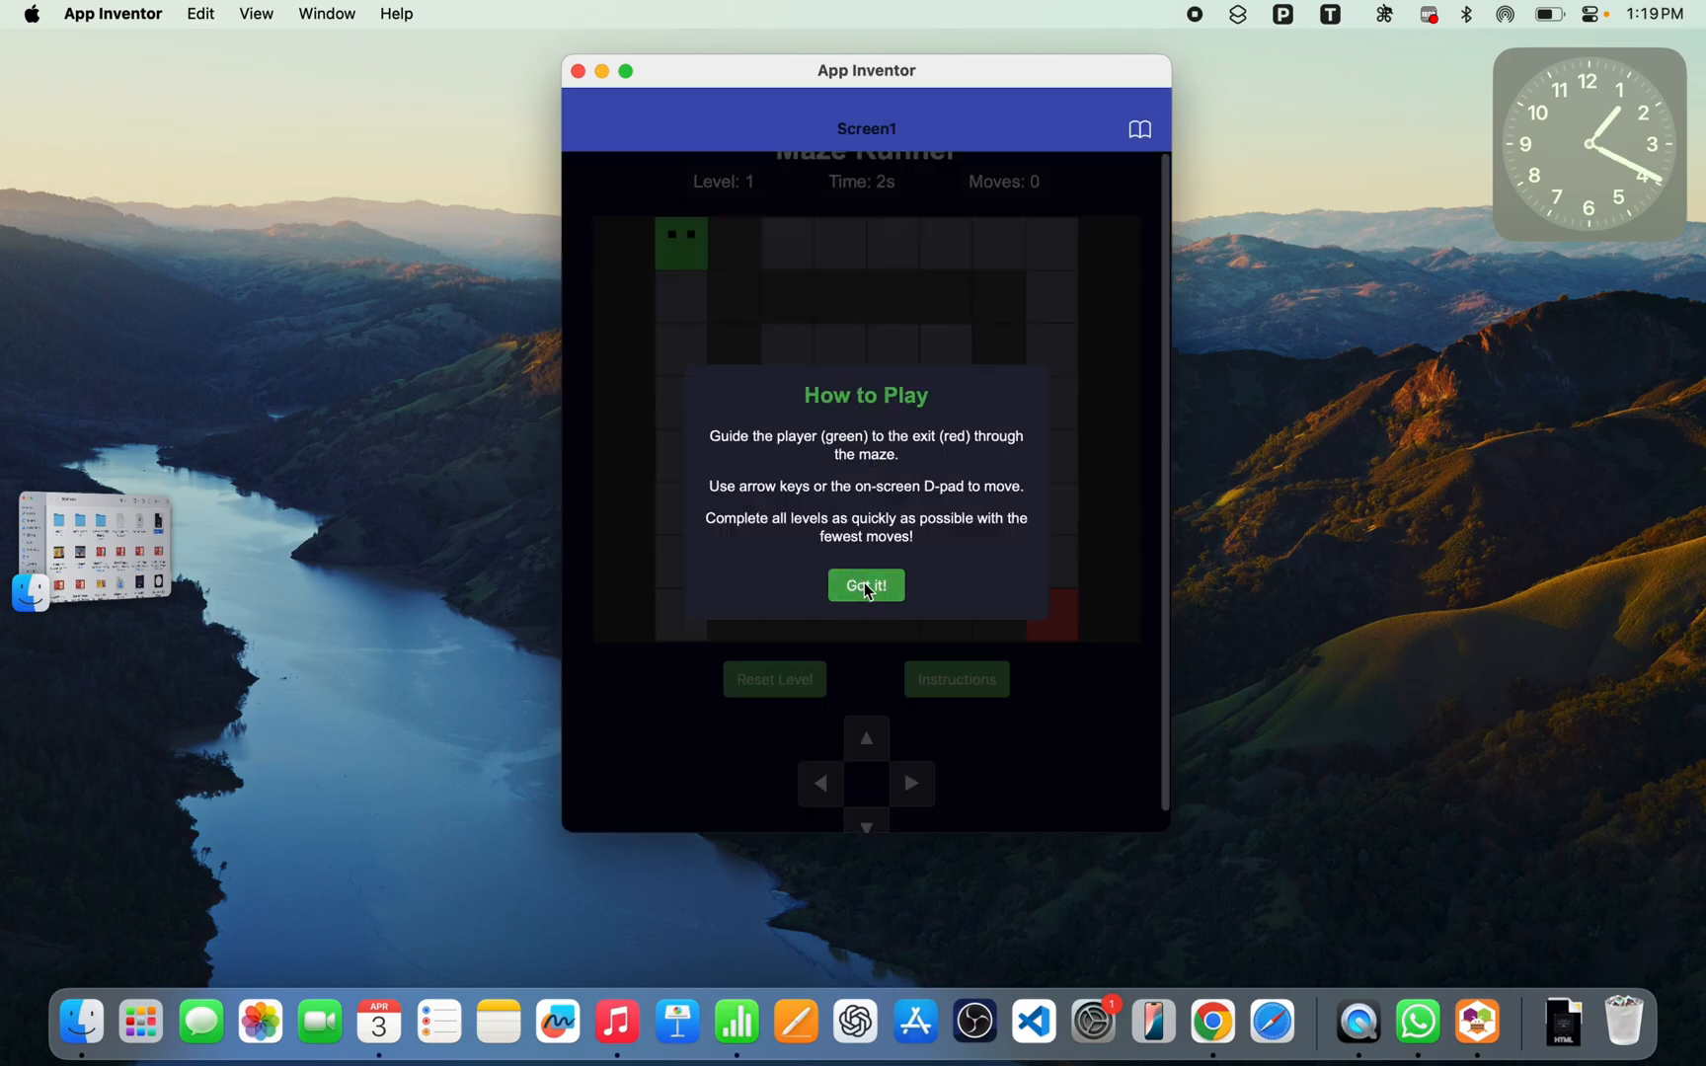
click(865, 586)
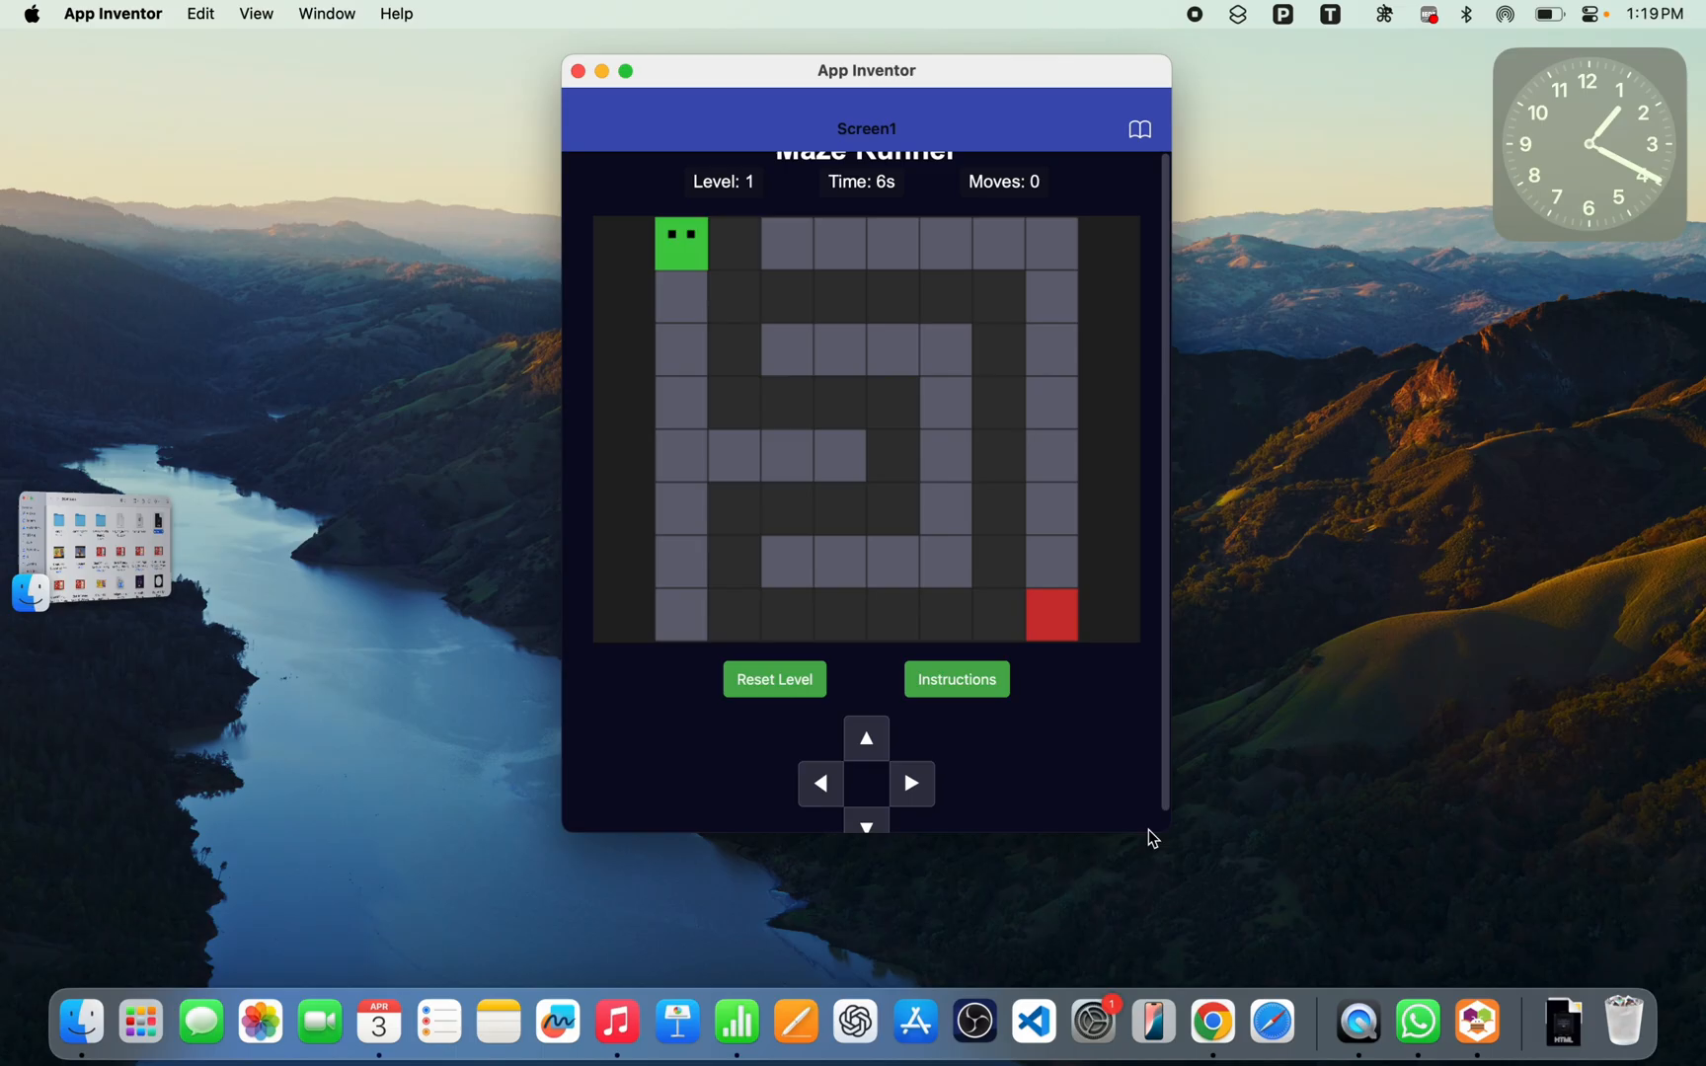
drag(866, 71, 888, 162)
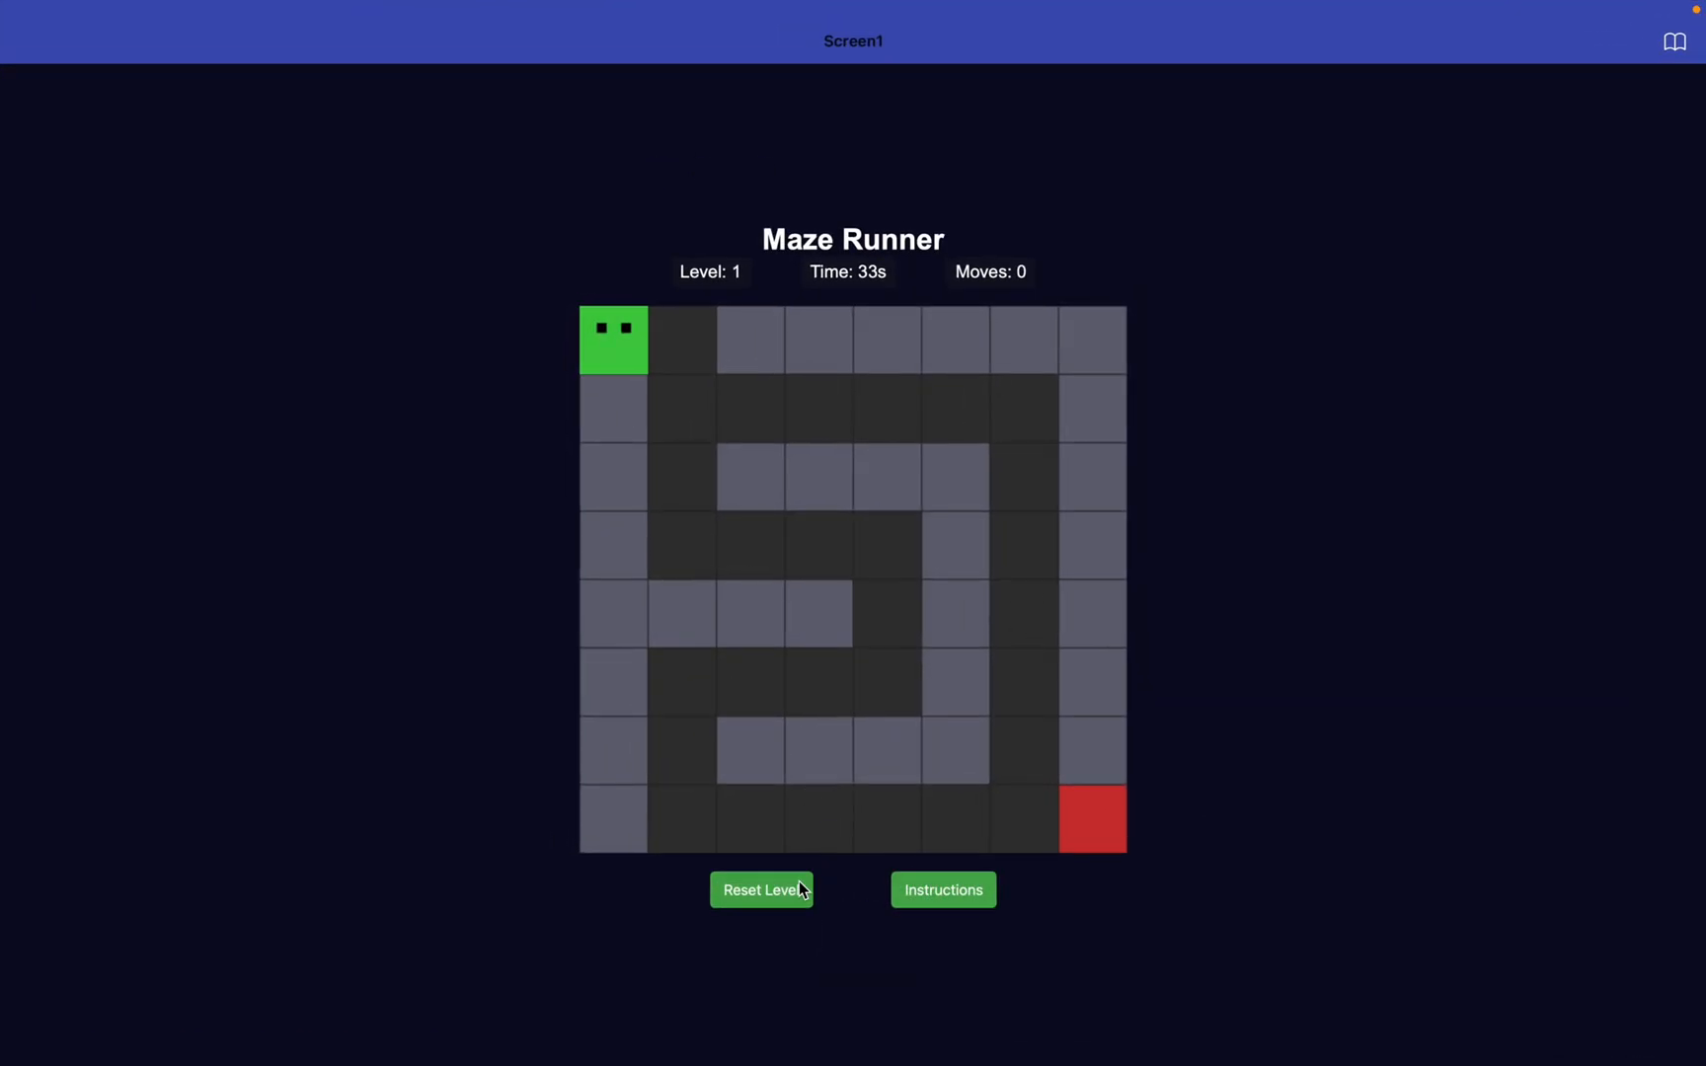
click(932, 876)
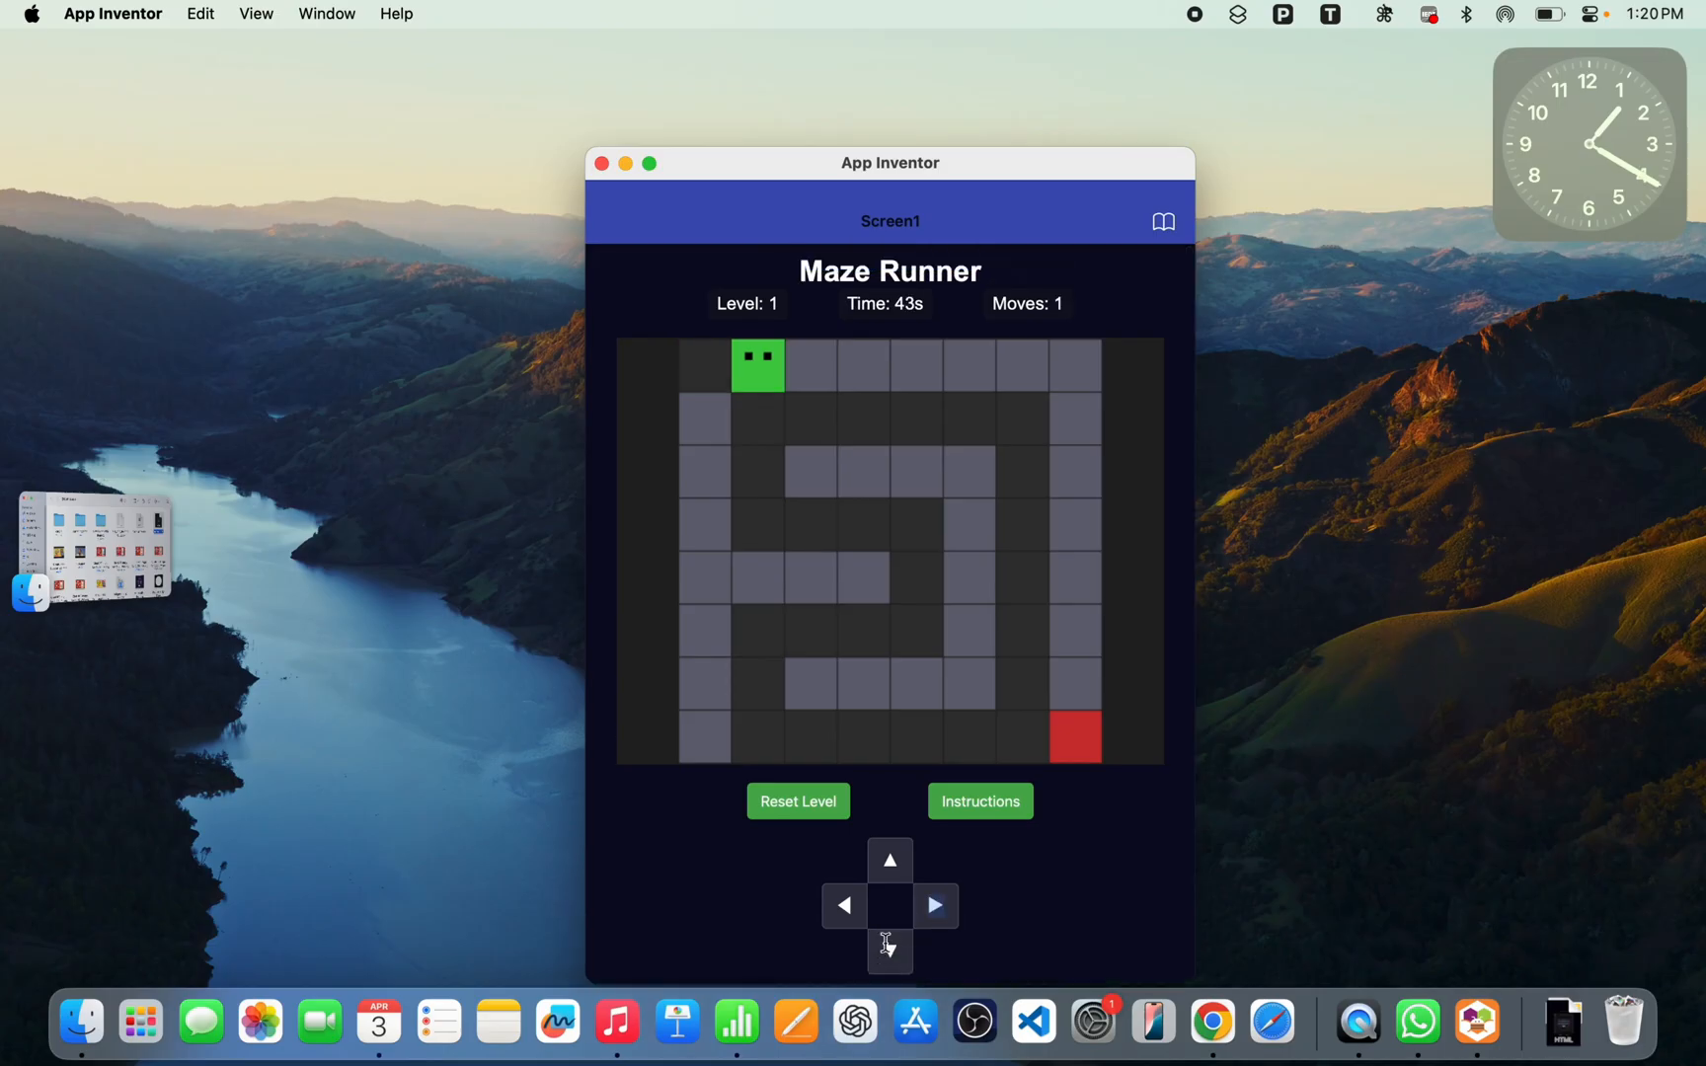
Steer the green player onto the red exit to finish level 1.
click(934, 905)
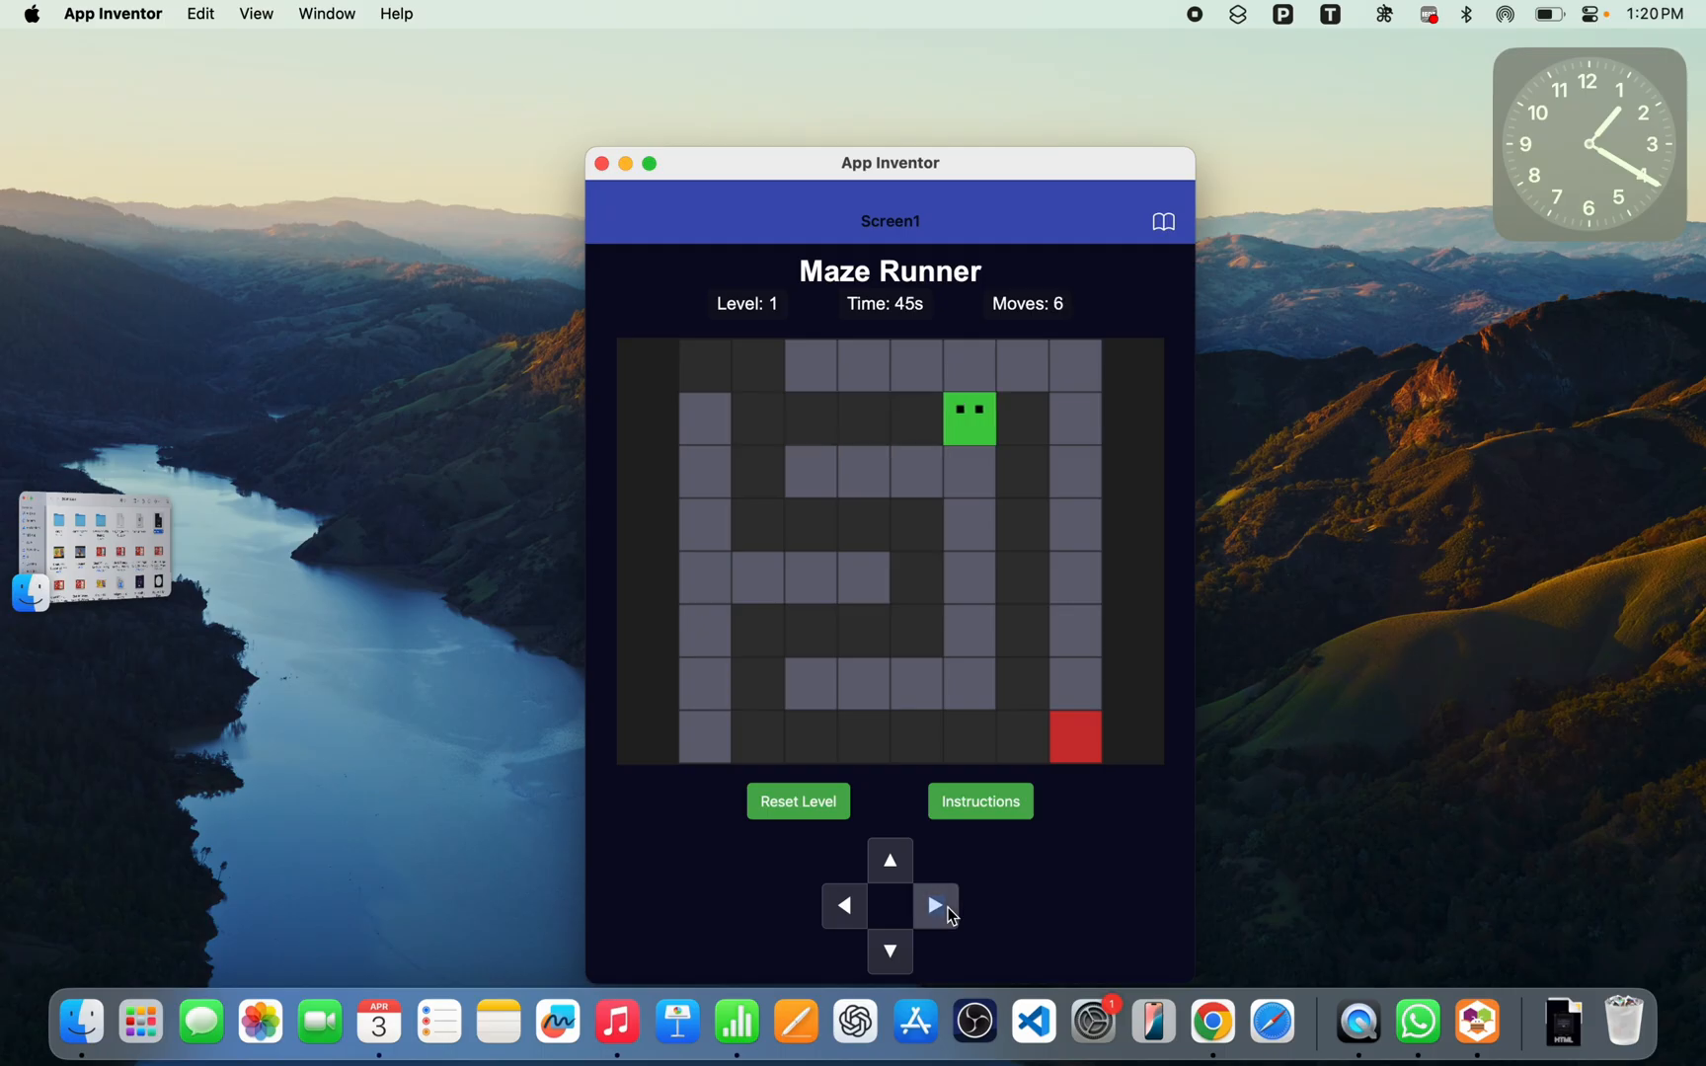
click(934, 905)
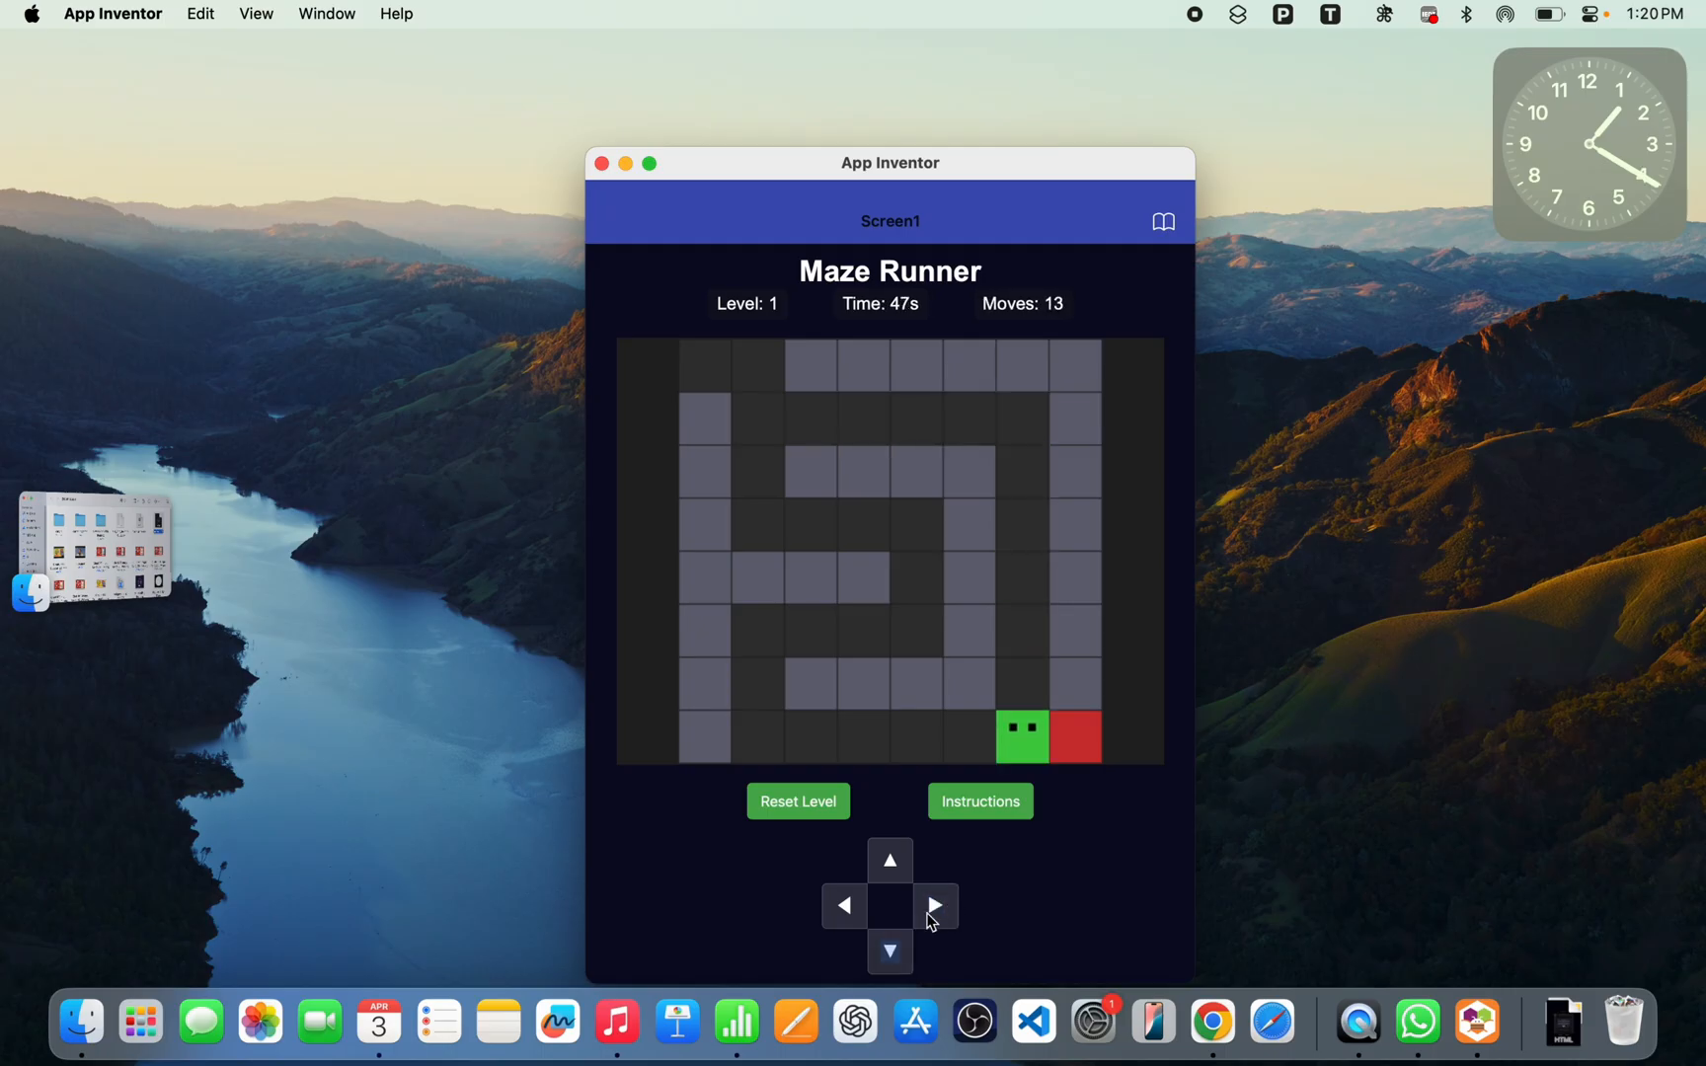
click(934, 906)
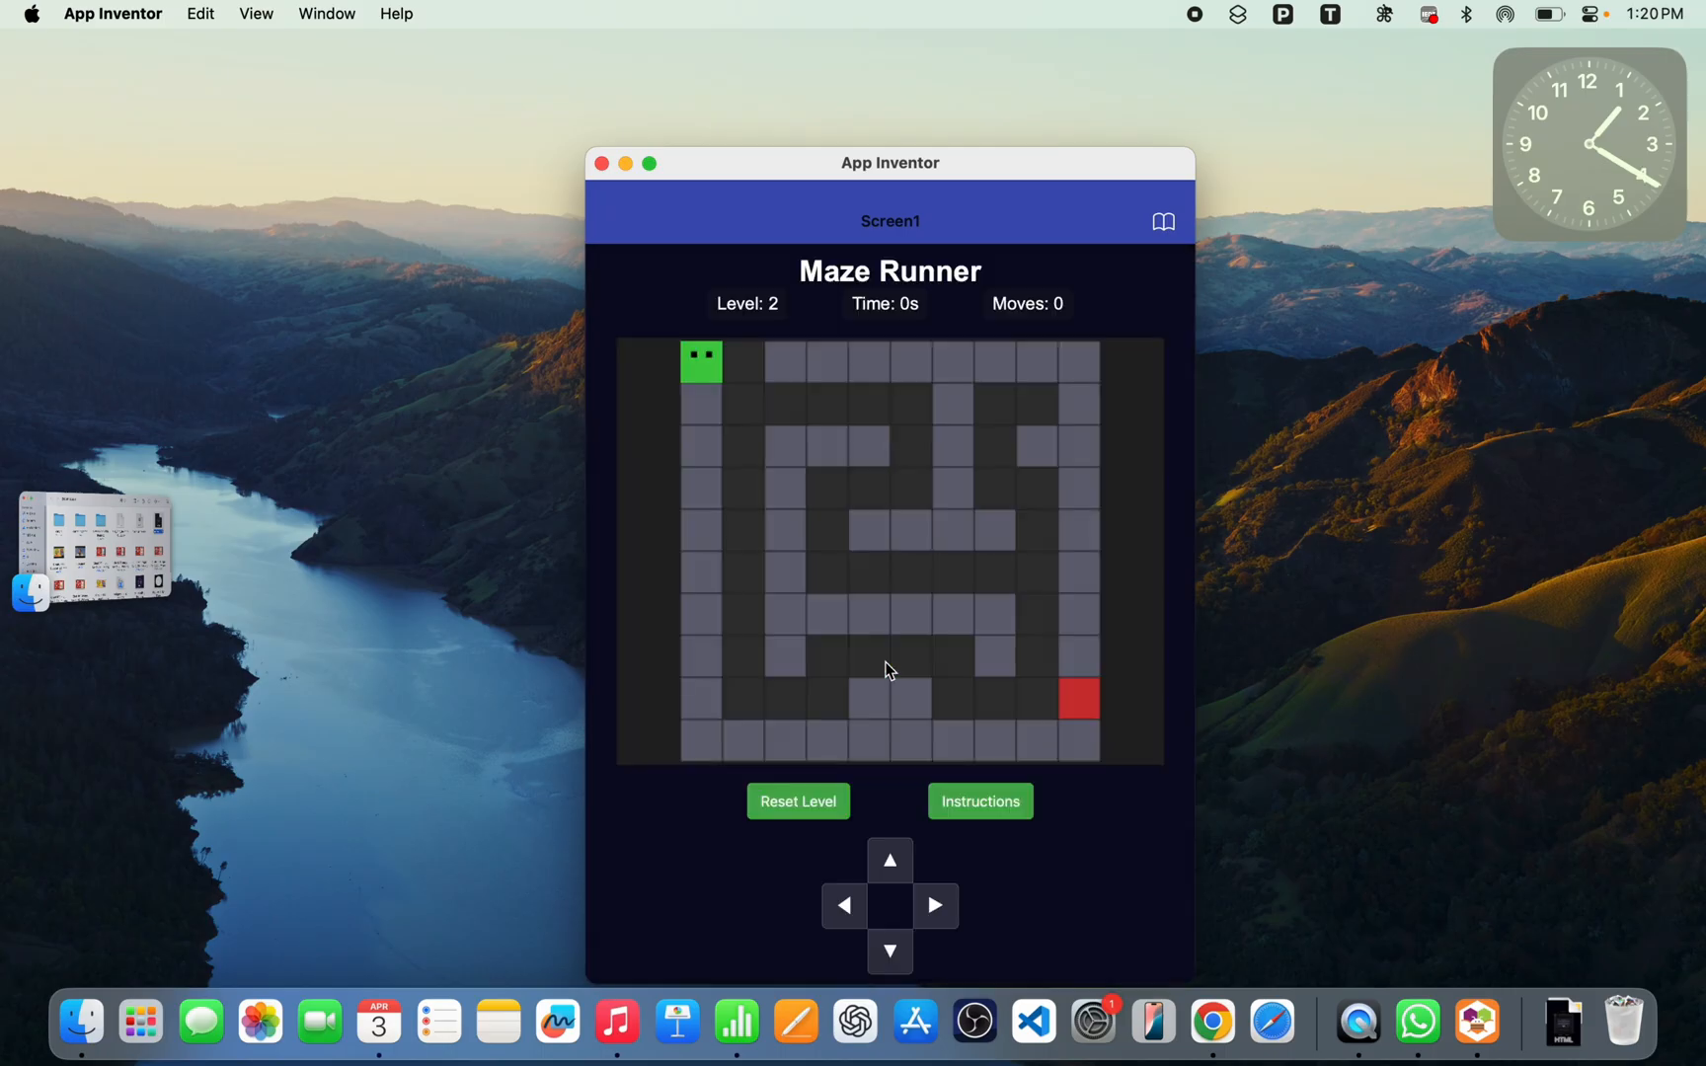